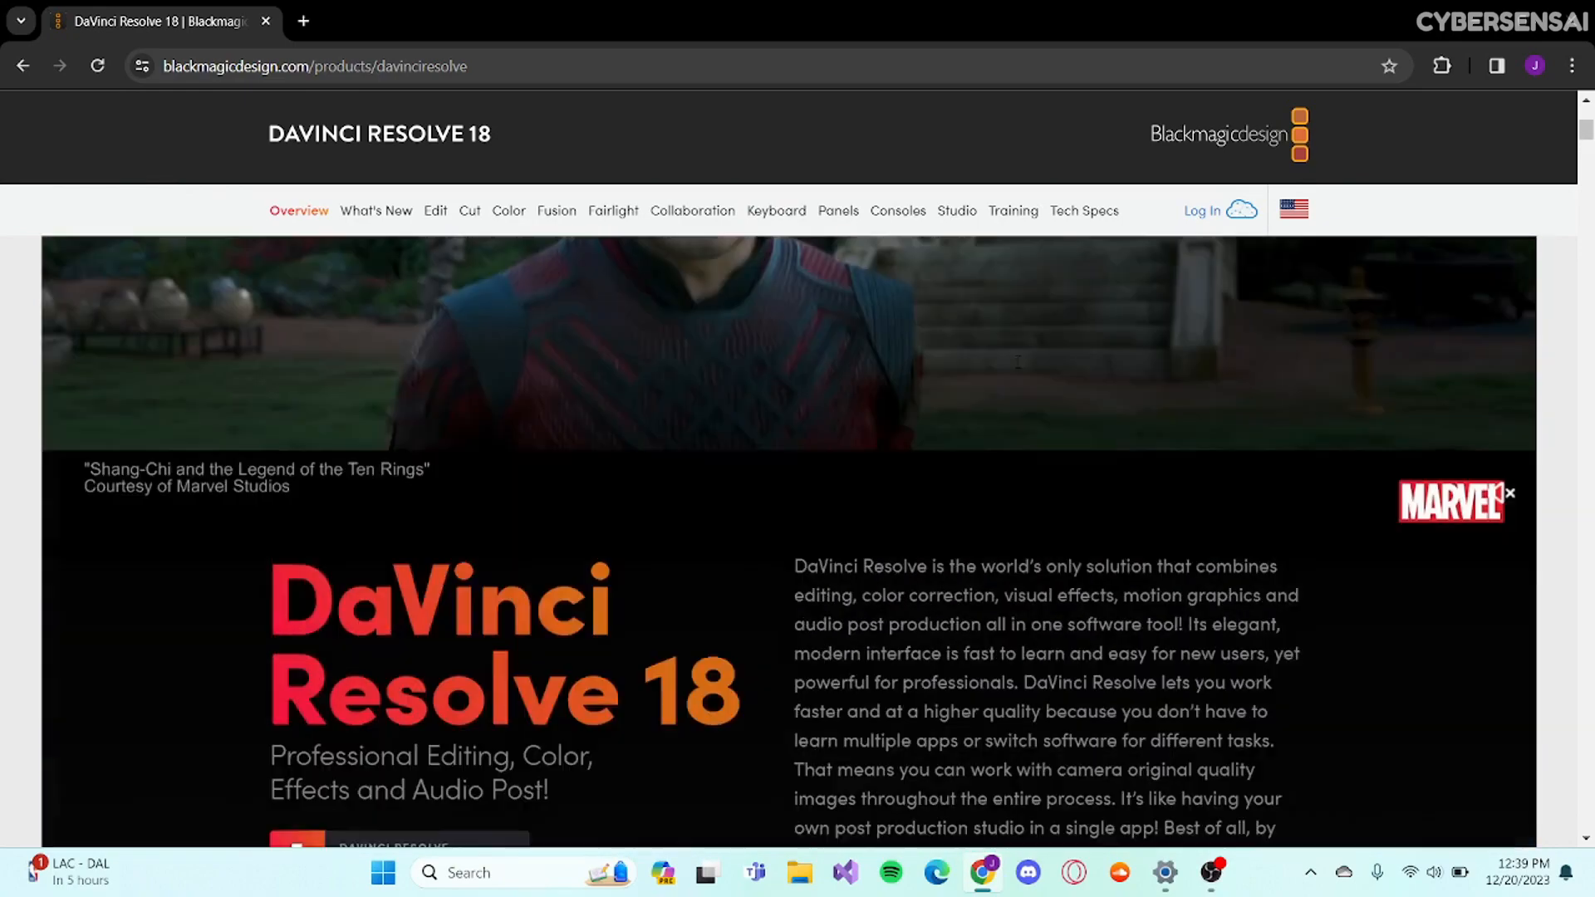
# Scroll the DaVinci Resolve 18 product page down to the Free Download Now offer.
pyautogui.scroll(-3)
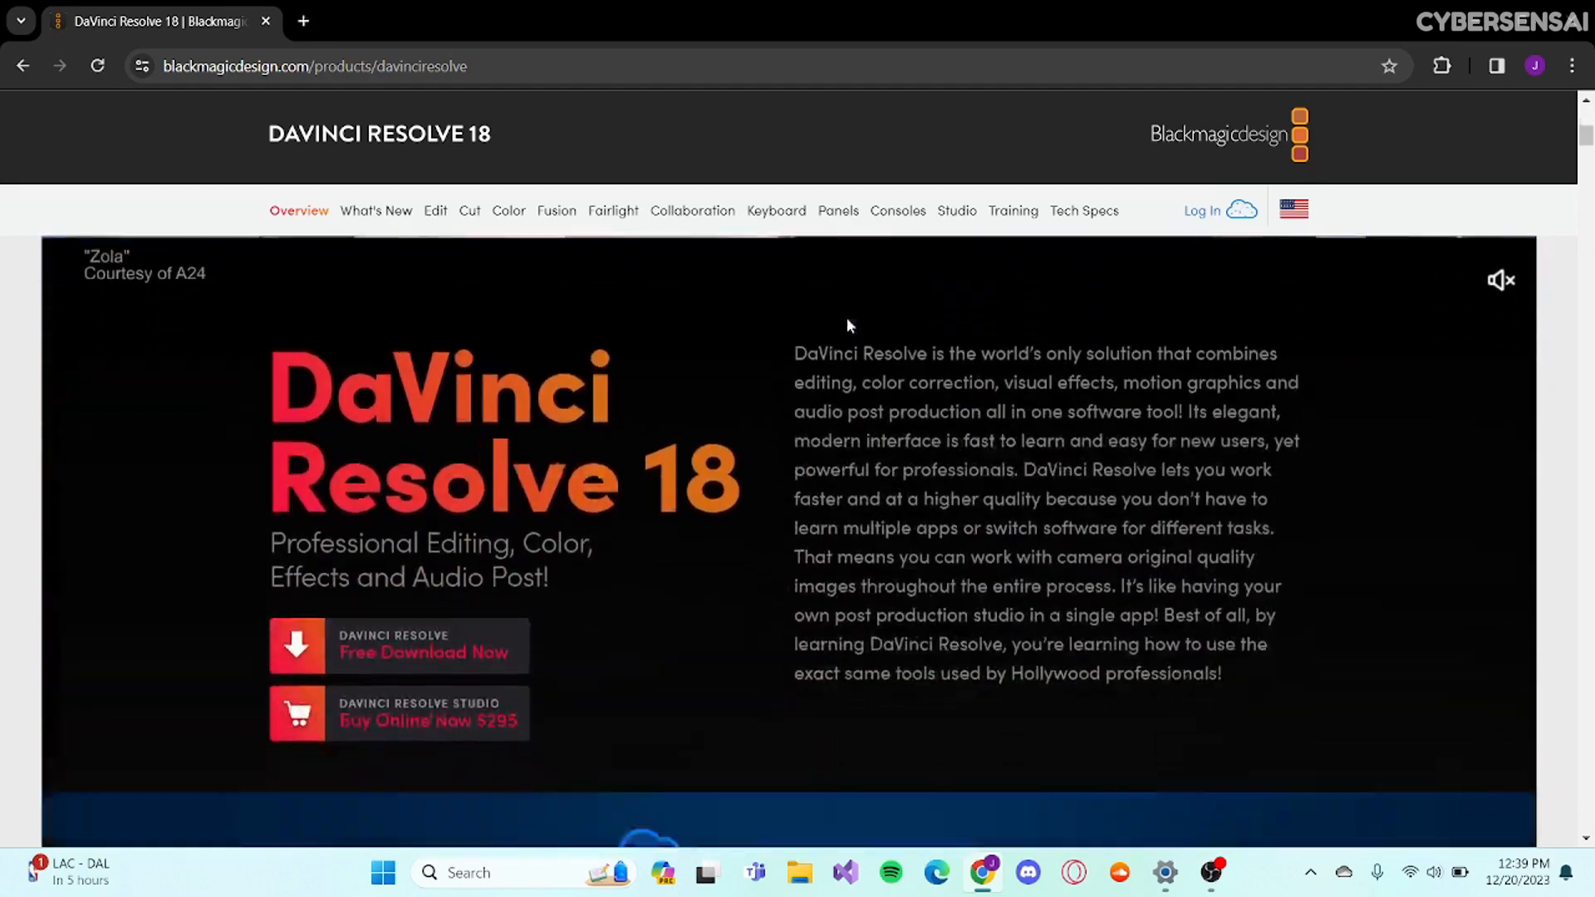
pyautogui.scroll(-3)
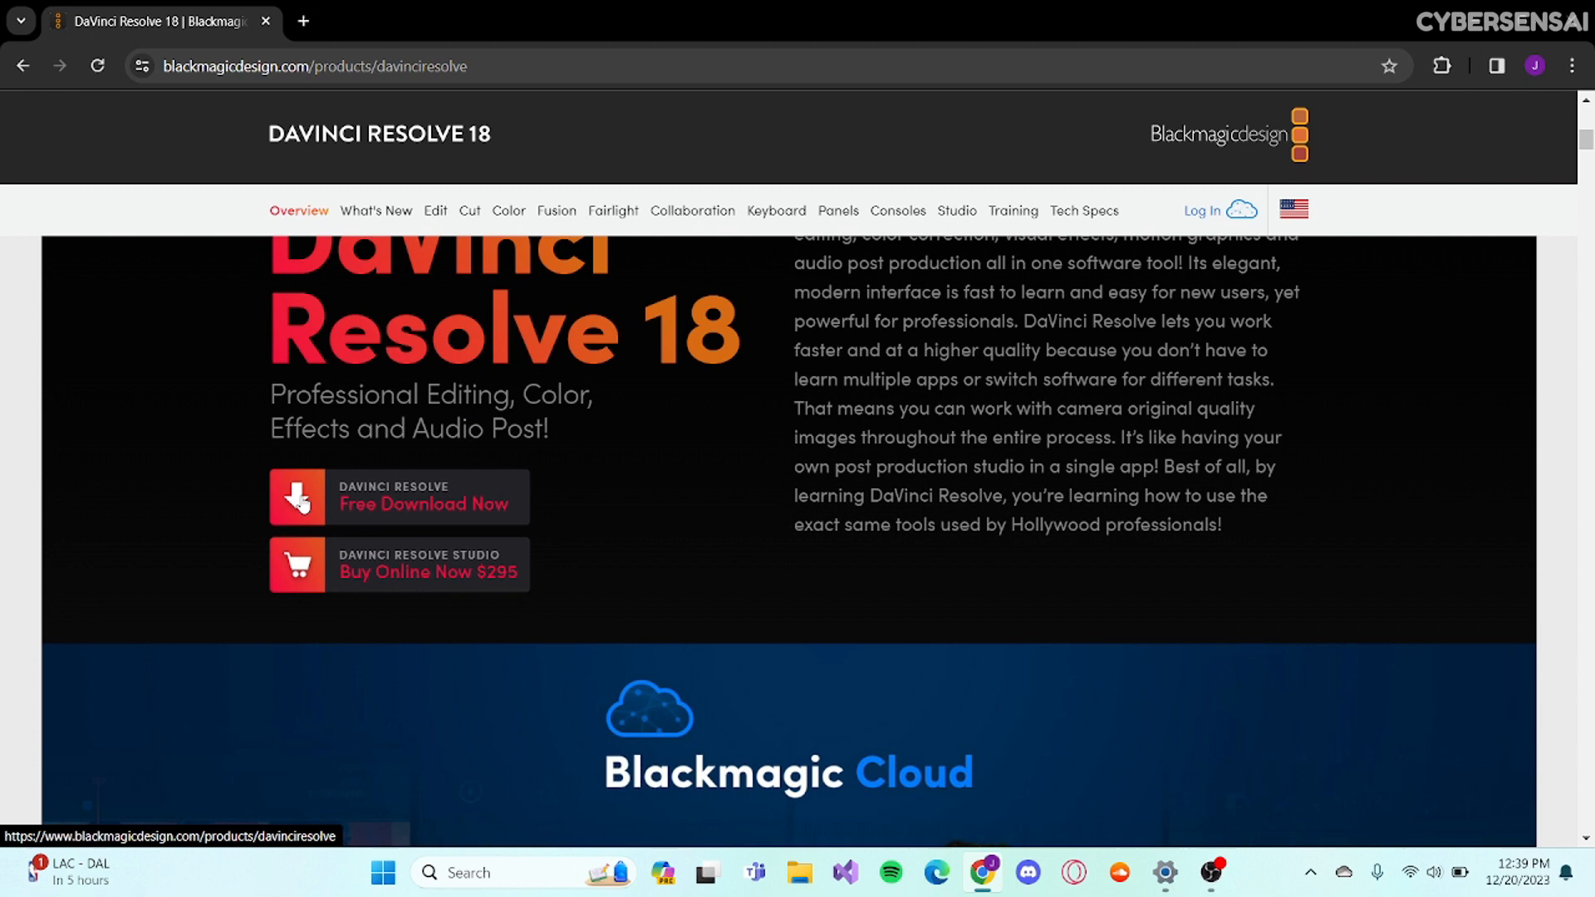
pyautogui.moveTo(325, 509)
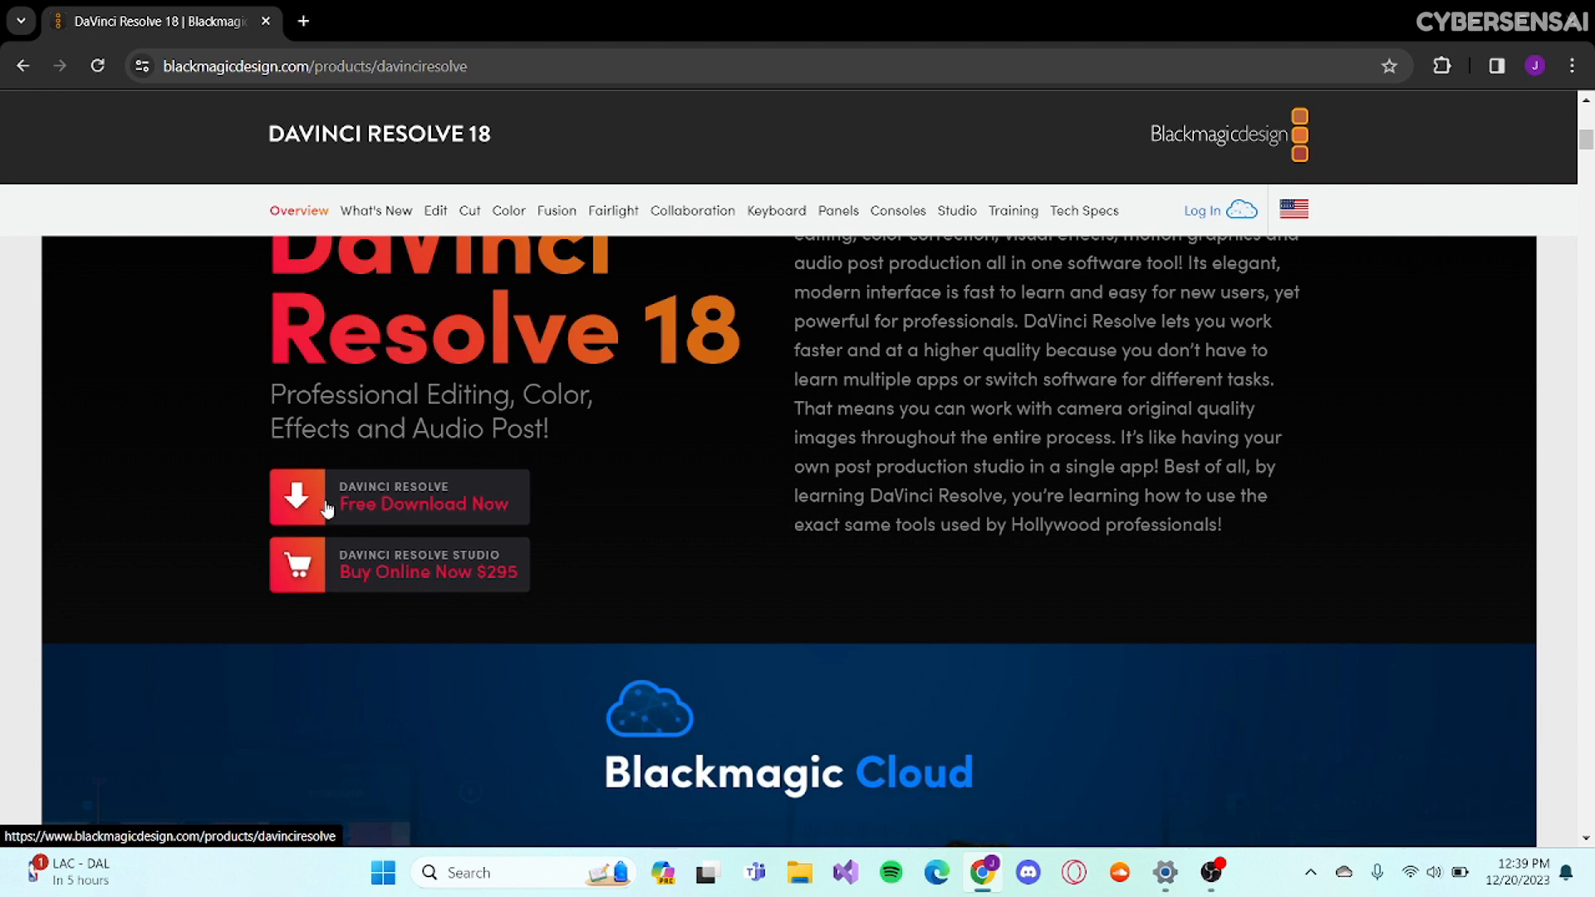
pyautogui.moveTo(364, 505)
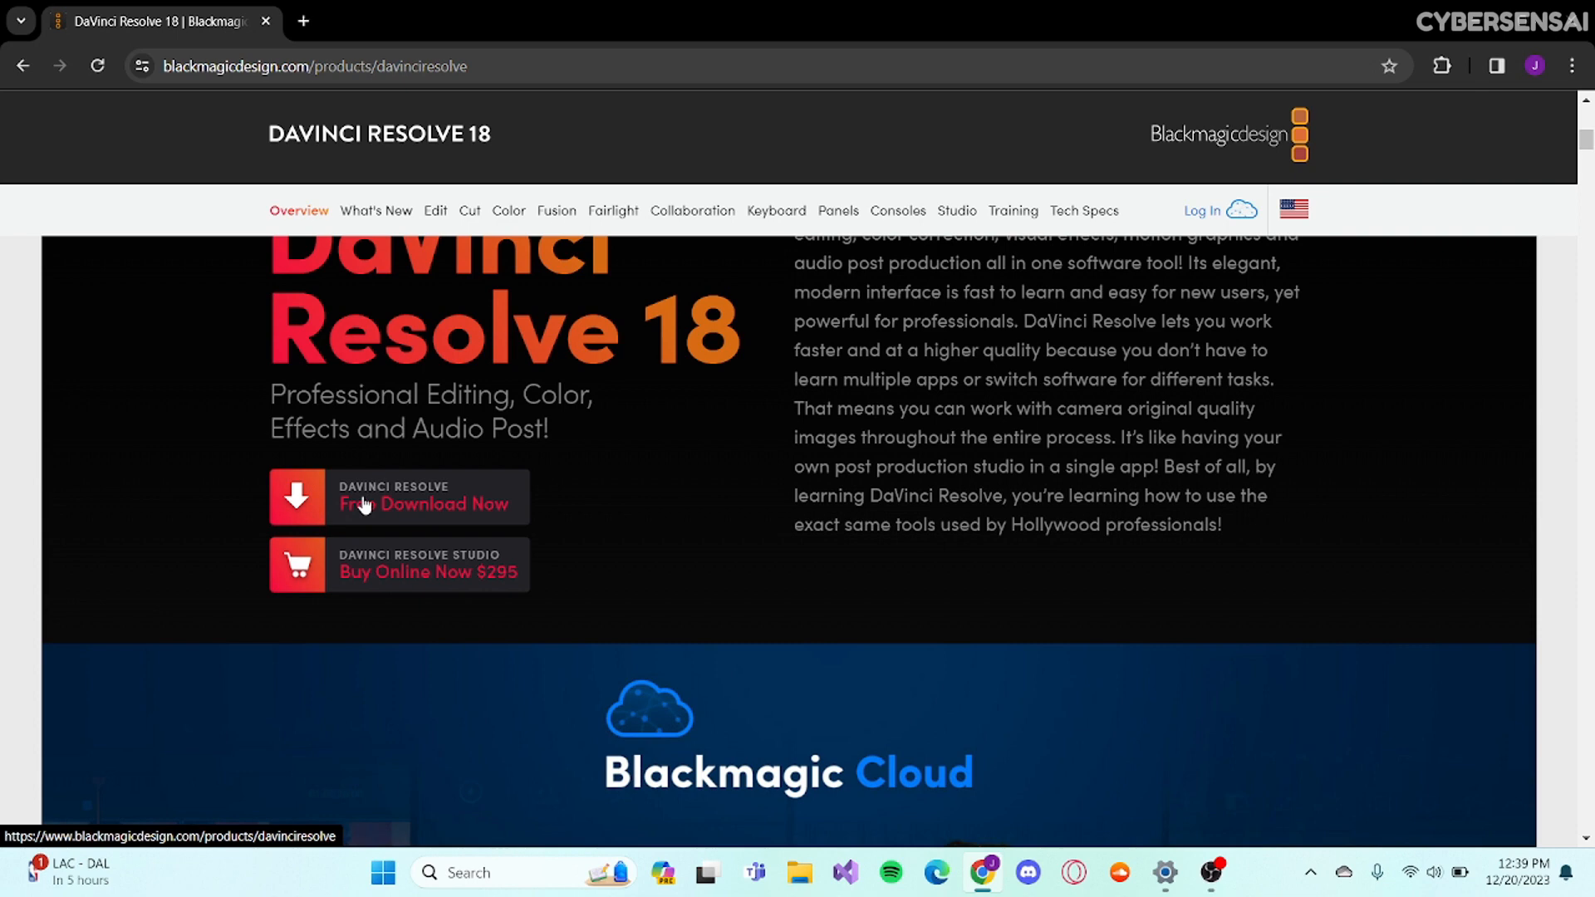
pyautogui.moveTo(436, 570)
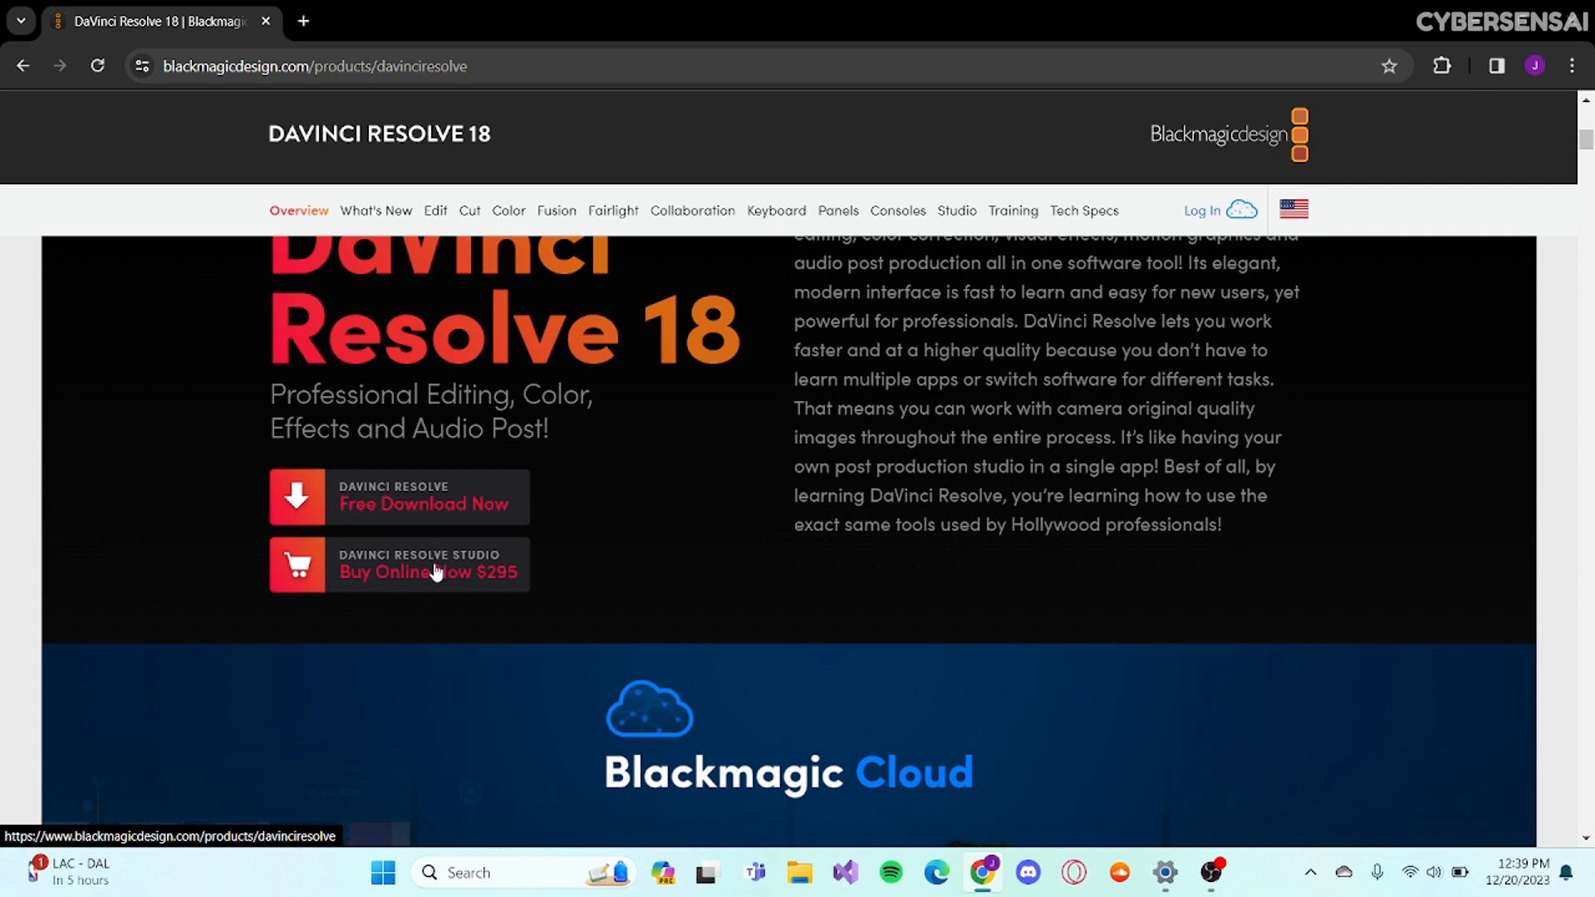
pyautogui.moveTo(452, 542)
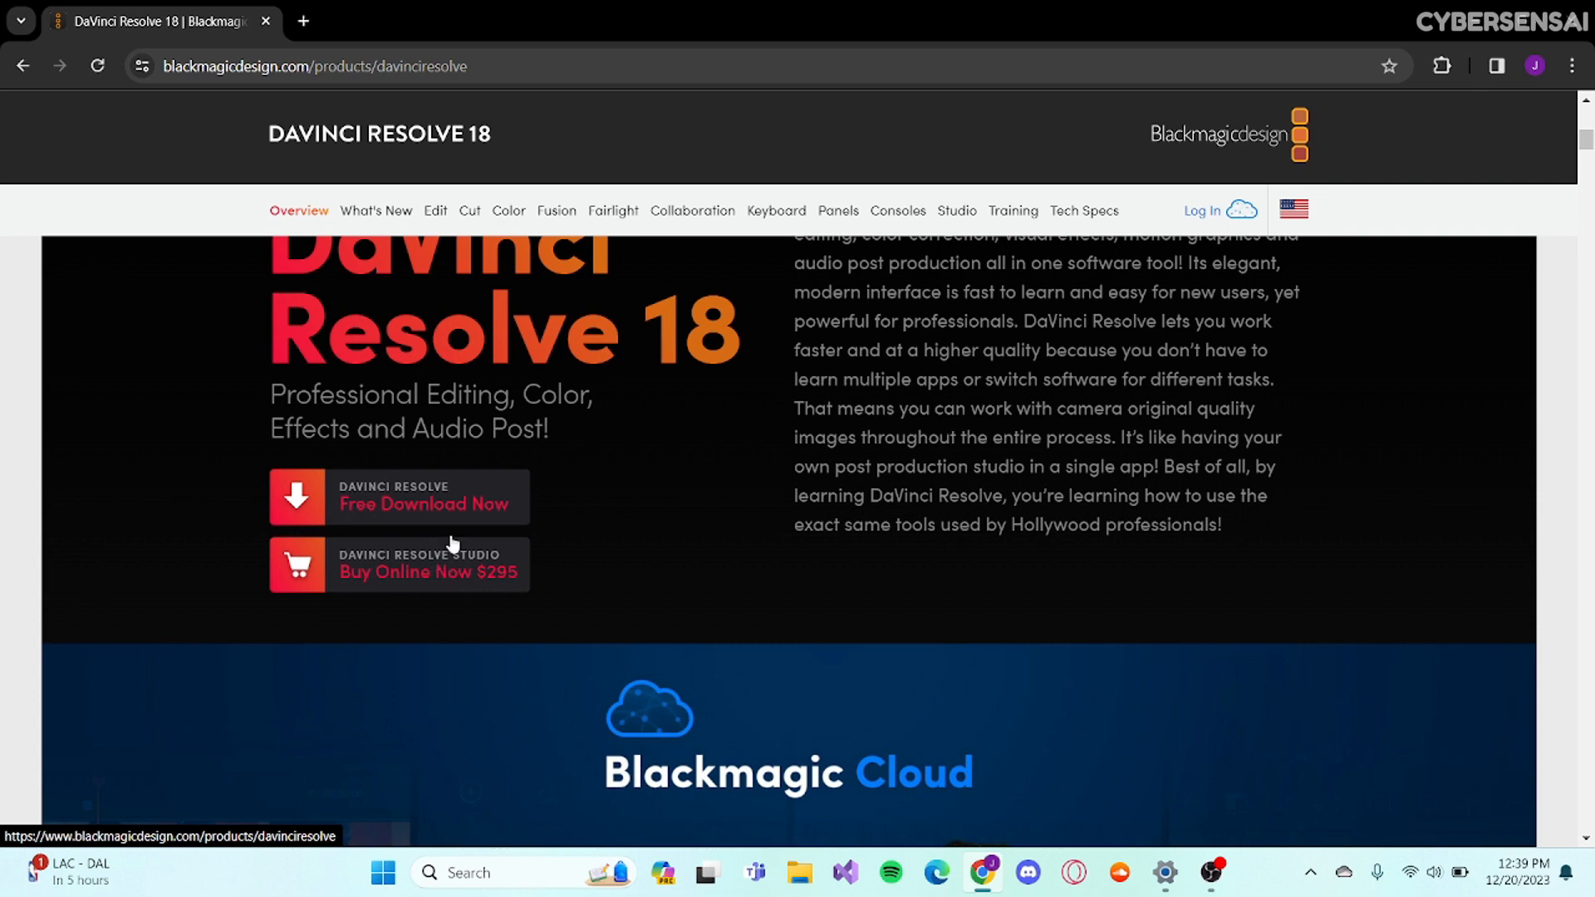
pyautogui.moveTo(538, 492)
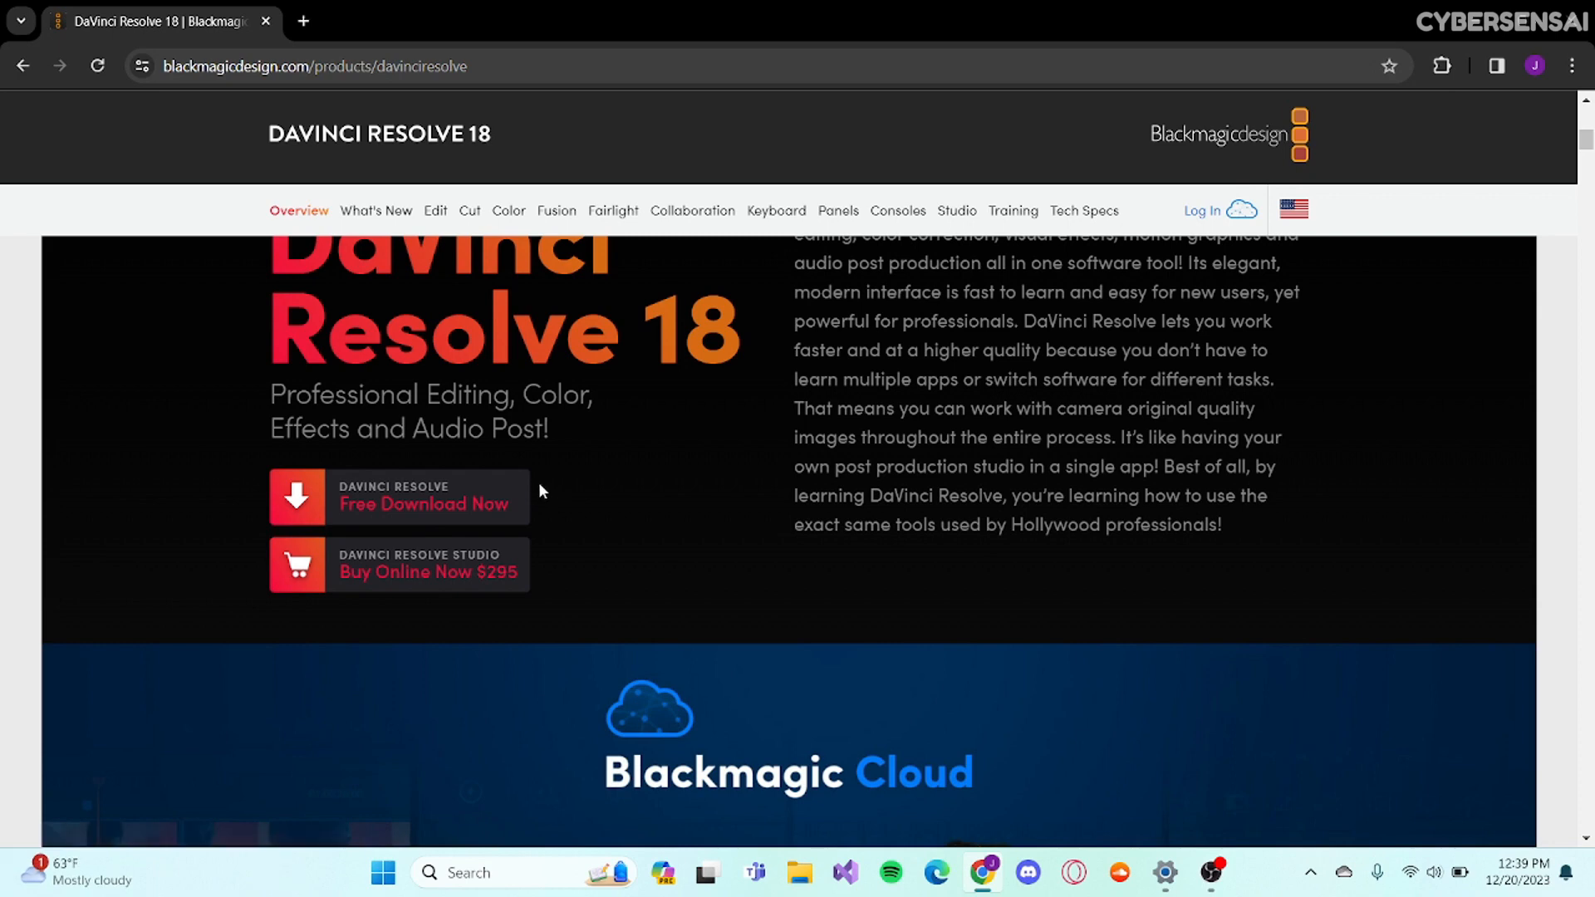
pyautogui.moveTo(325, 500)
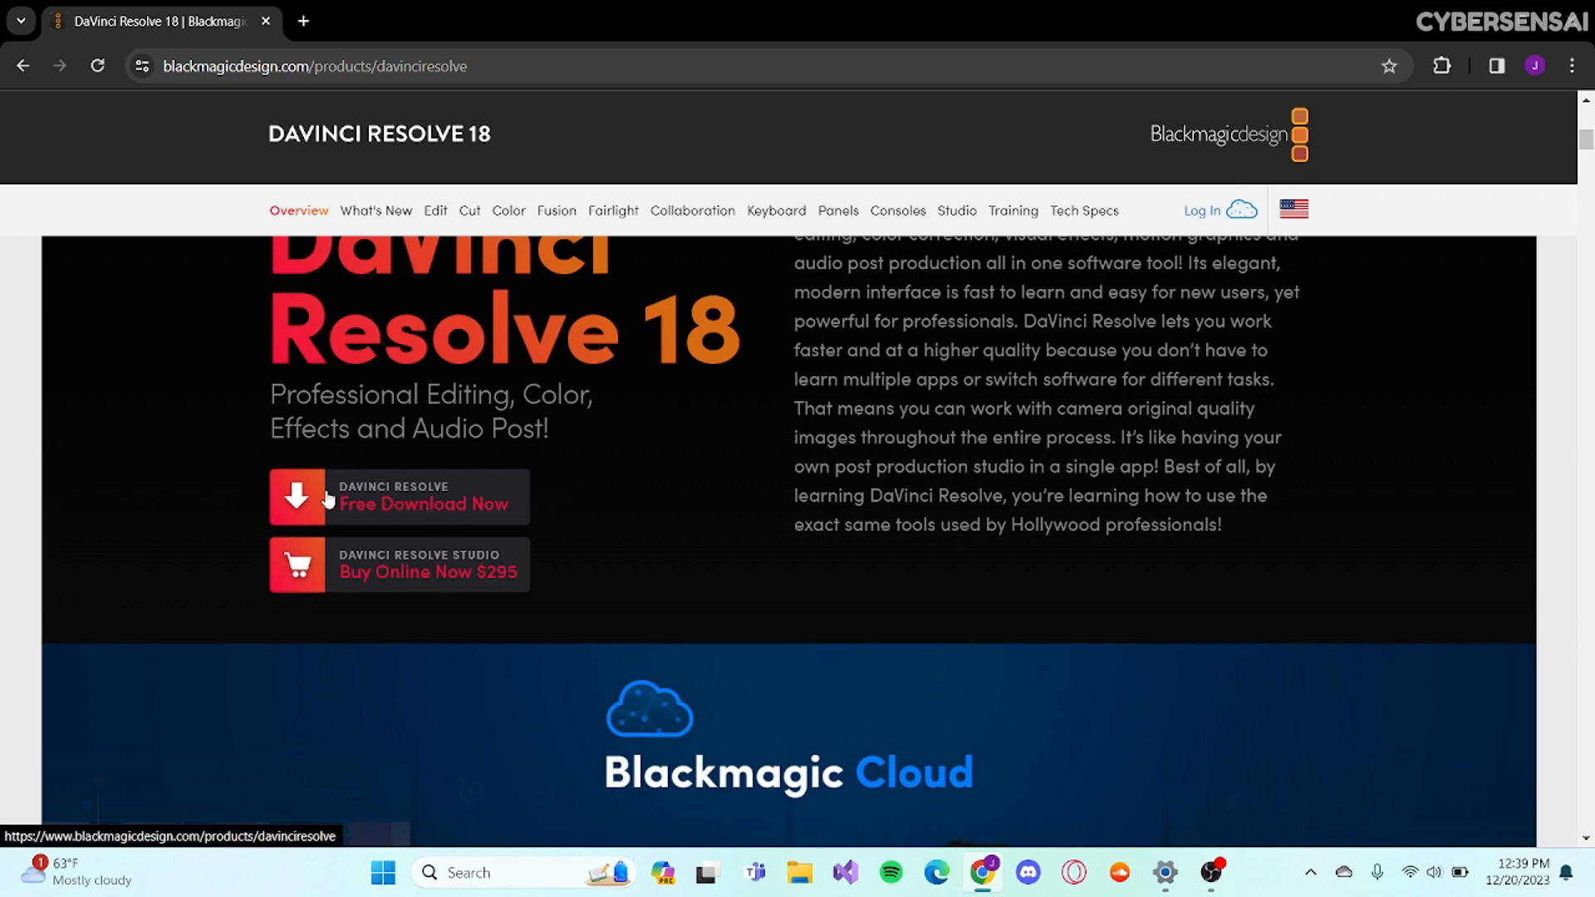
# Bring up the DaVinci Resolve 18.6 download dialog with free and Studio editions per OS.
pyautogui.click(398, 497)
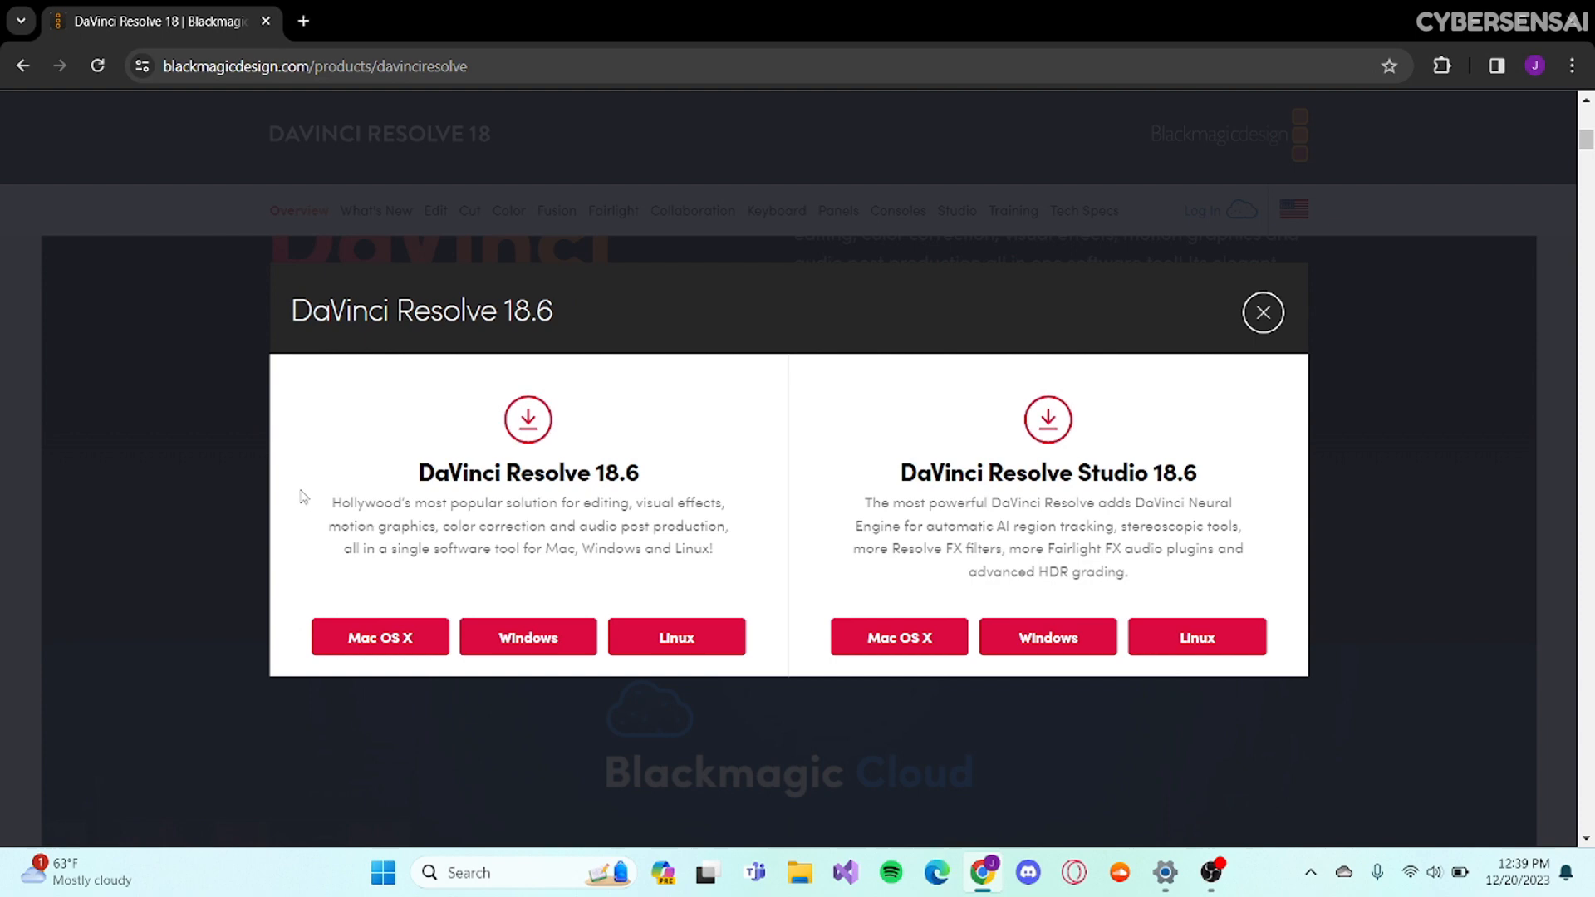
pyautogui.moveTo(541, 368)
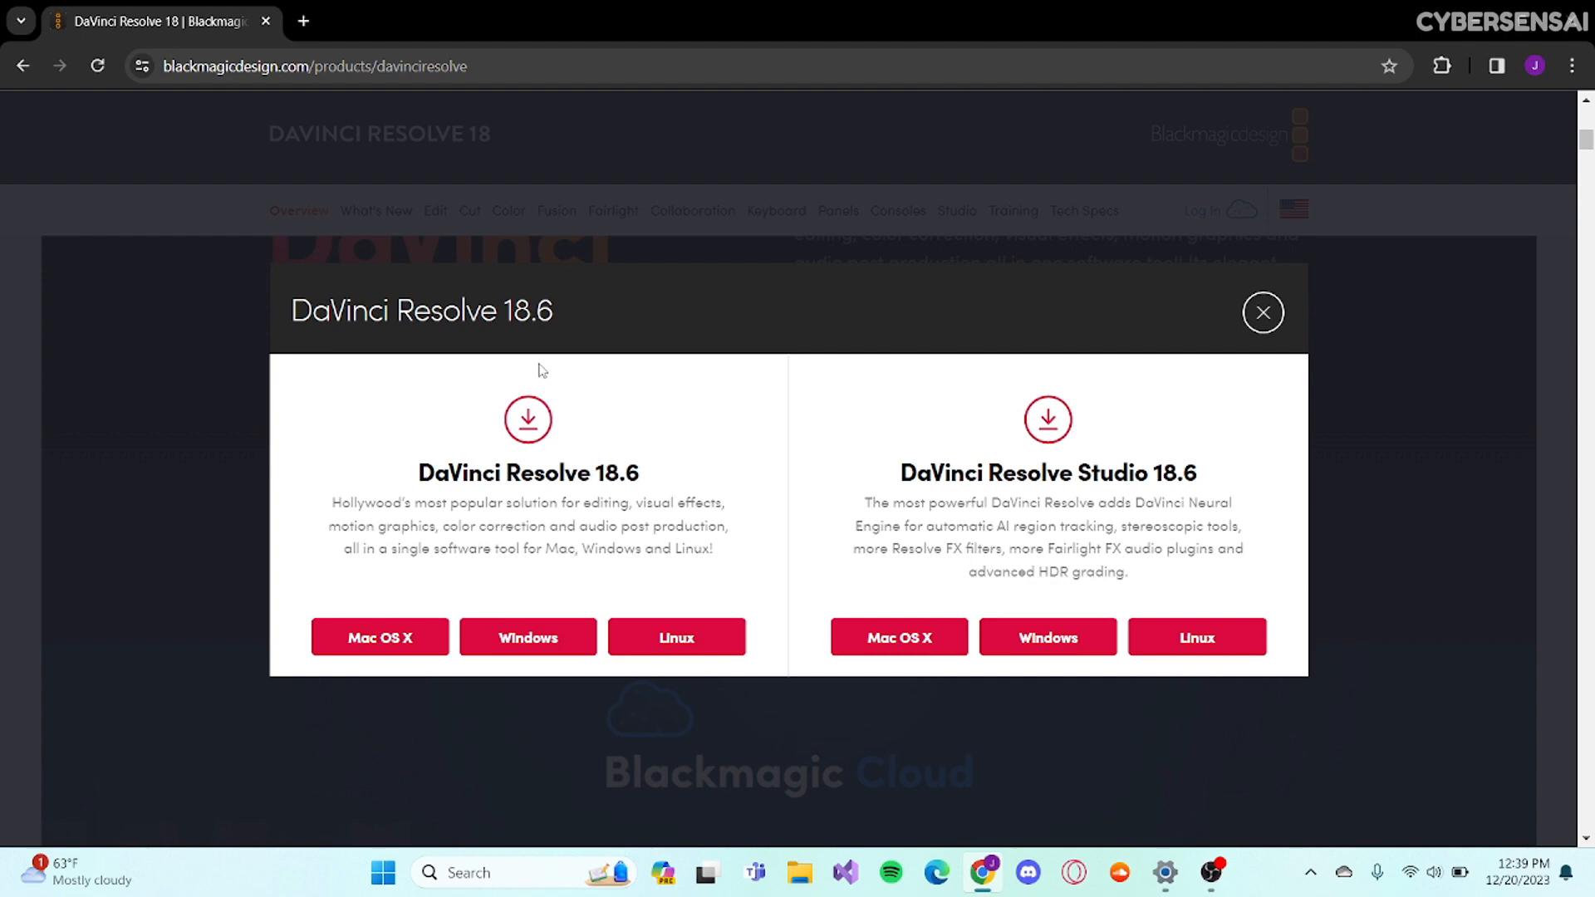
pyautogui.moveTo(678, 492)
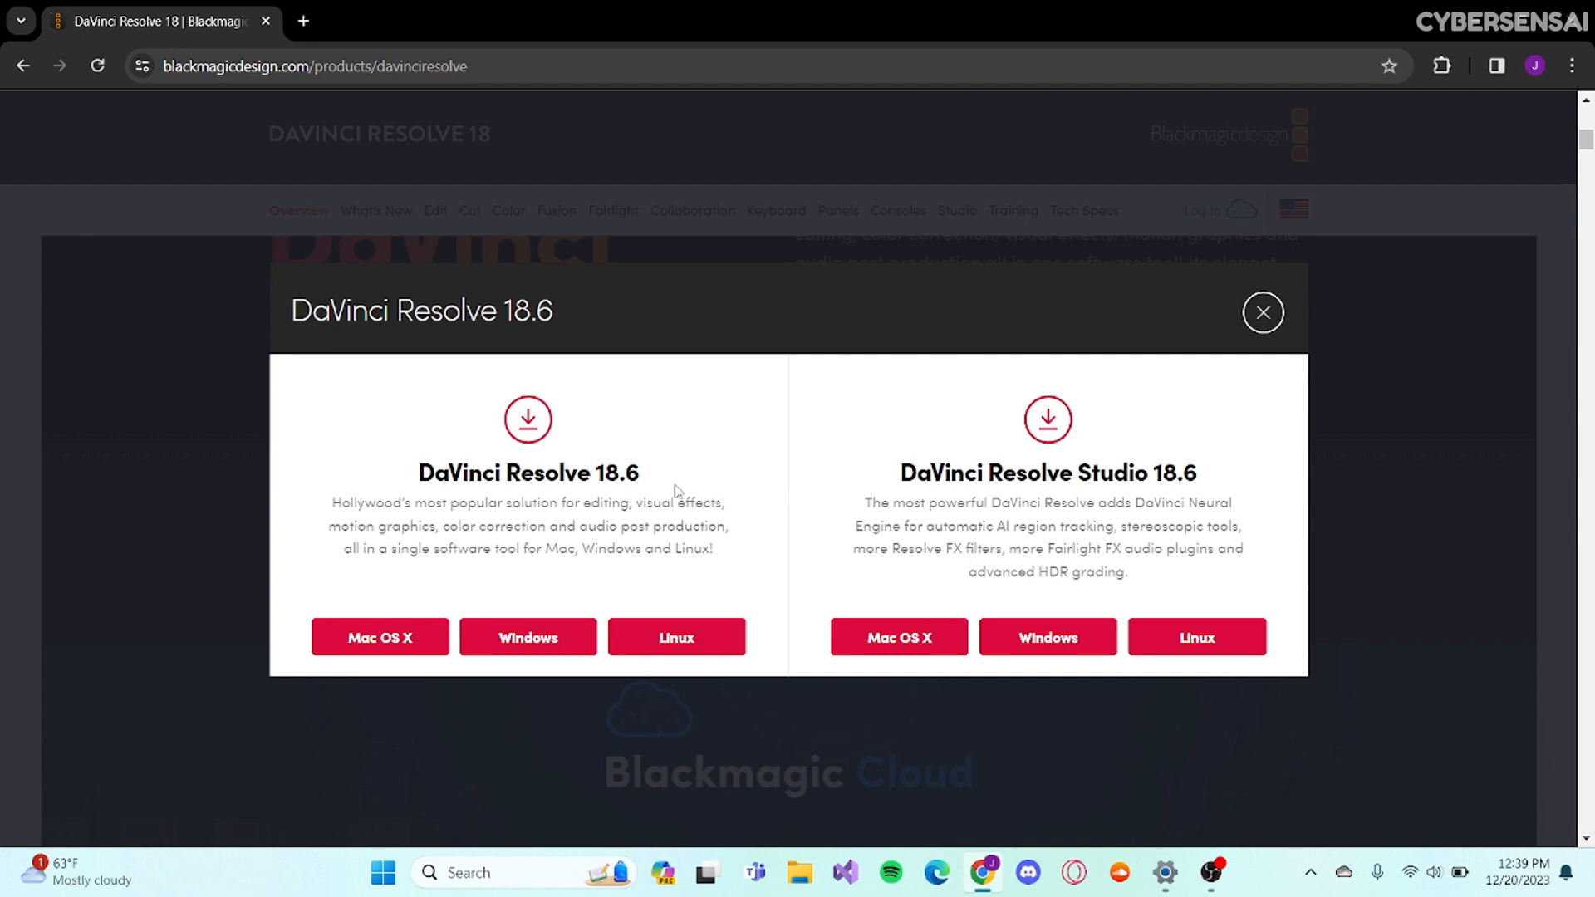
pyautogui.moveTo(919, 482)
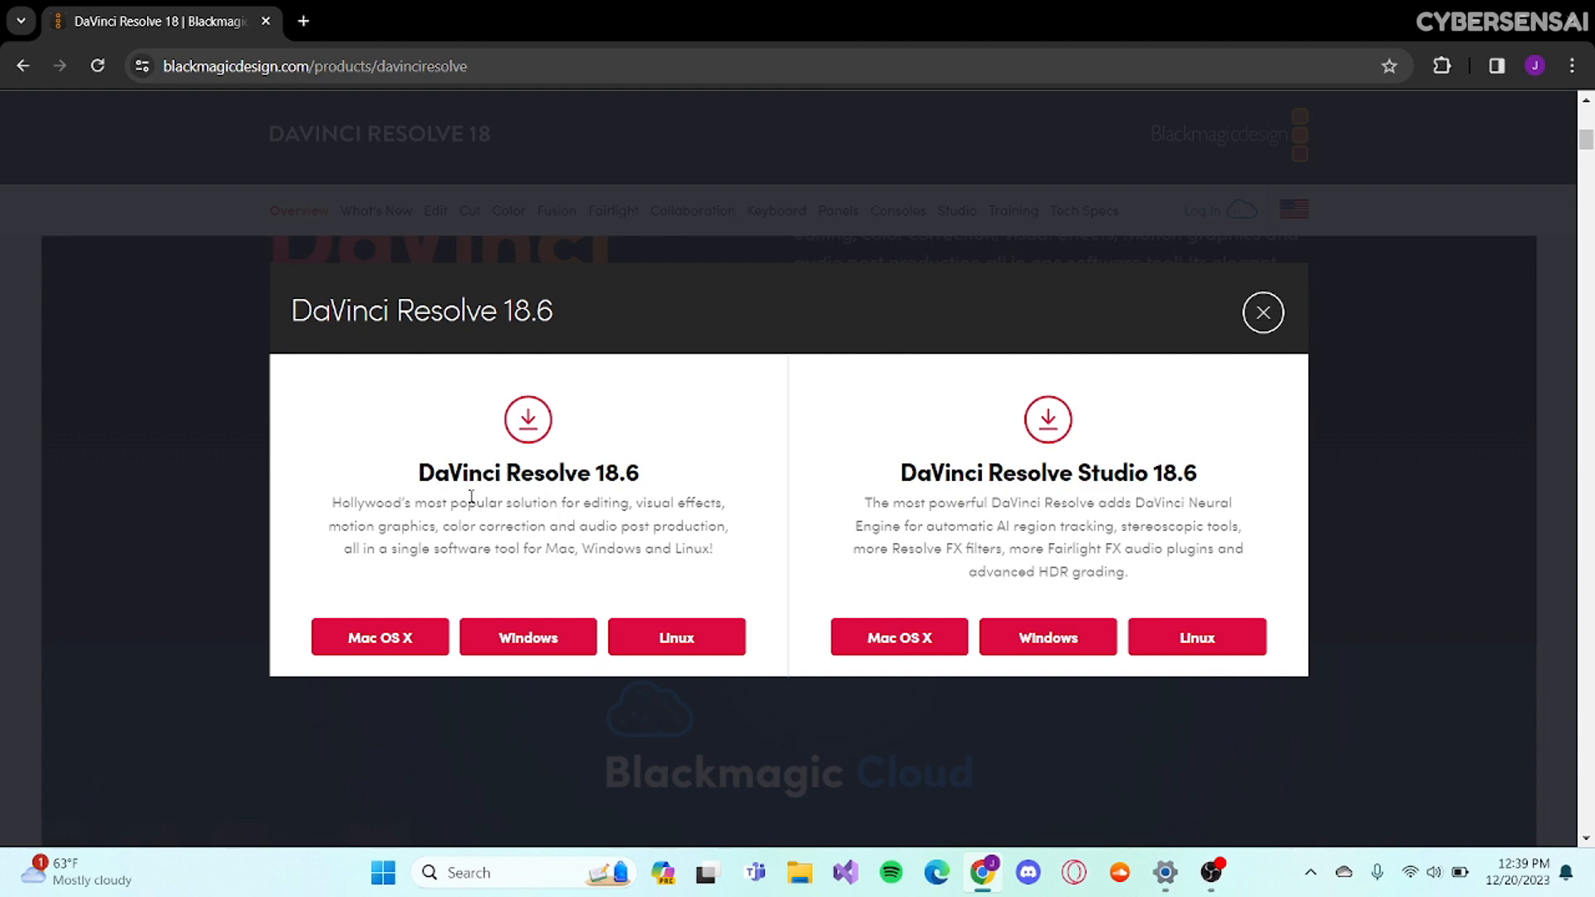
pyautogui.moveTo(529, 638)
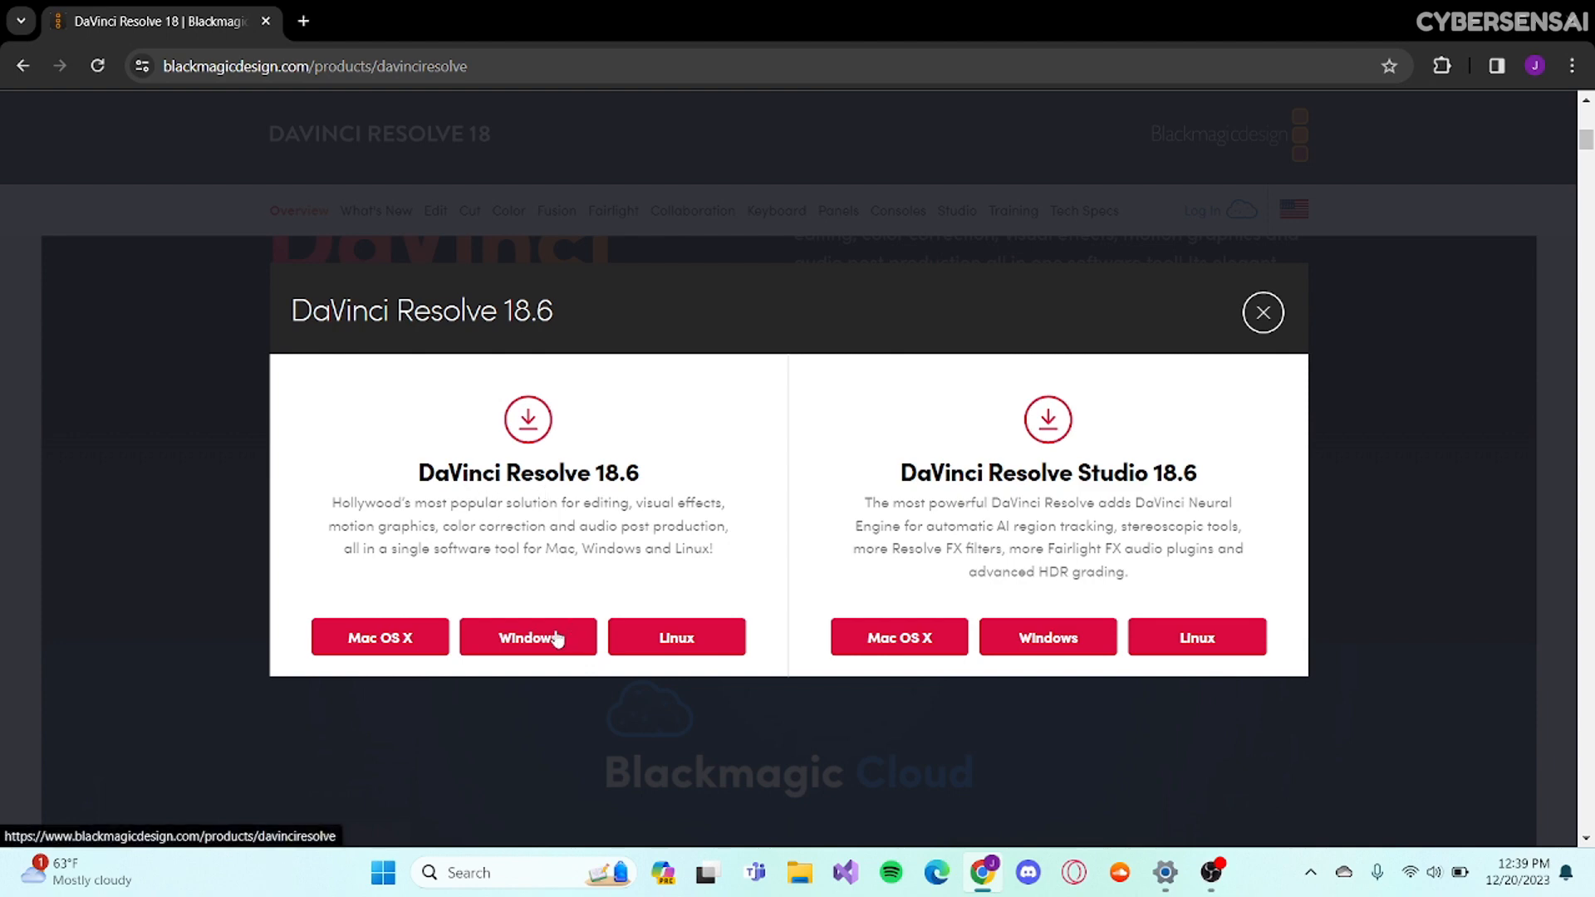
# Choose the free Windows version and start entering details in the Your Details form.
pyautogui.click(529, 637)
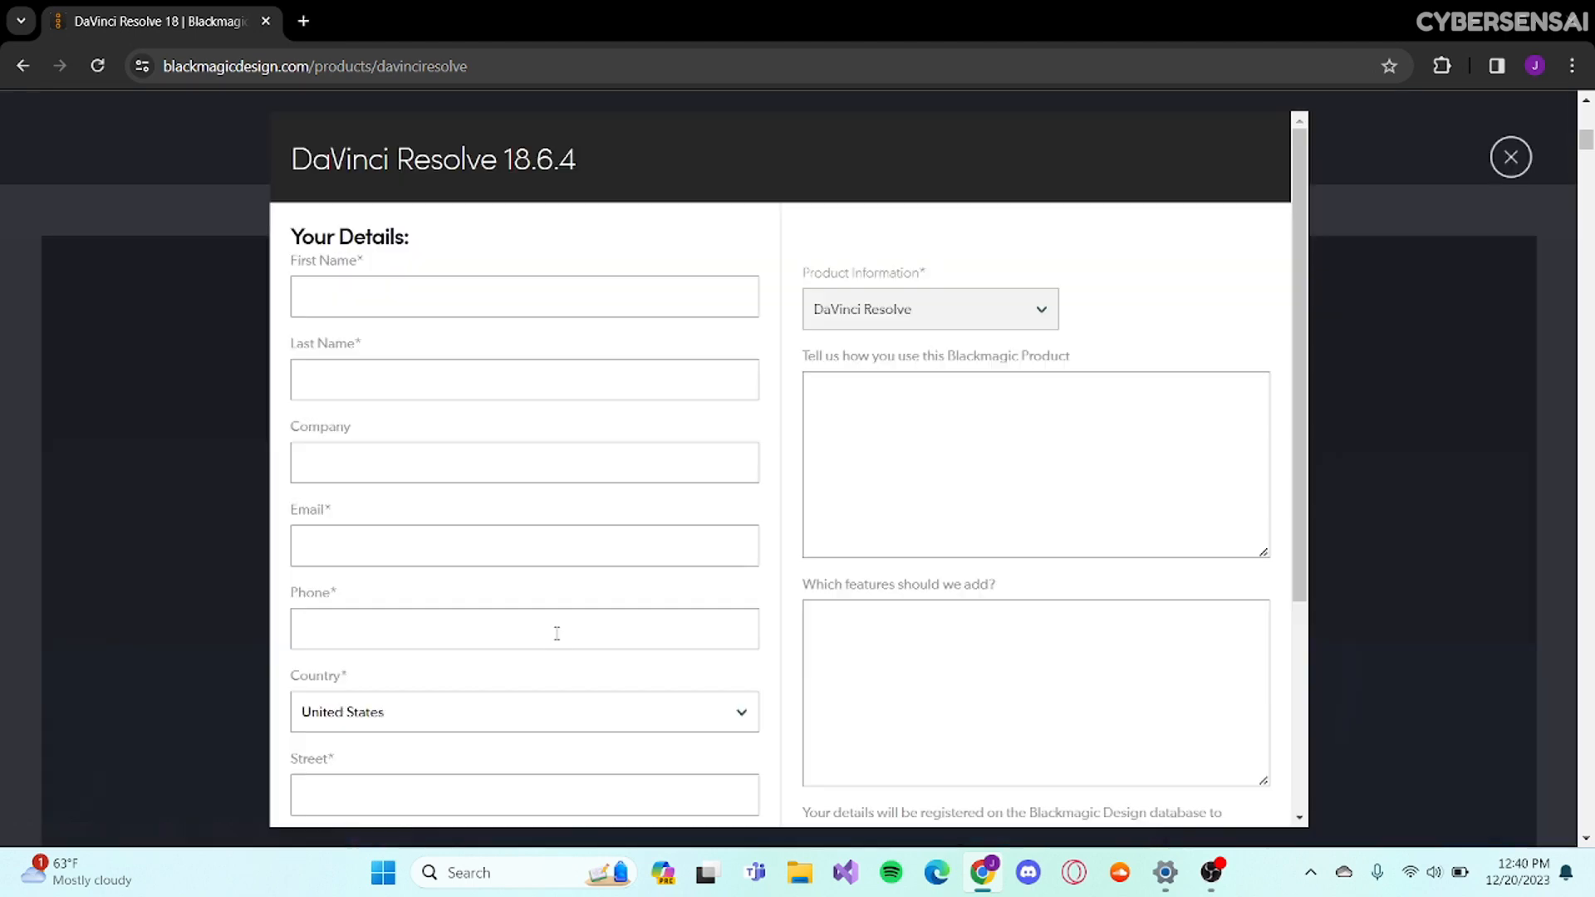
pyautogui.scroll(-3)
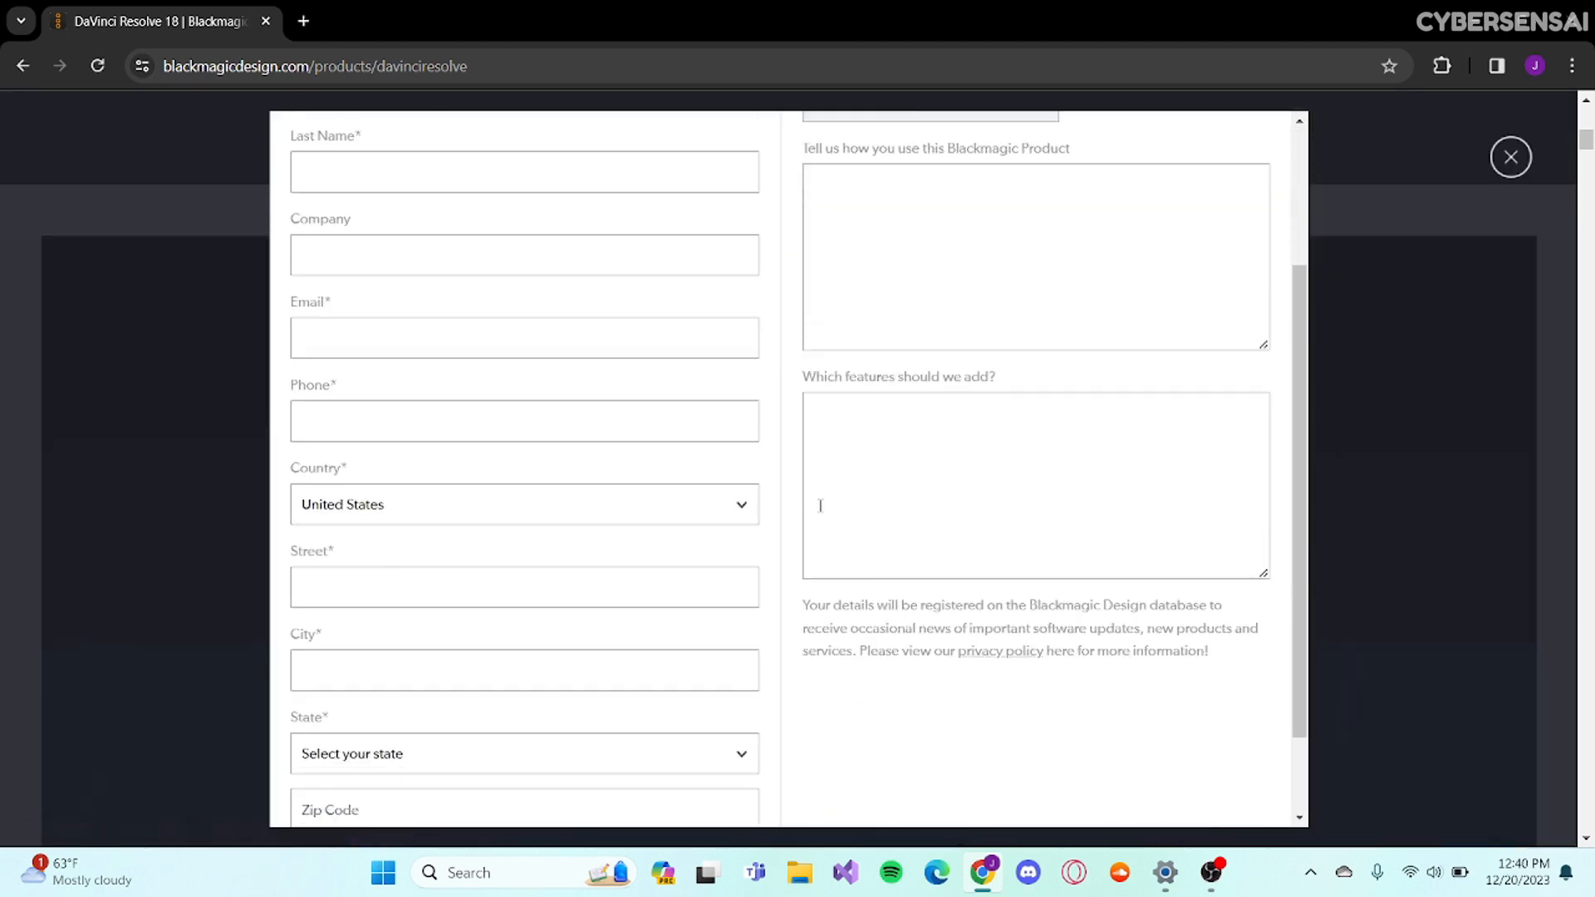
pyautogui.scroll(3)
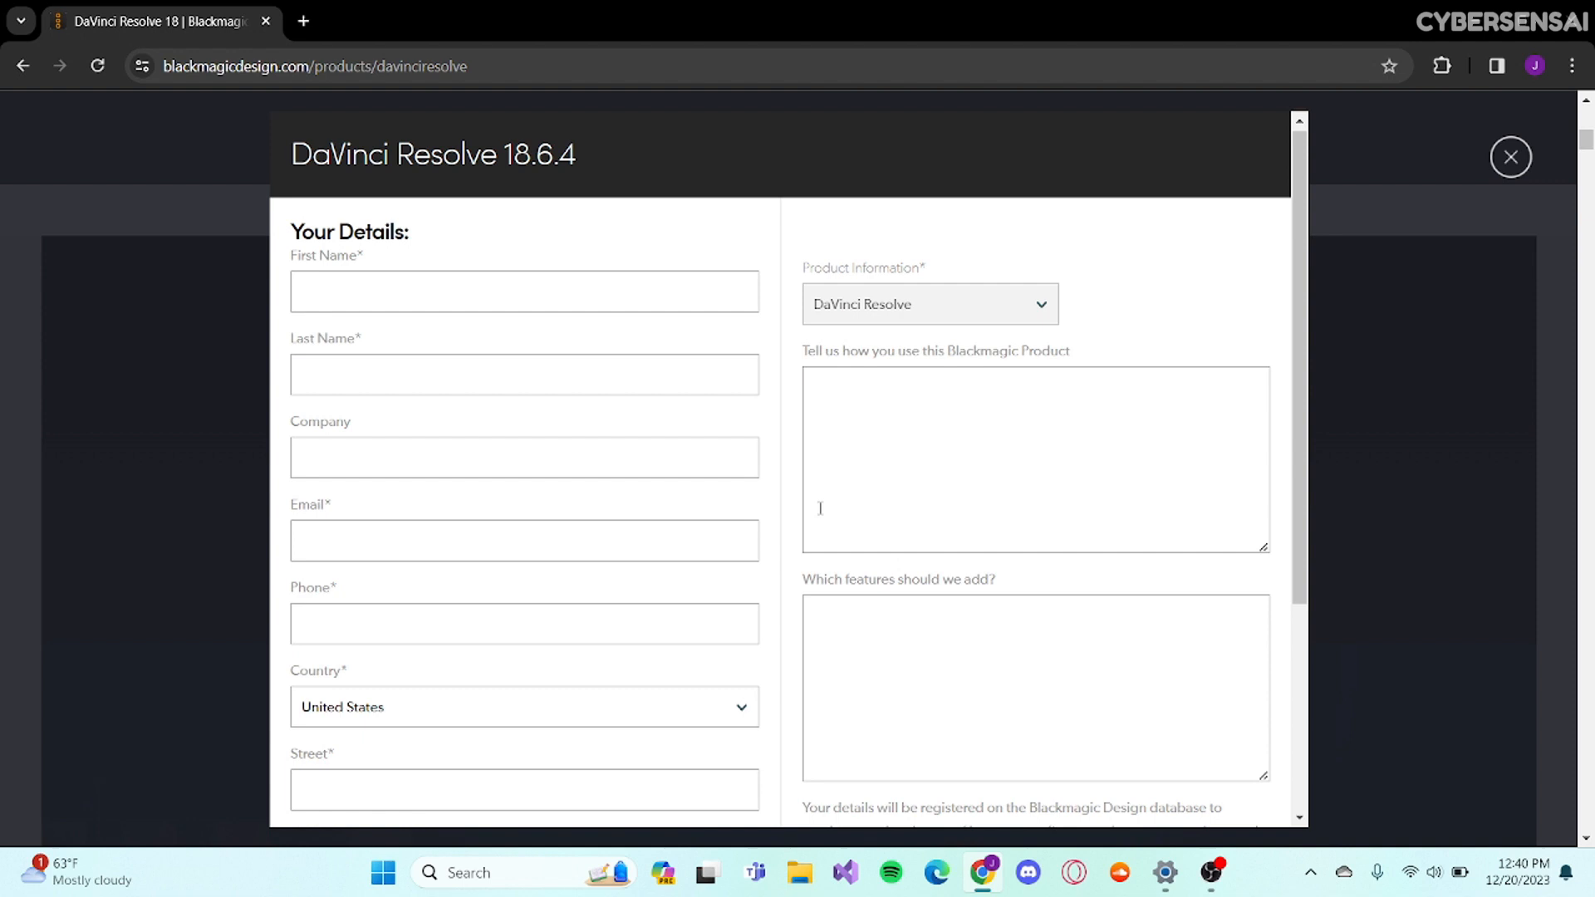
pyautogui.click(524, 293)
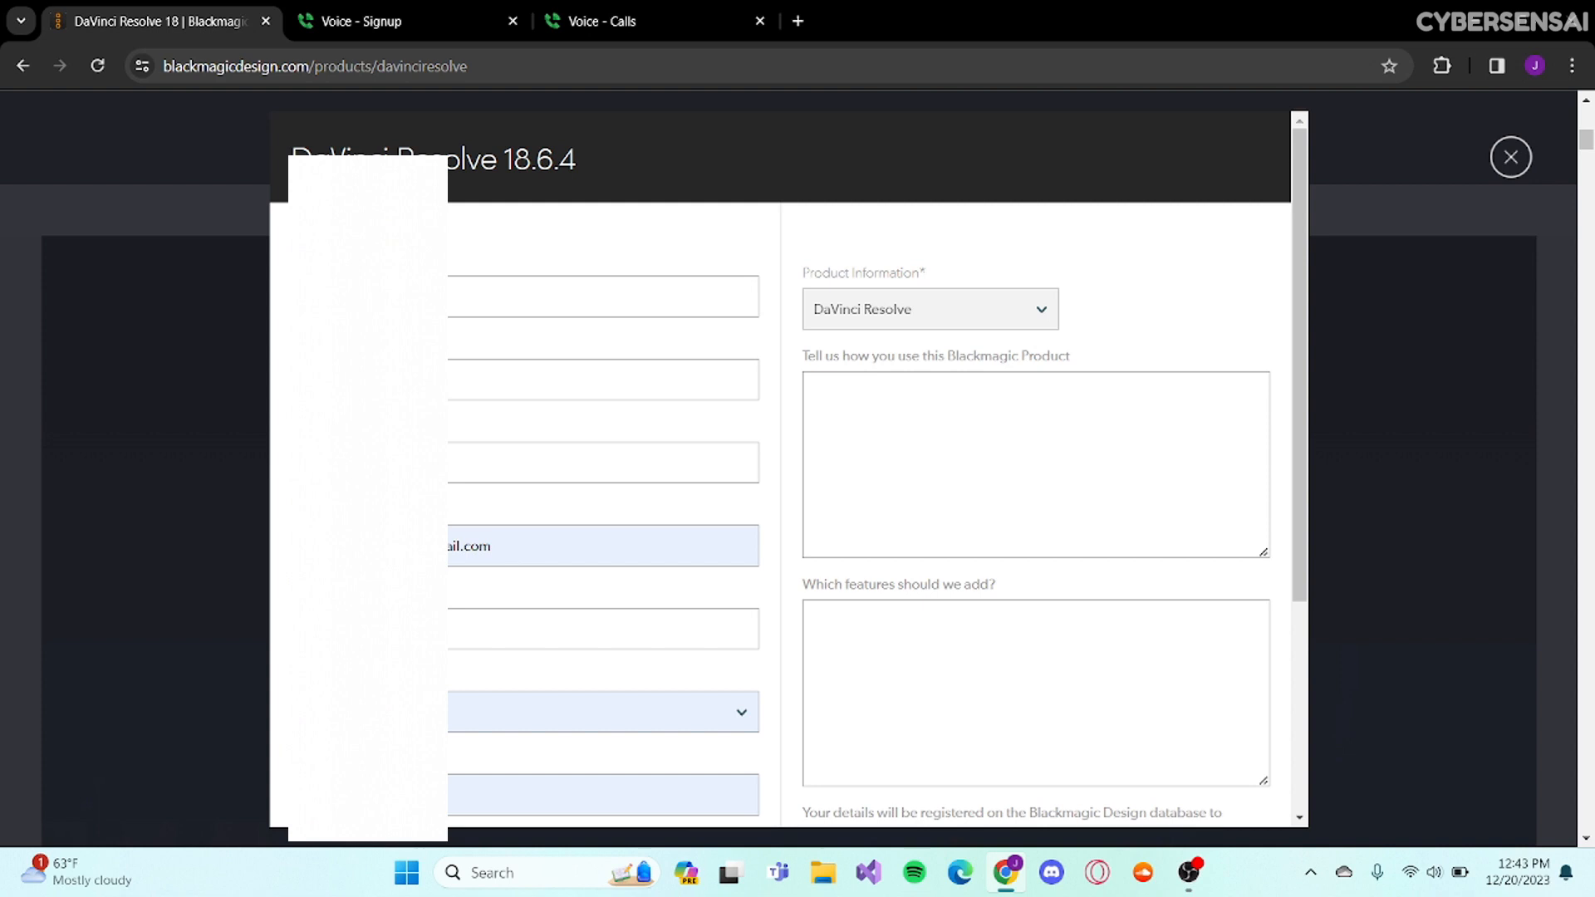
# Review the filled registration form and bring the Register & Download button into view.
pyautogui.scroll(-3)
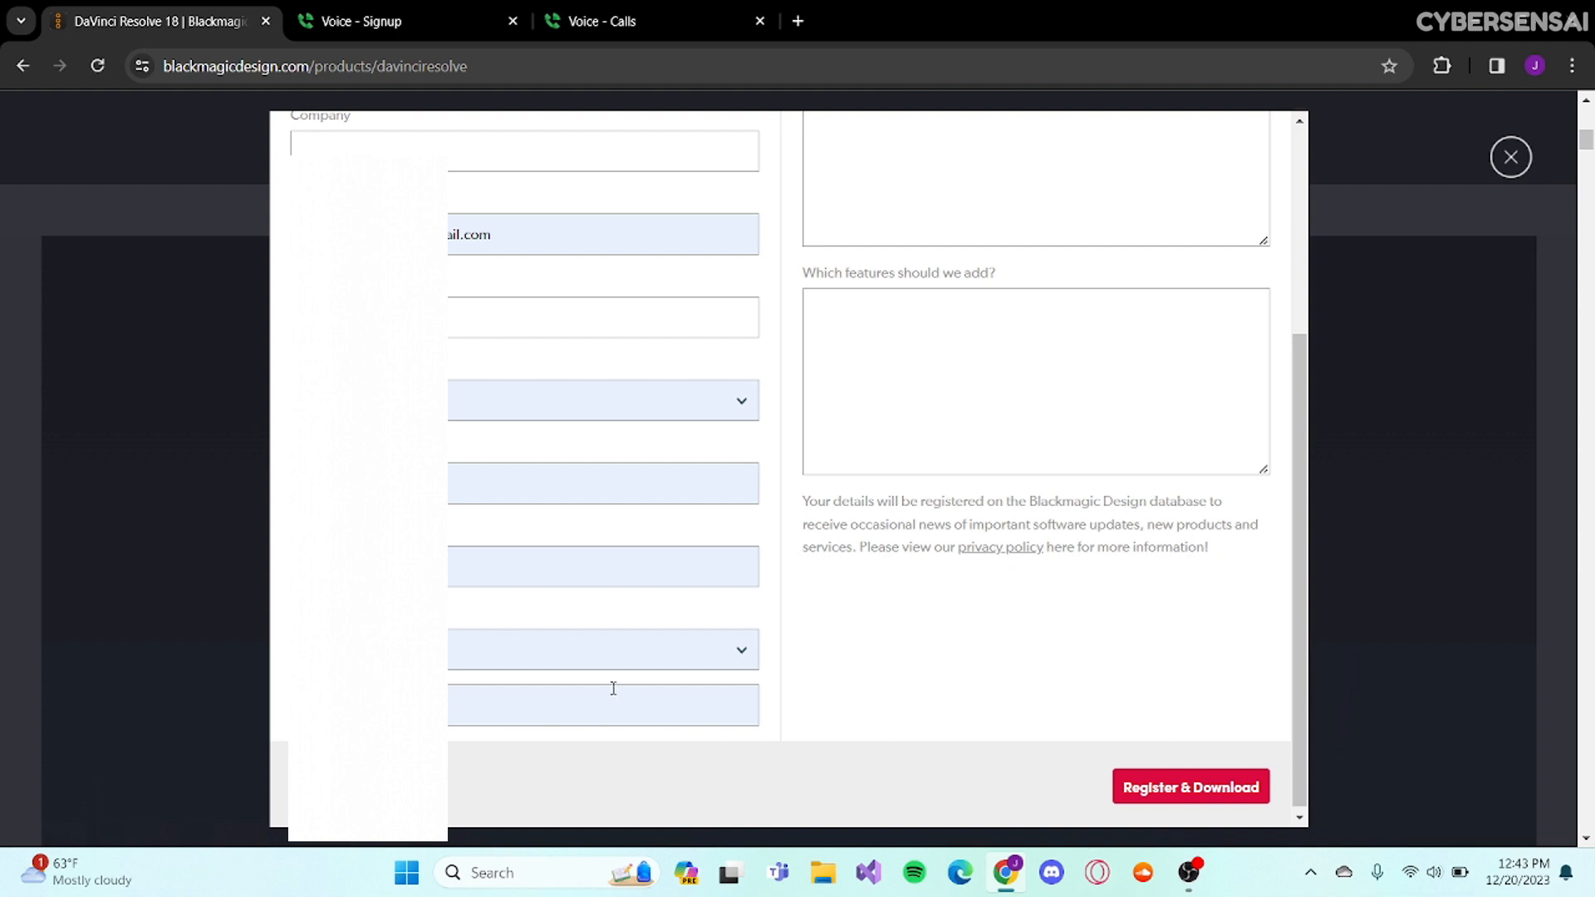
pyautogui.scroll(3)
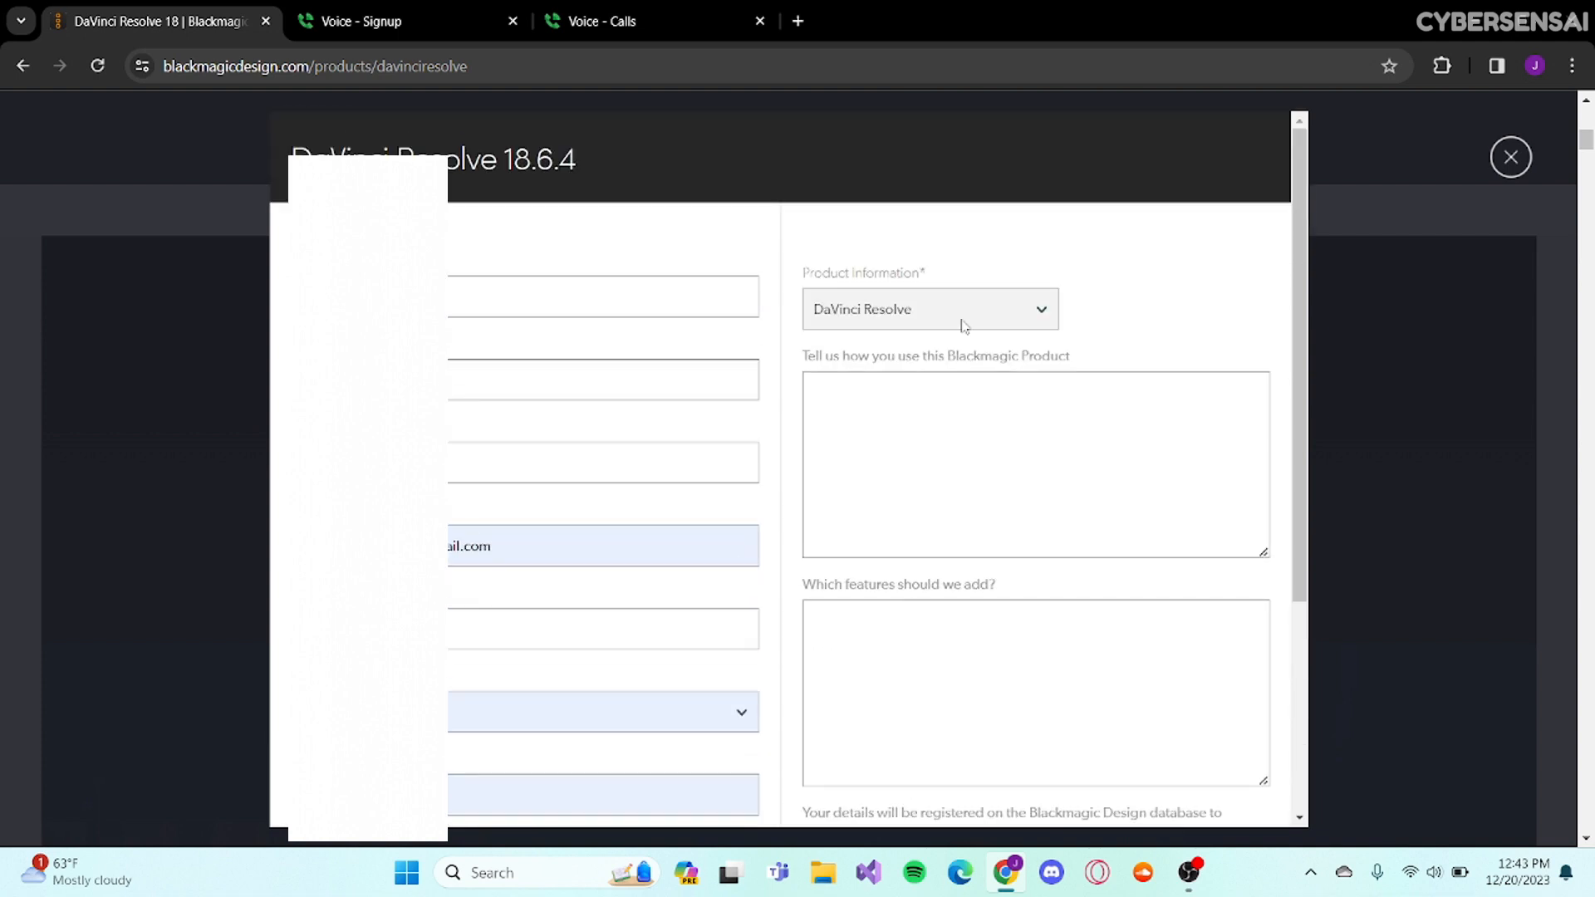
pyautogui.scroll(3)
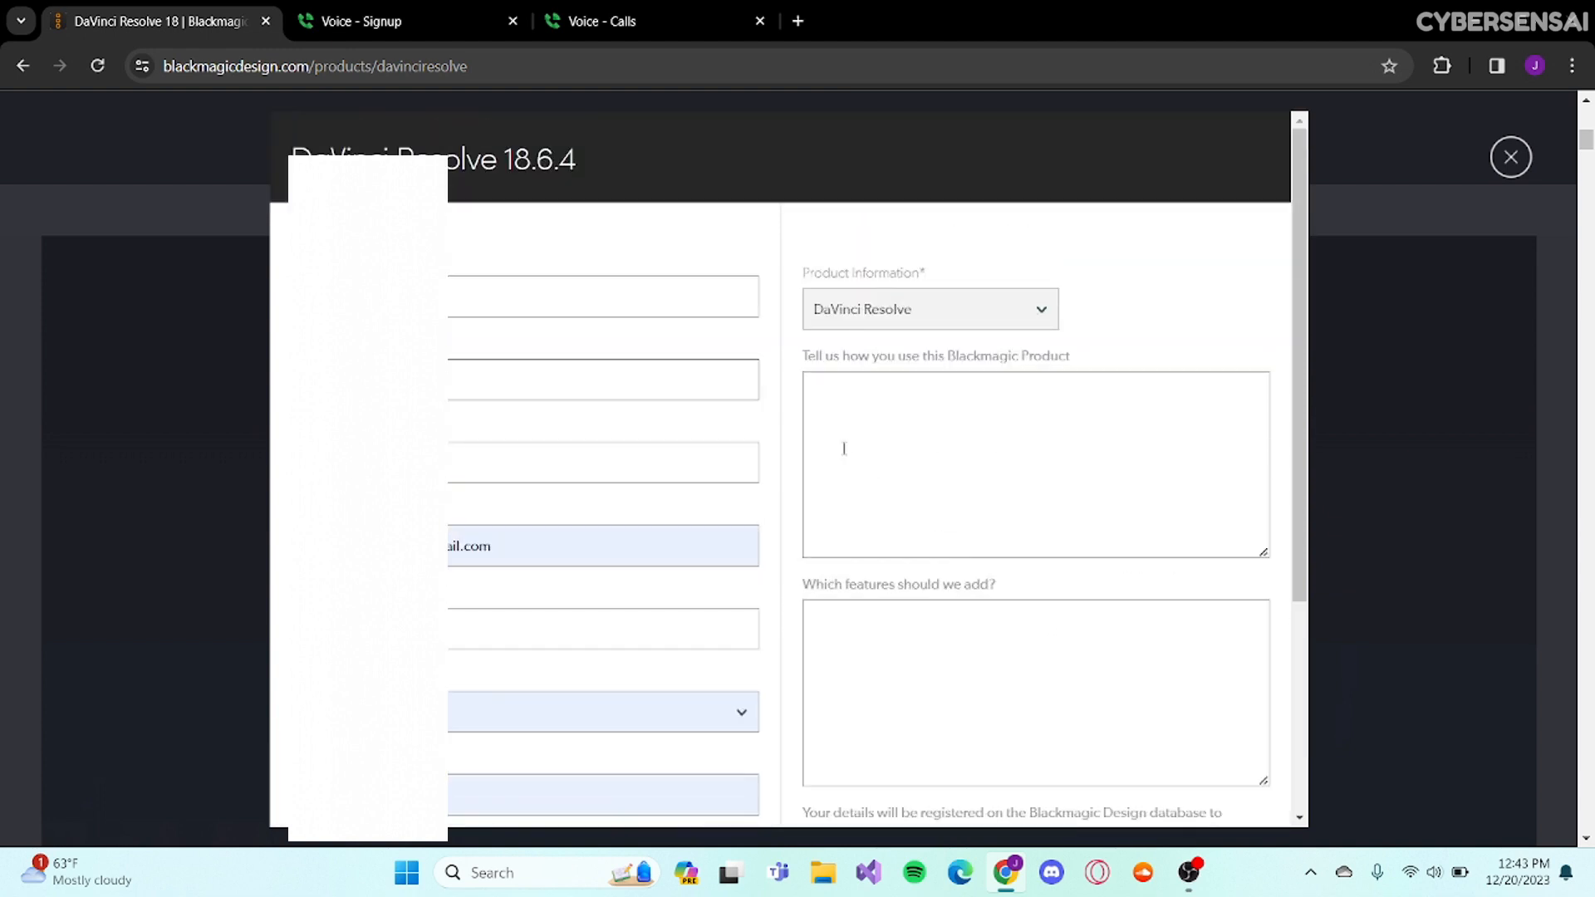
pyautogui.scroll(-3)
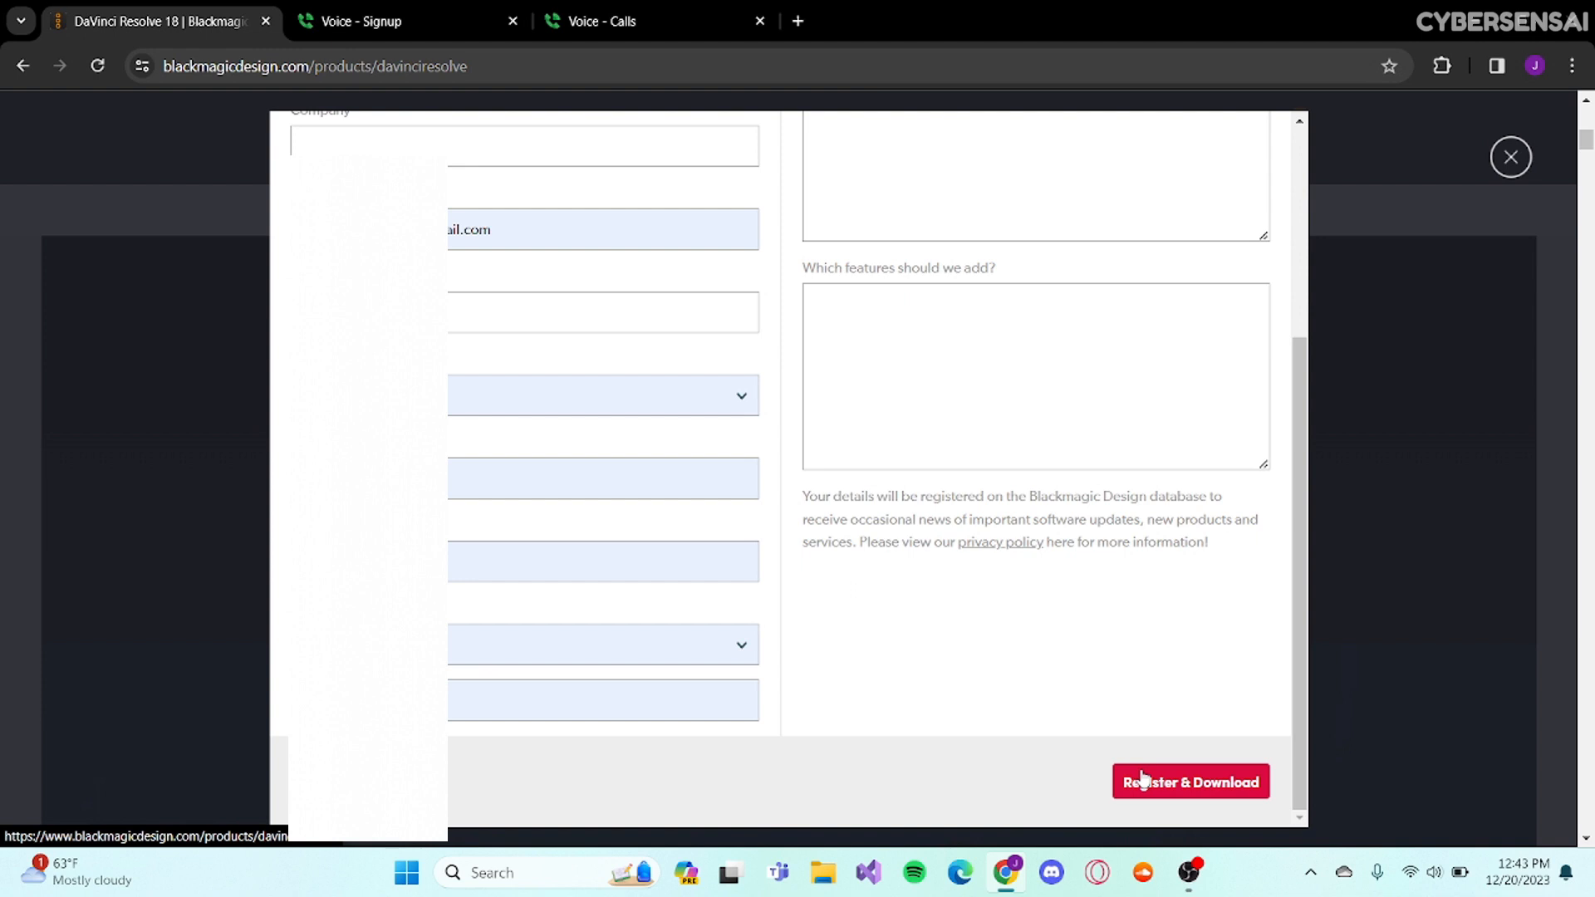
# Register & Download so DaVinci_Resolve_18.6.4_Windows.zip starts, then view its progress in browser downloads.
pyautogui.click(1190, 781)
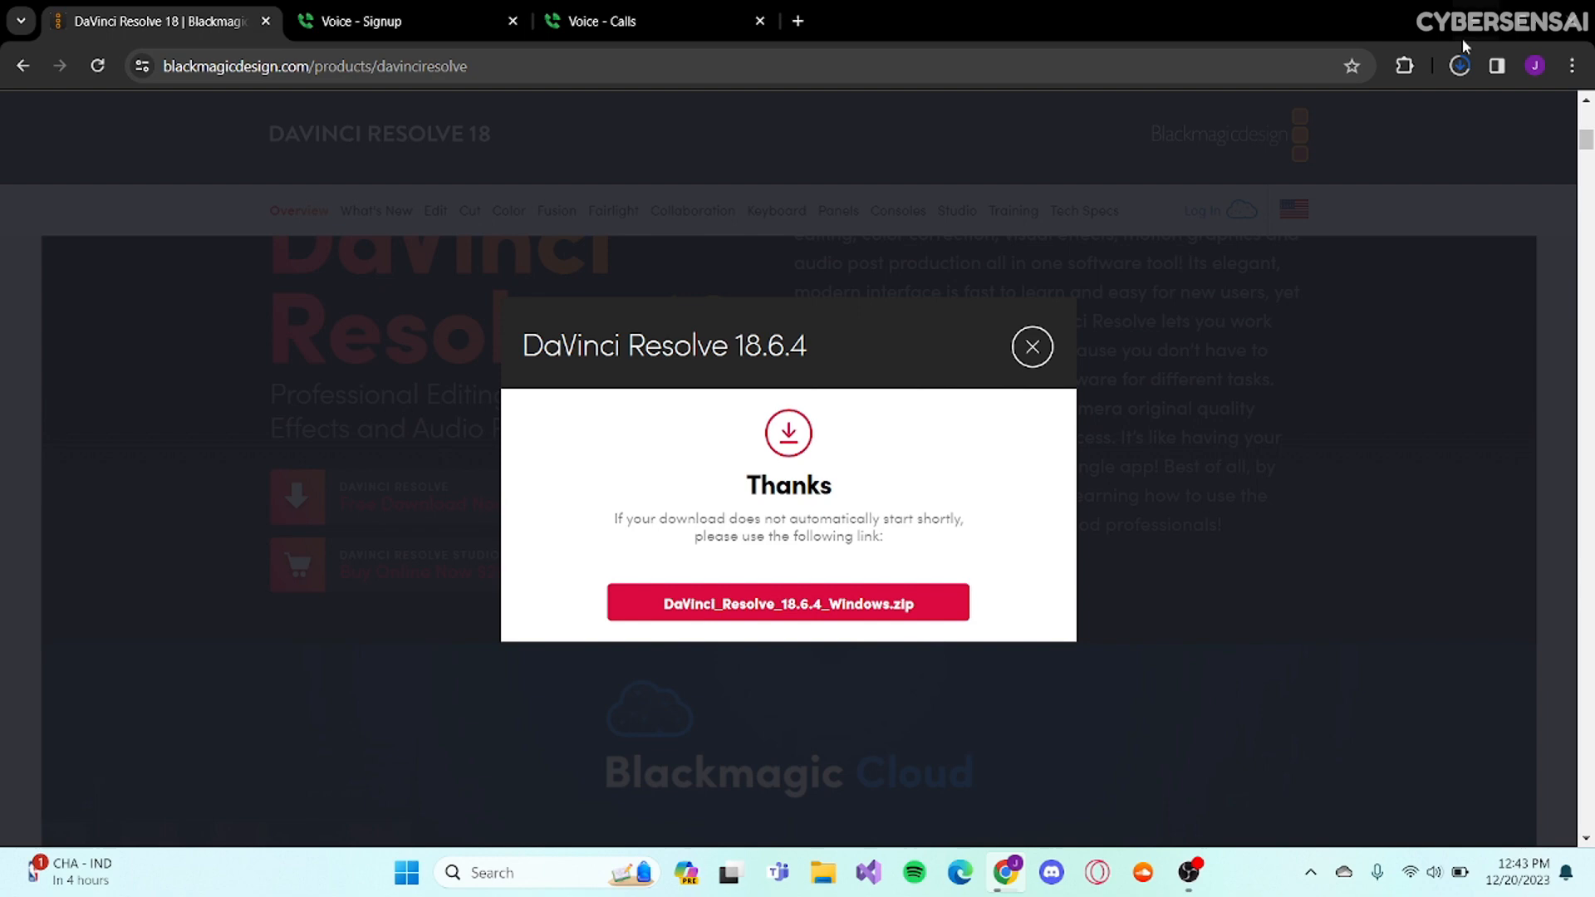
pyautogui.click(1458, 65)
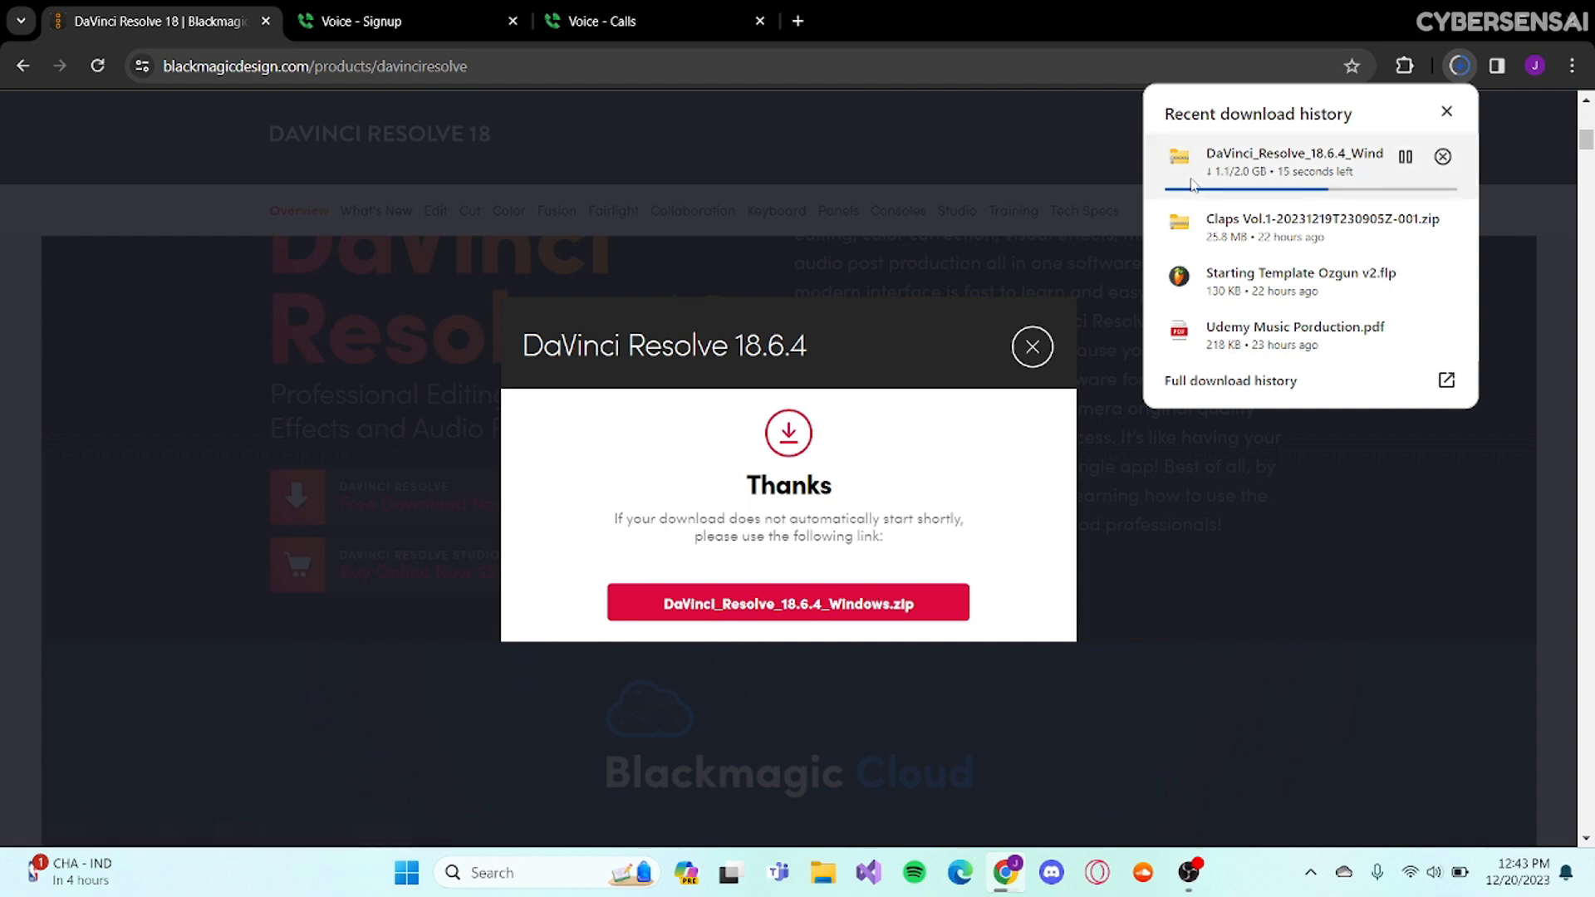
pyautogui.moveTo(787, 603)
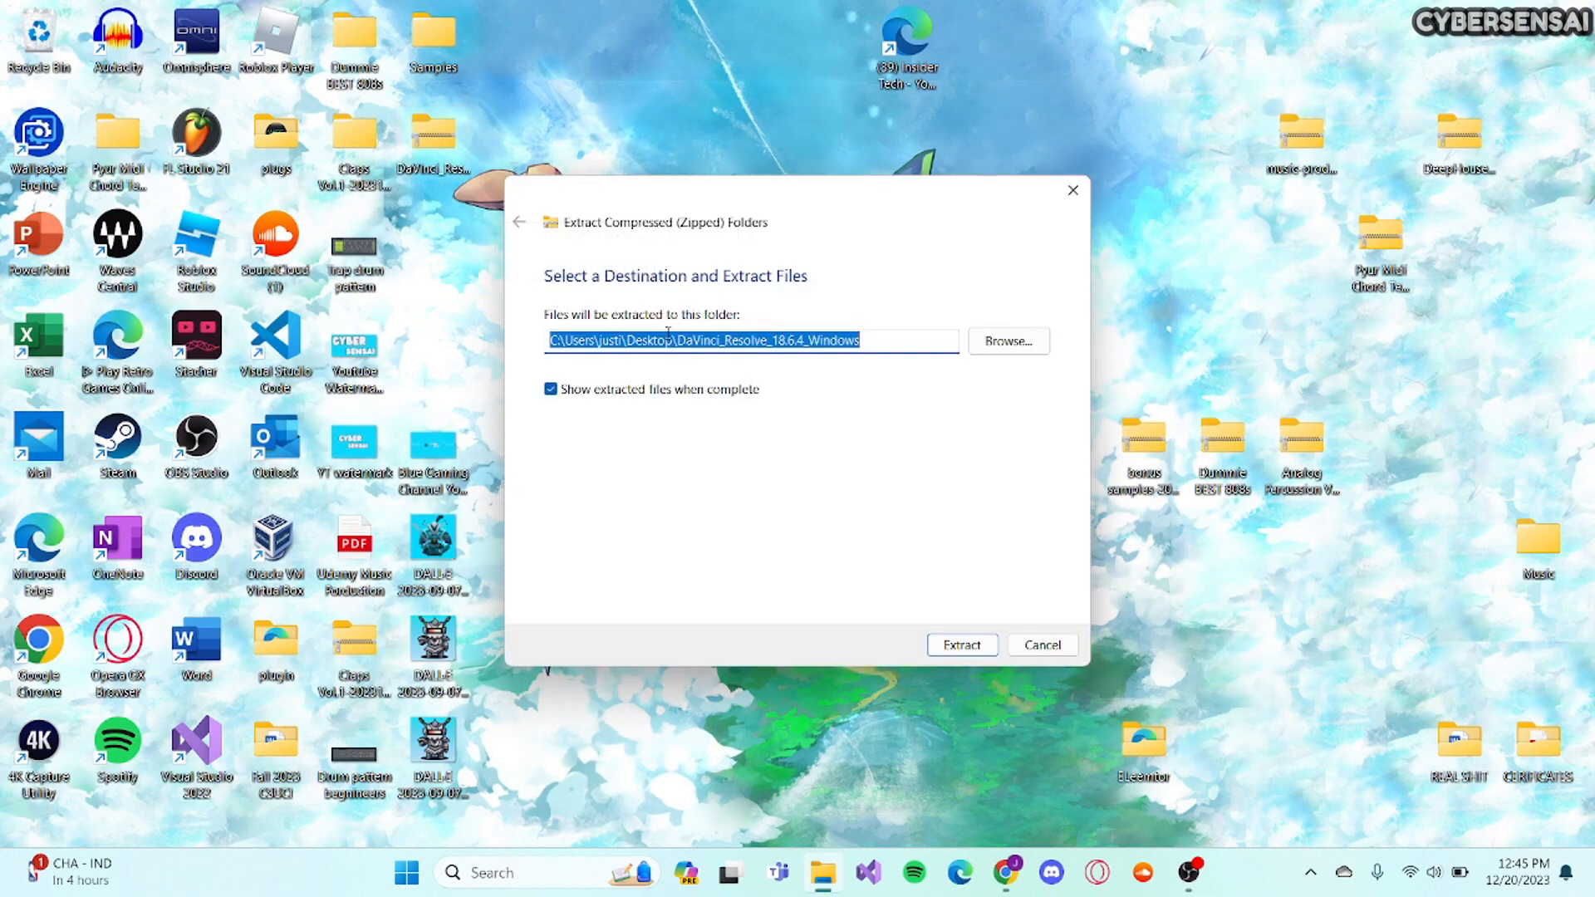
# Extract the zip to the default Desktop destination, producing the DaVinci_Resolve_18.6.4_Windows folder.
pyautogui.click(1006, 341)
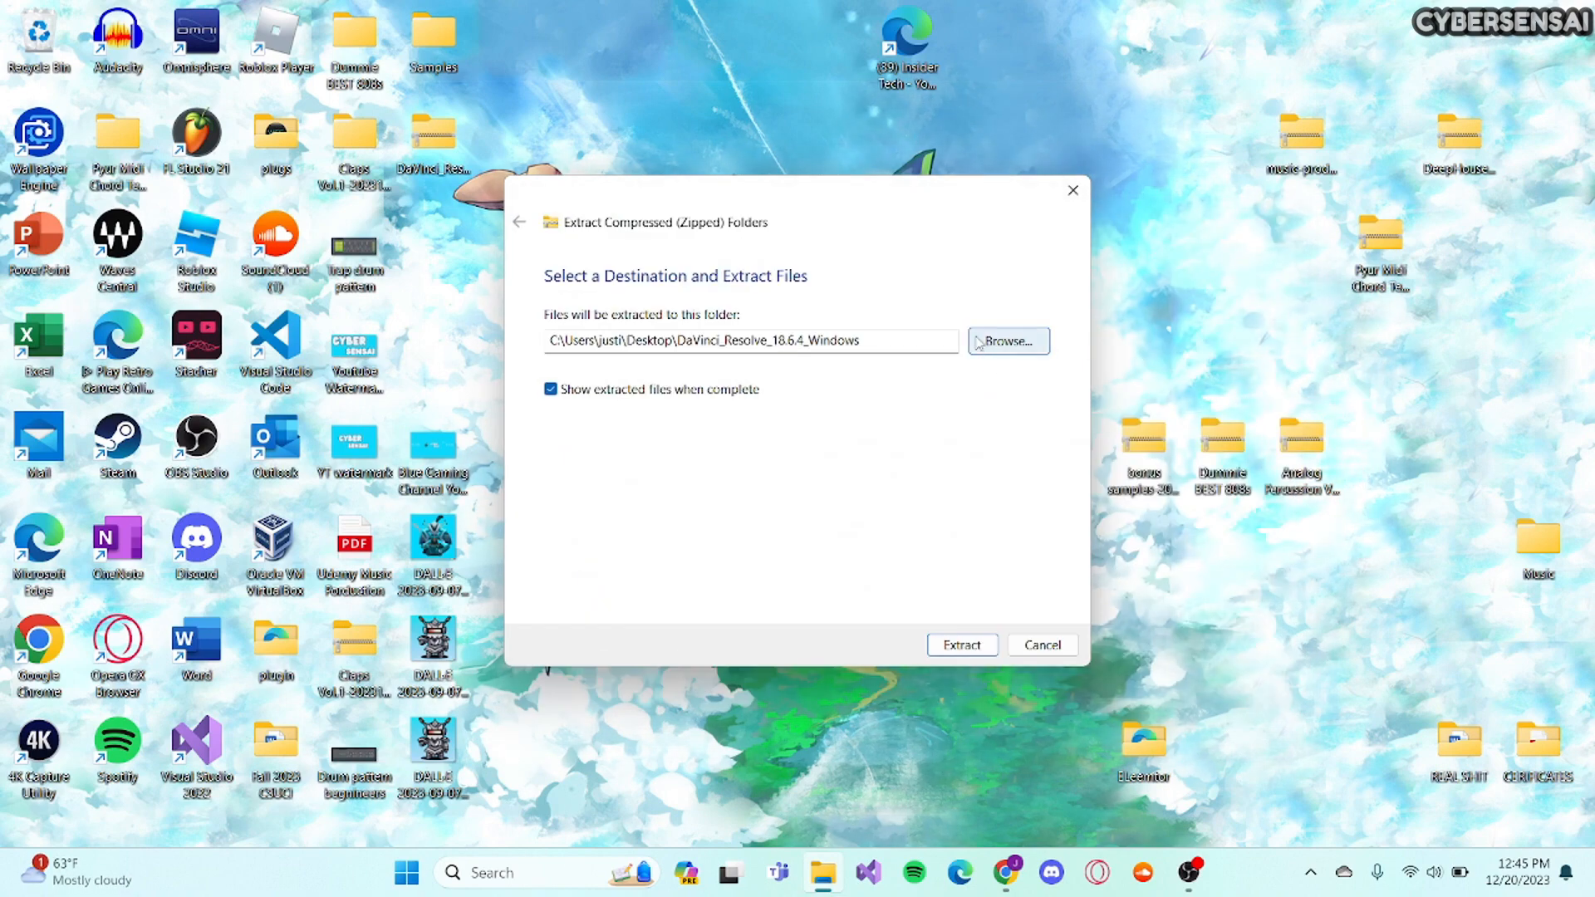
pyautogui.moveTo(995, 359)
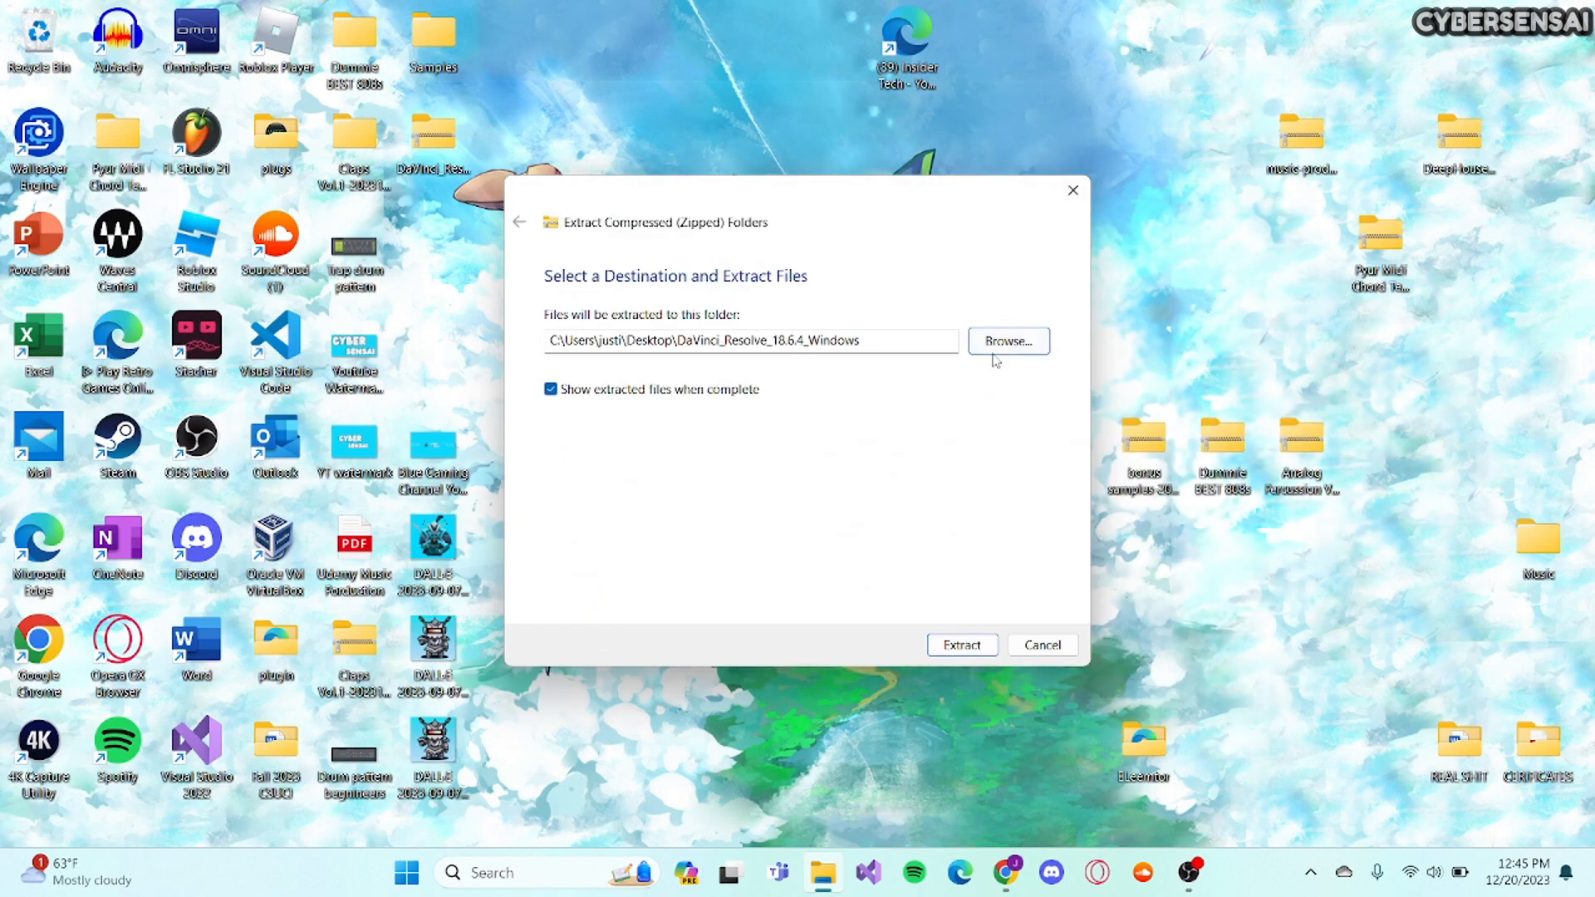
pyautogui.moveTo(814, 402)
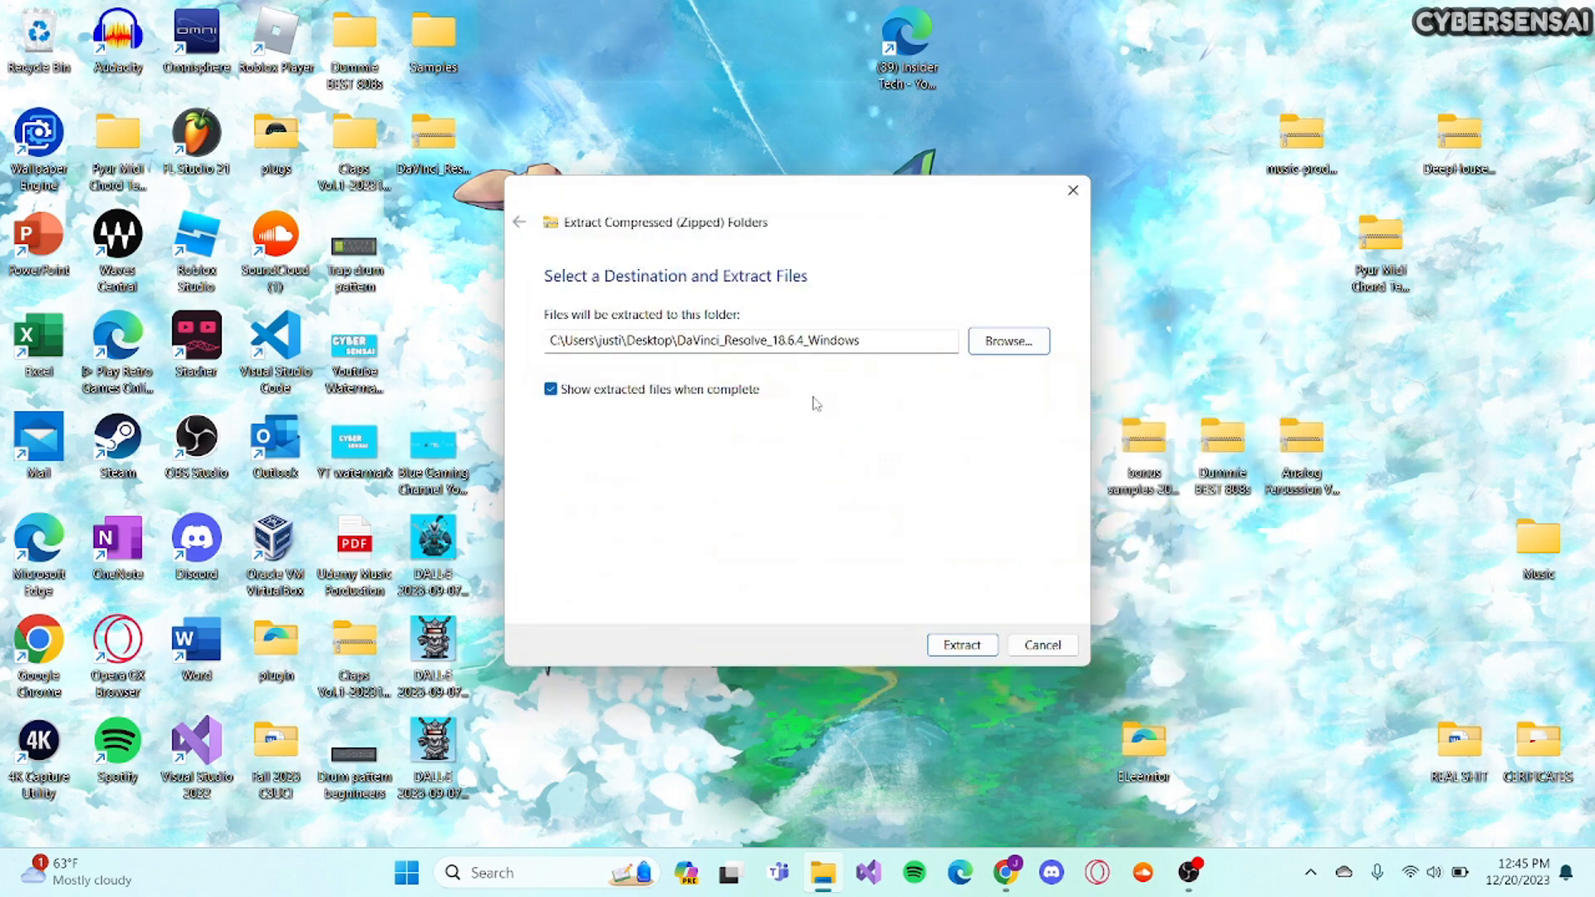
pyautogui.click(960, 644)
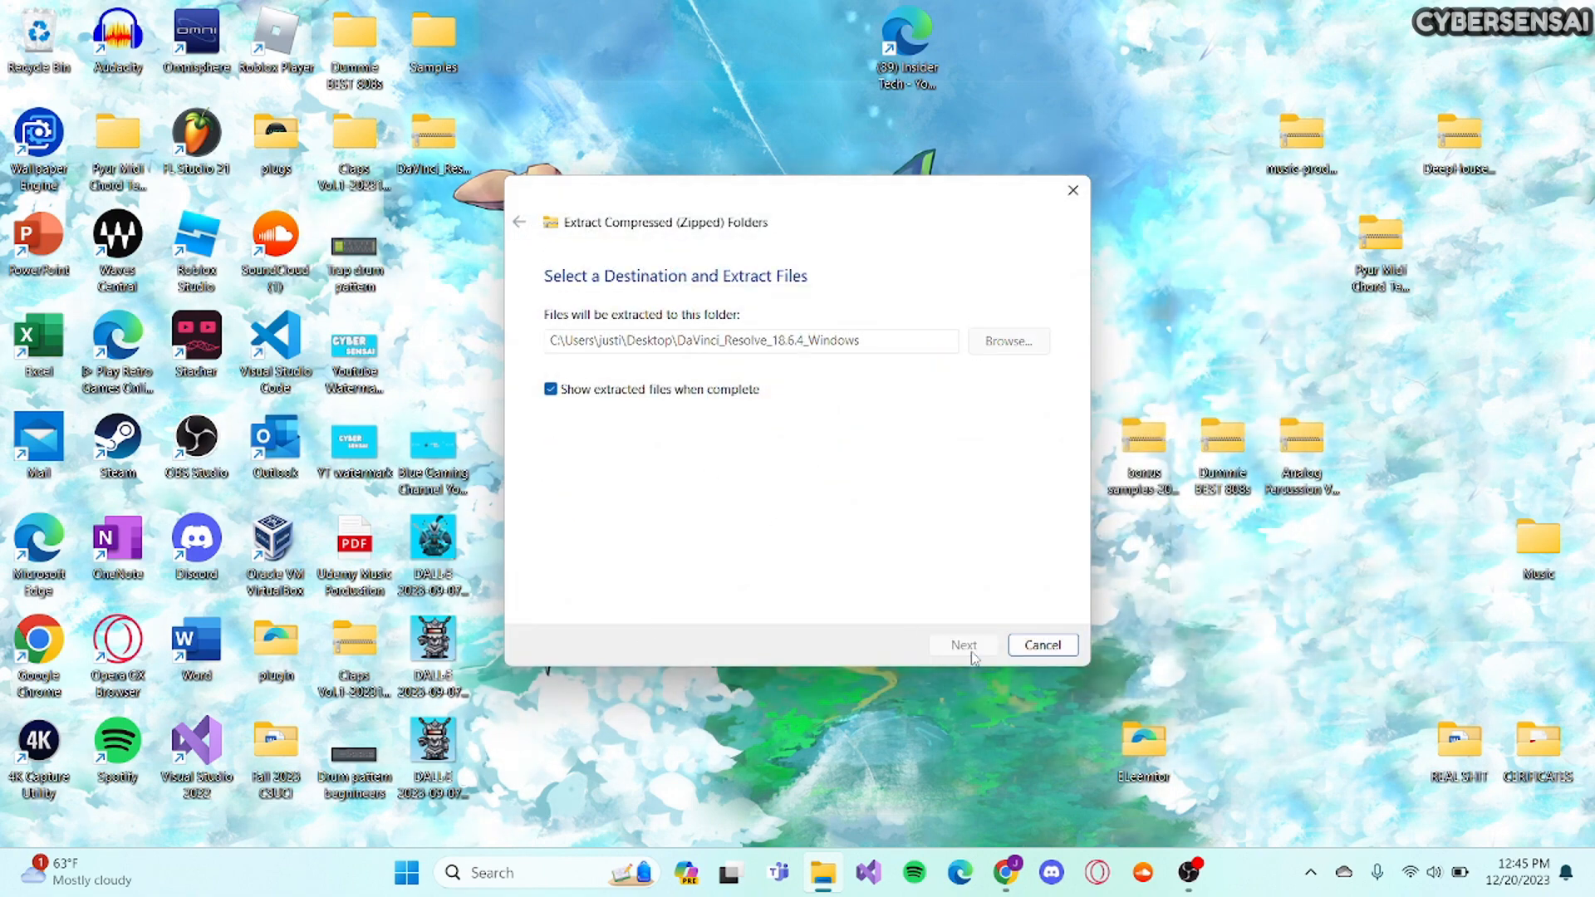
pyautogui.click(962, 644)
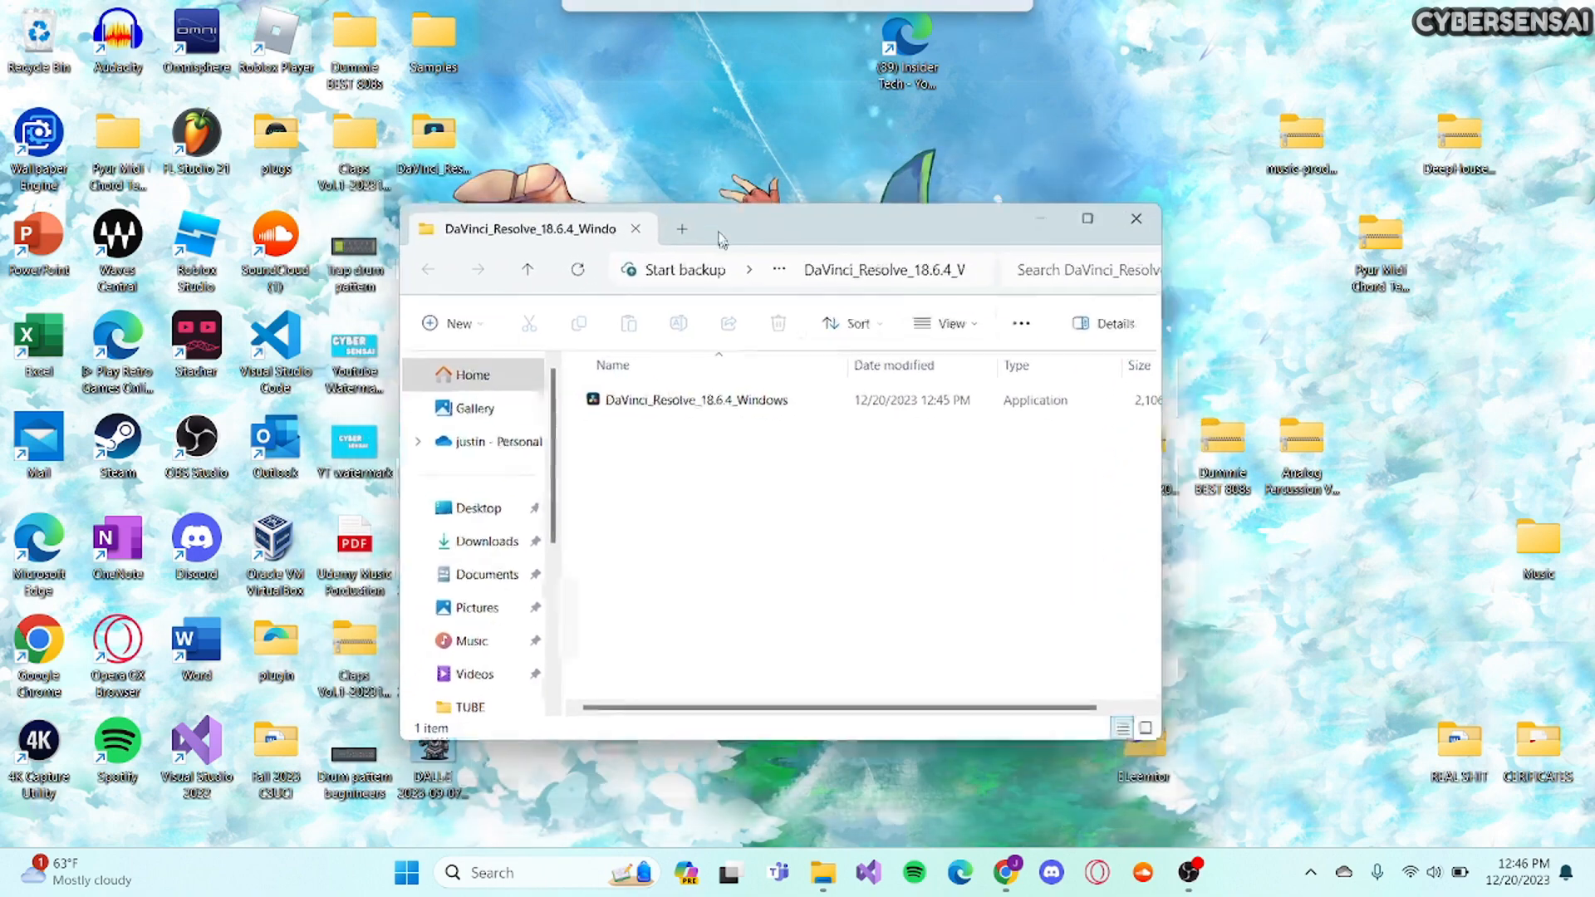
# Run the DaVinci_Resolve_18.6.4_Windows installer application from the extracted folder.
pyautogui.moveTo(720, 228); pyautogui.dragTo(686, 196)
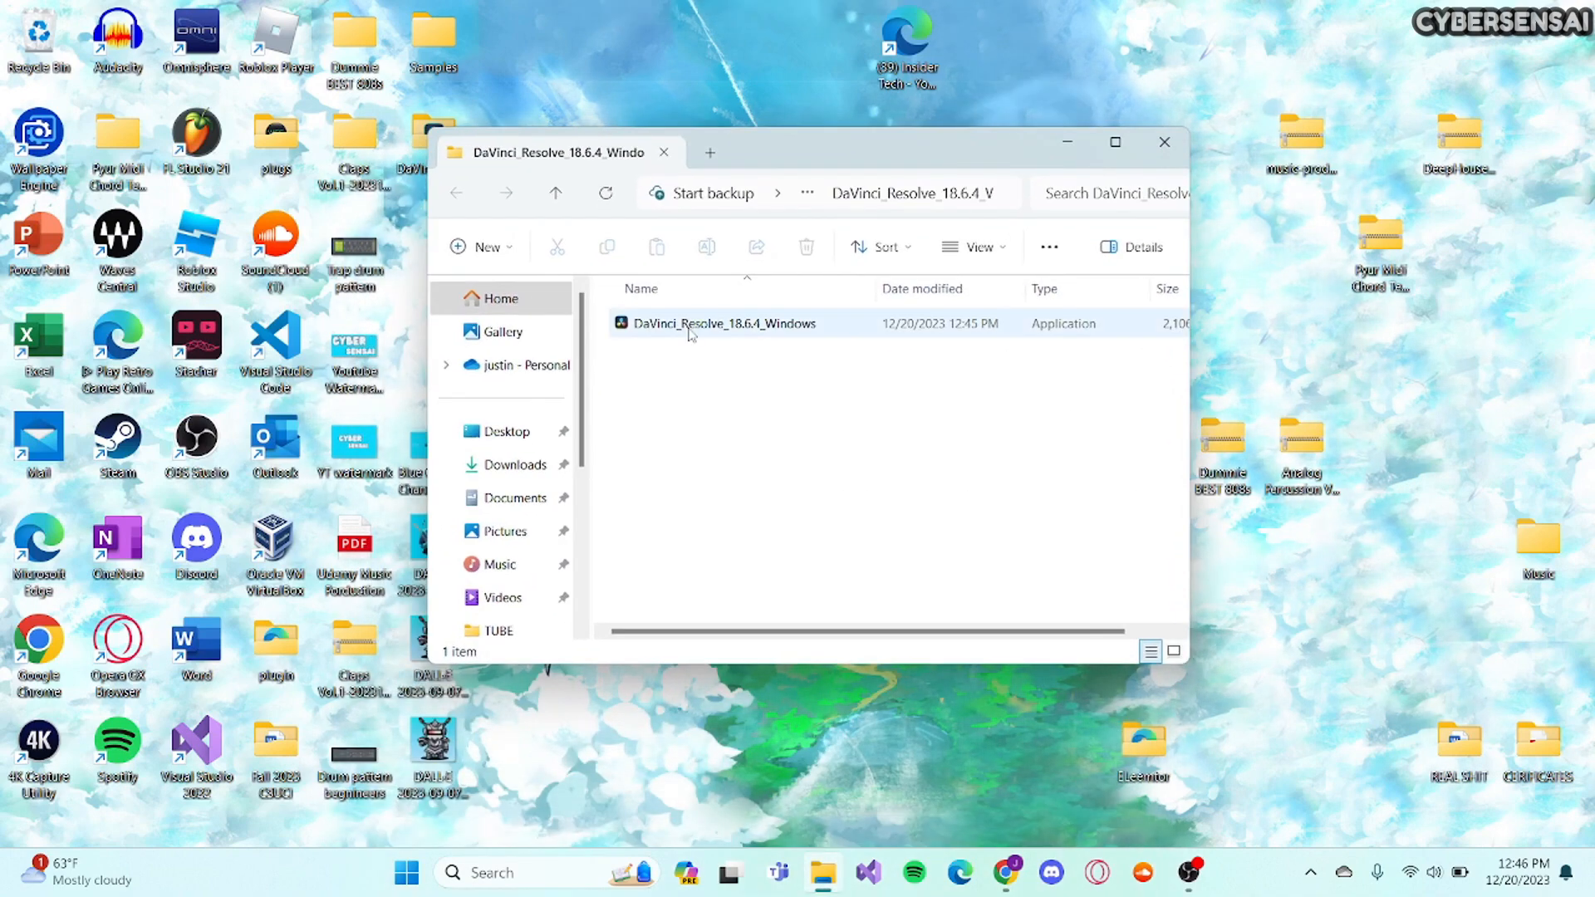
pyautogui.click(724, 324)
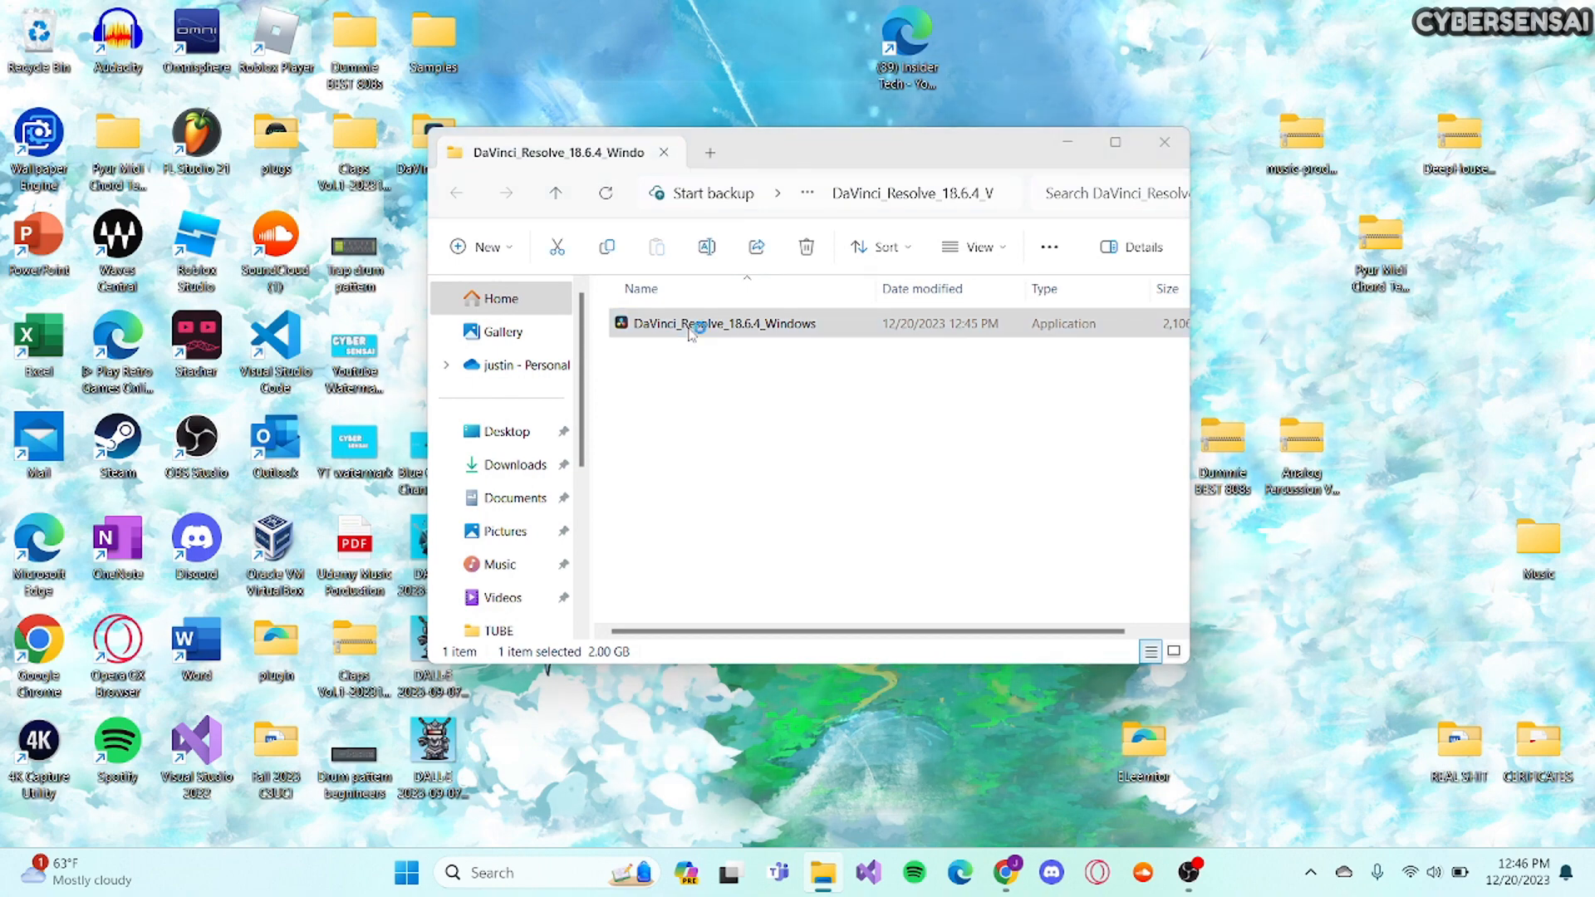
pyautogui.doubleClick(723, 322)
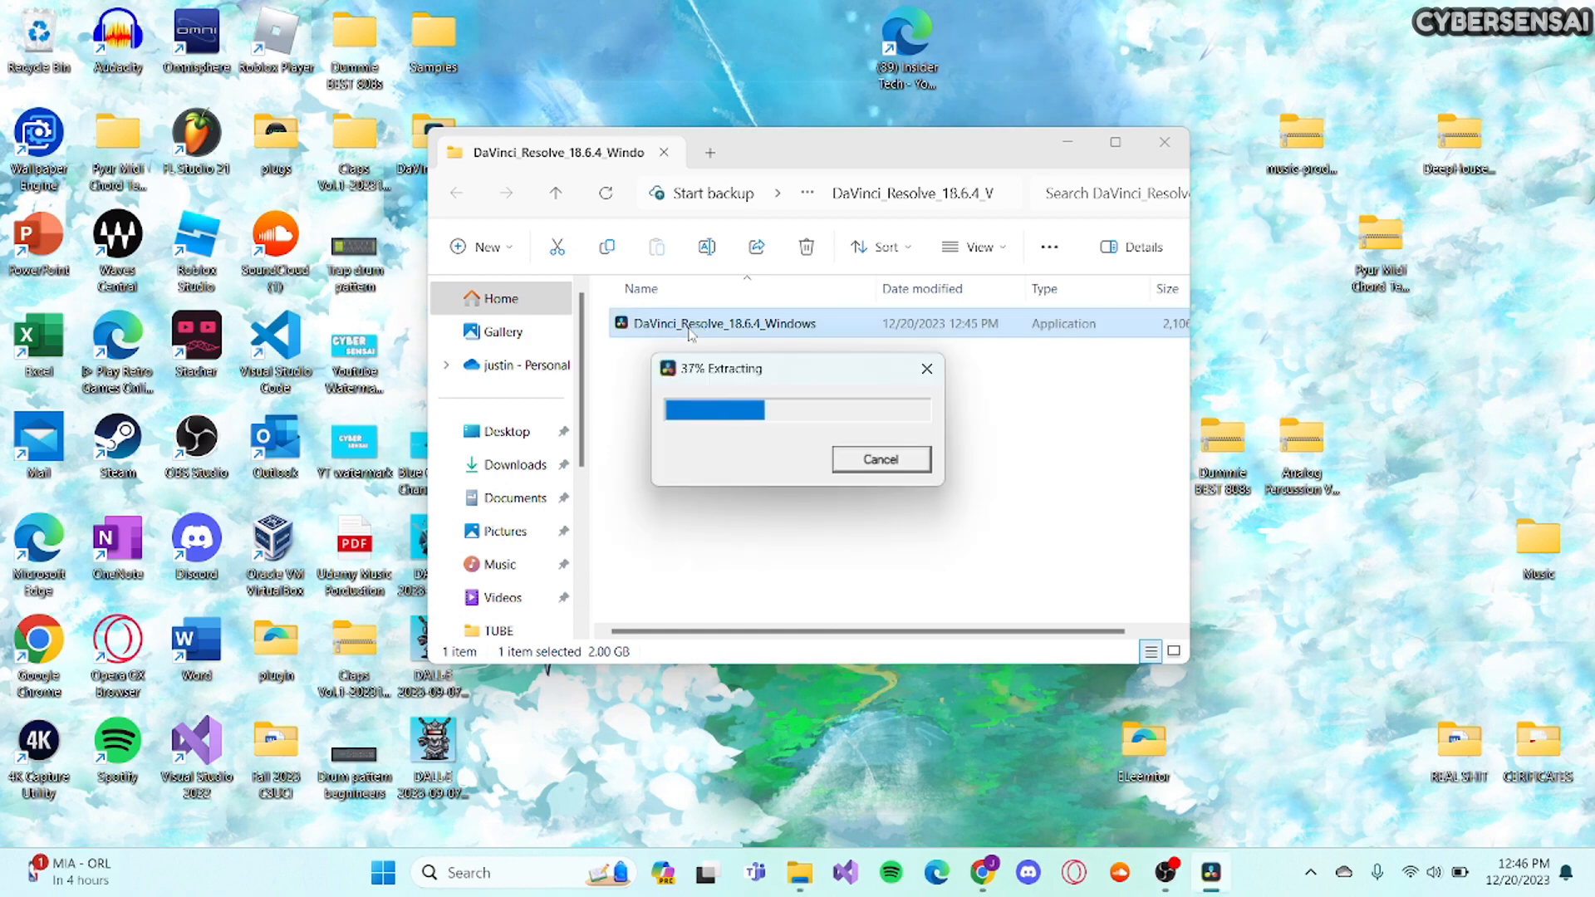
pyautogui.click(881, 458)
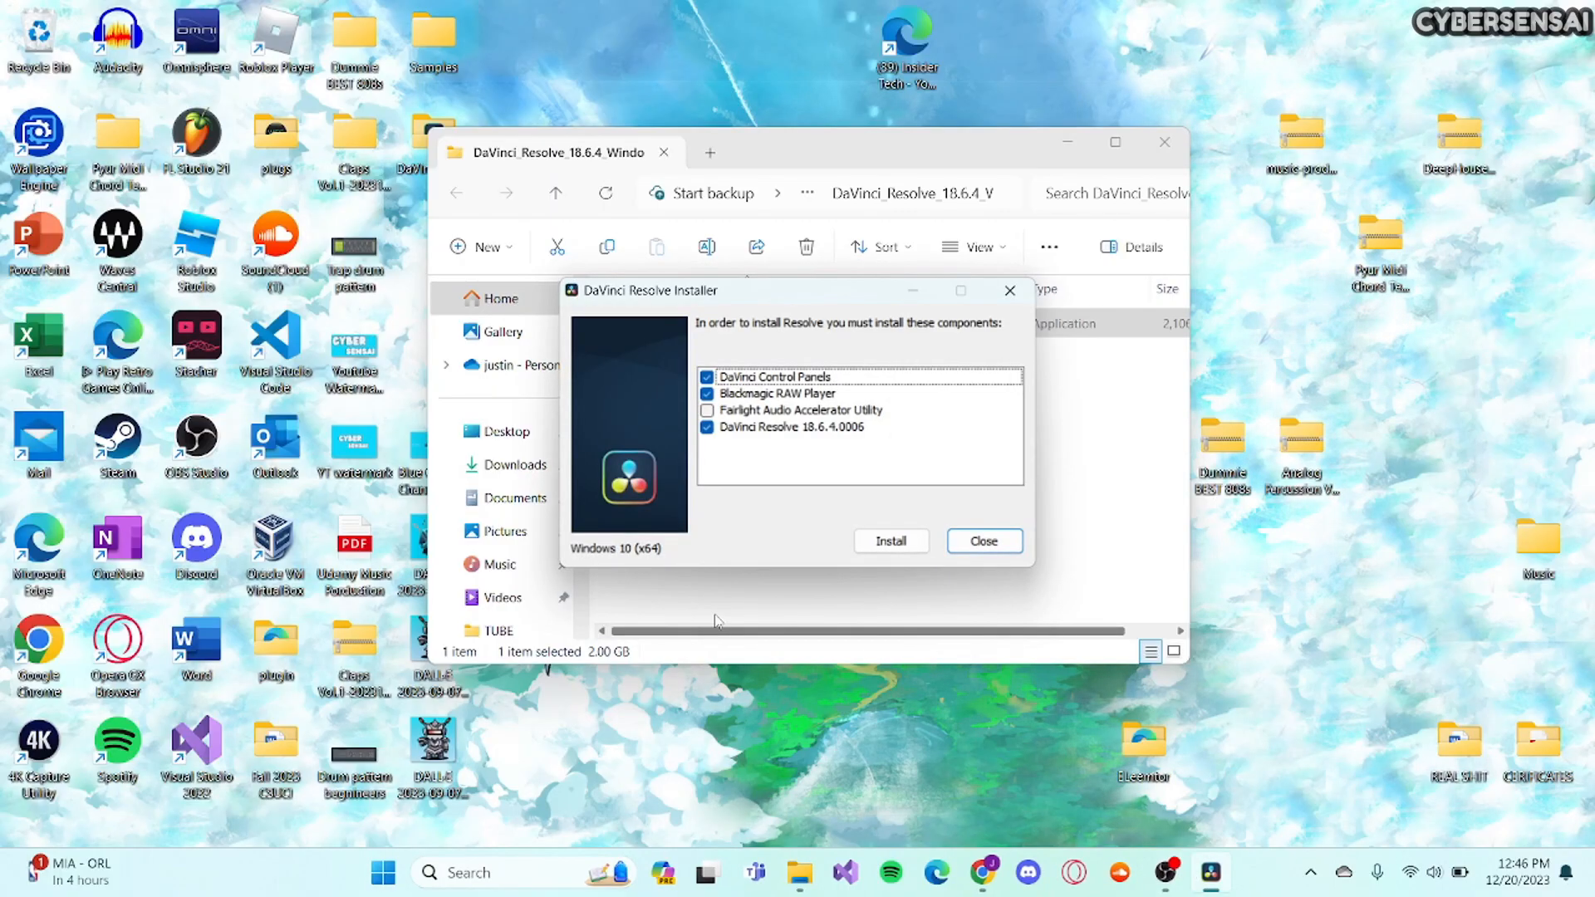
# Install the ticked components, leaving Fairlight Audio Accelerator Utility unchecked.
pyautogui.moveTo(641, 289); pyautogui.dragTo(603, 271)
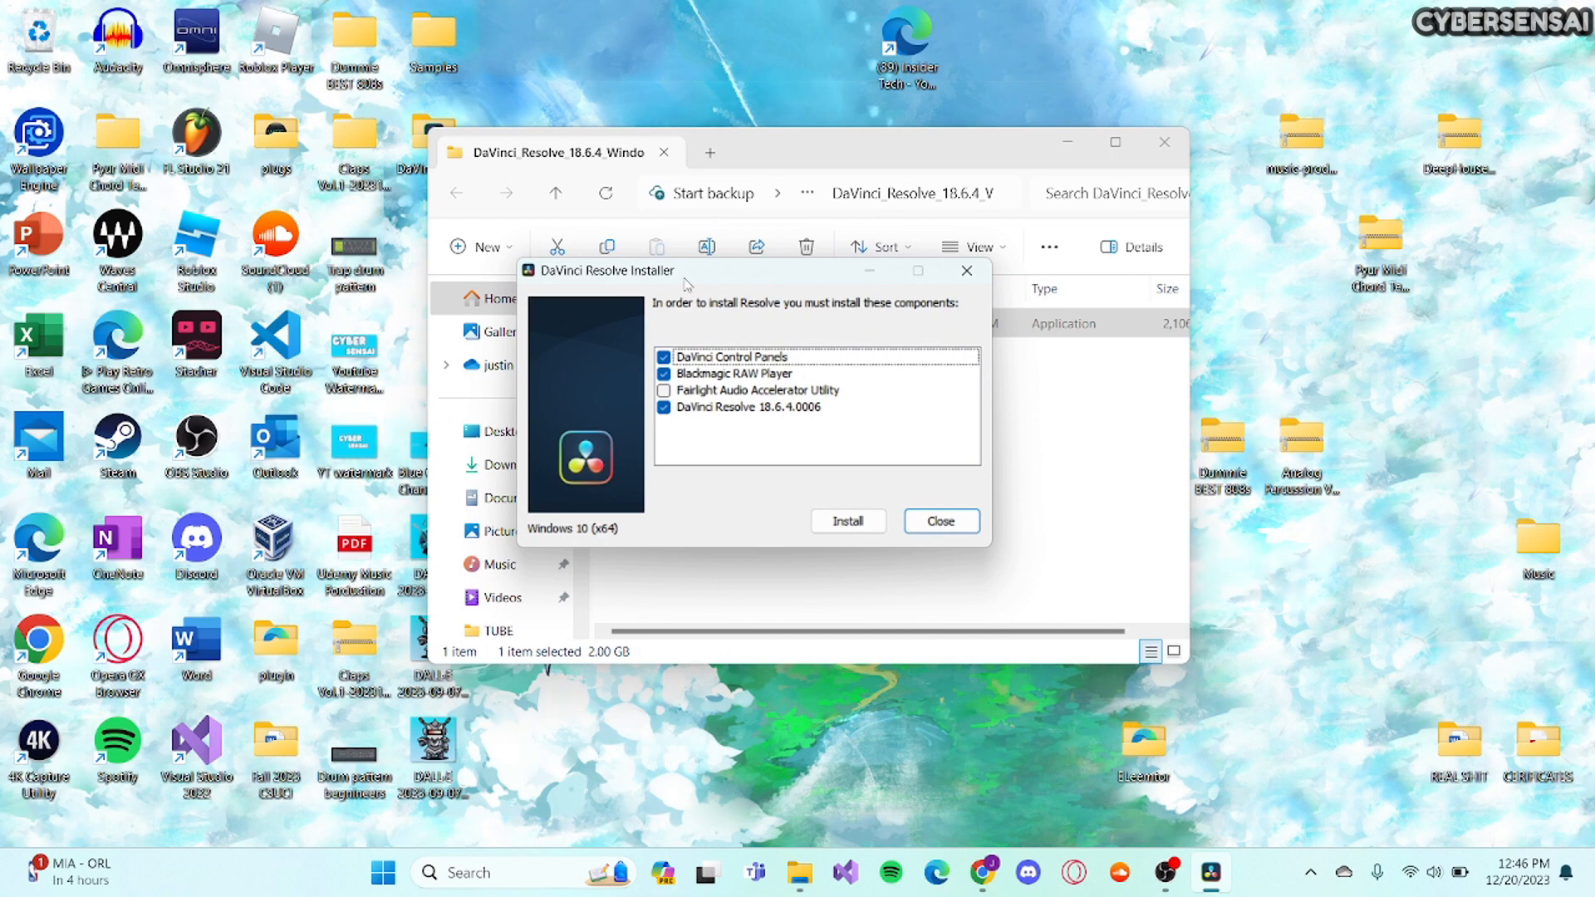
pyautogui.moveTo(794, 330)
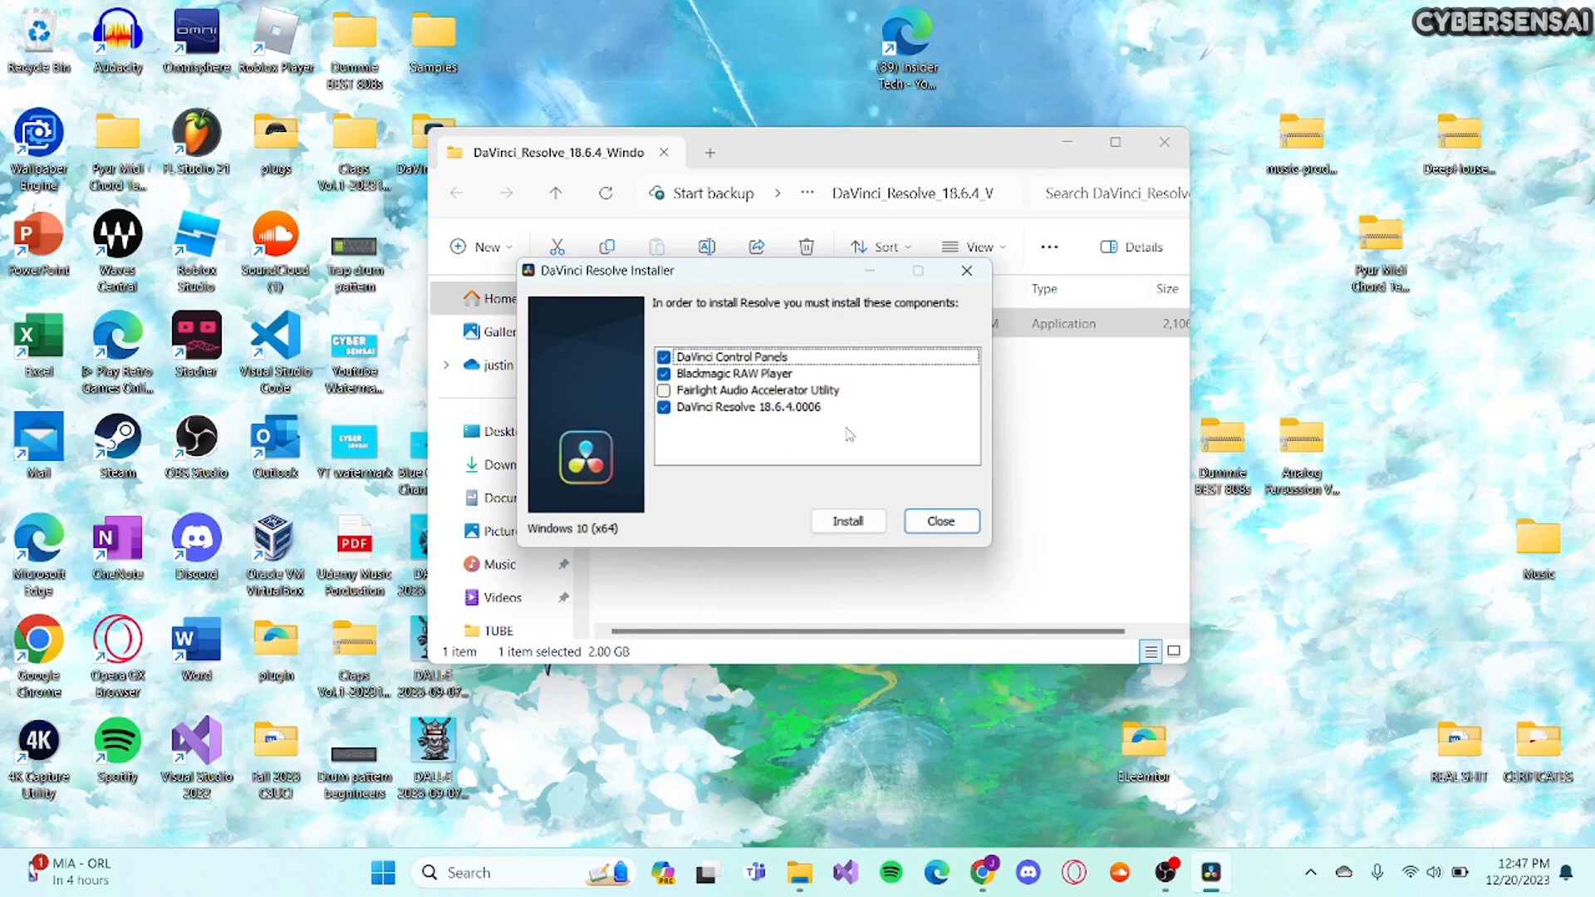
pyautogui.moveTo(799, 412)
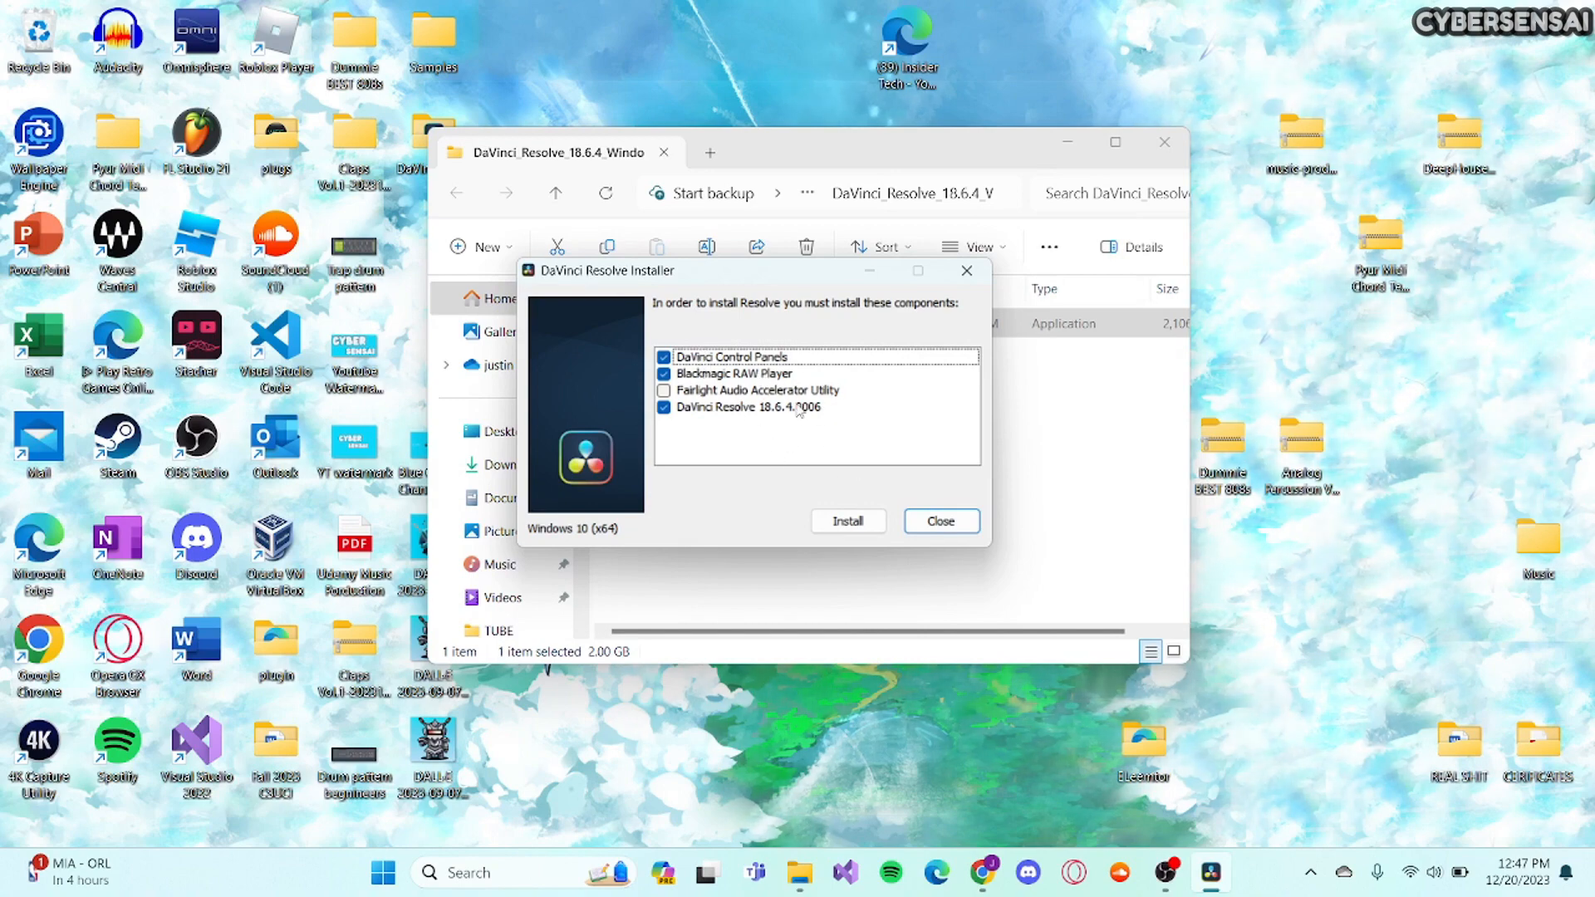
pyautogui.click(758, 389)
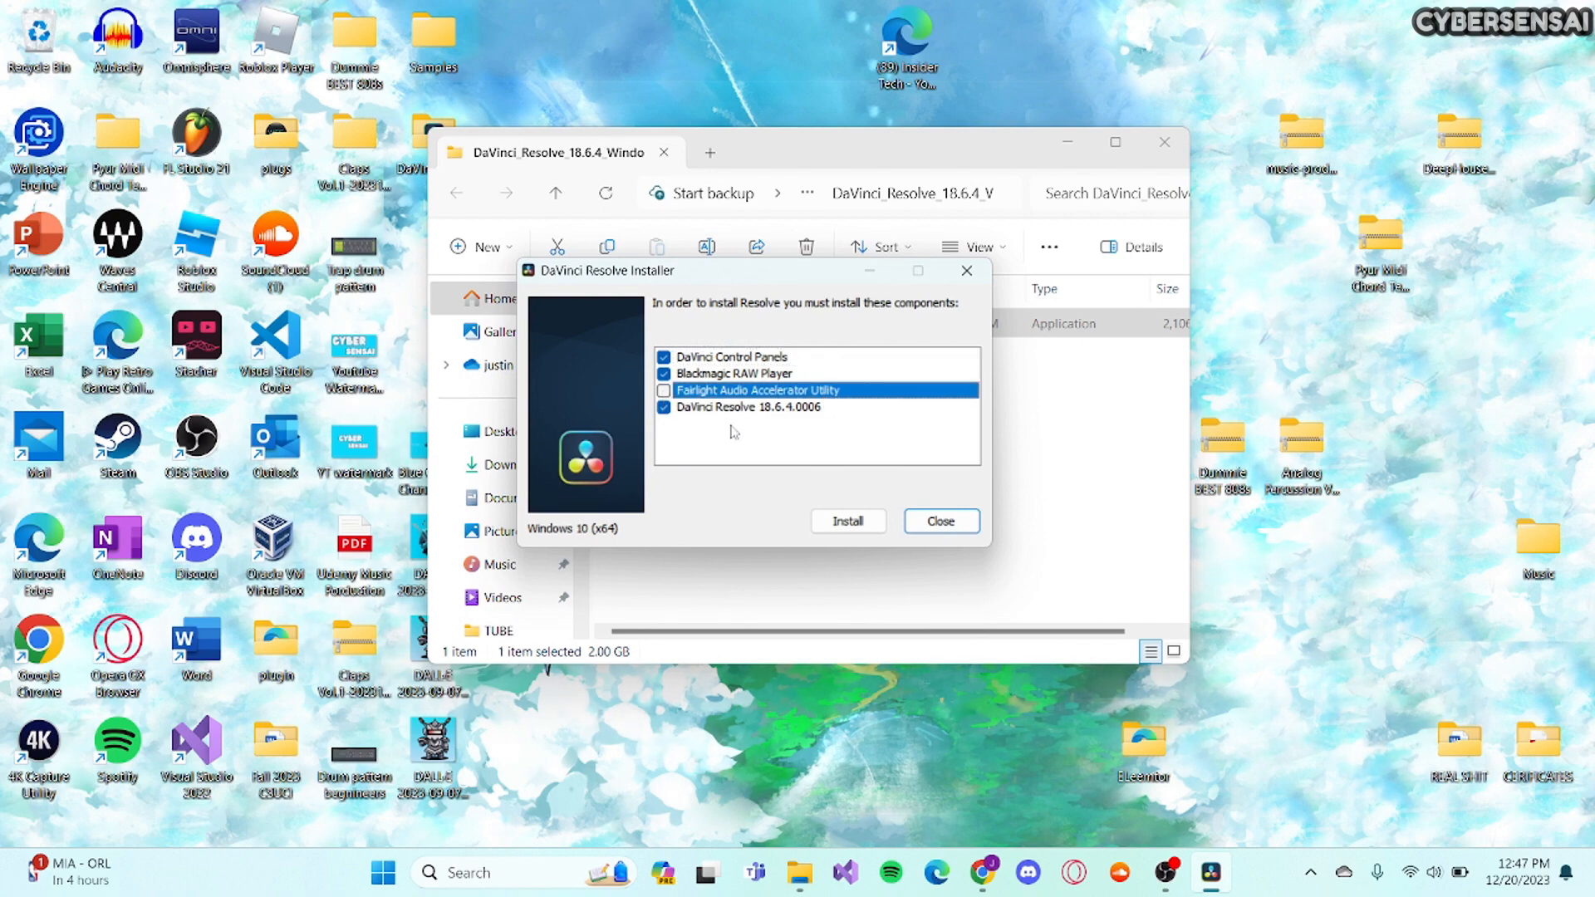
pyautogui.moveTo(718, 422)
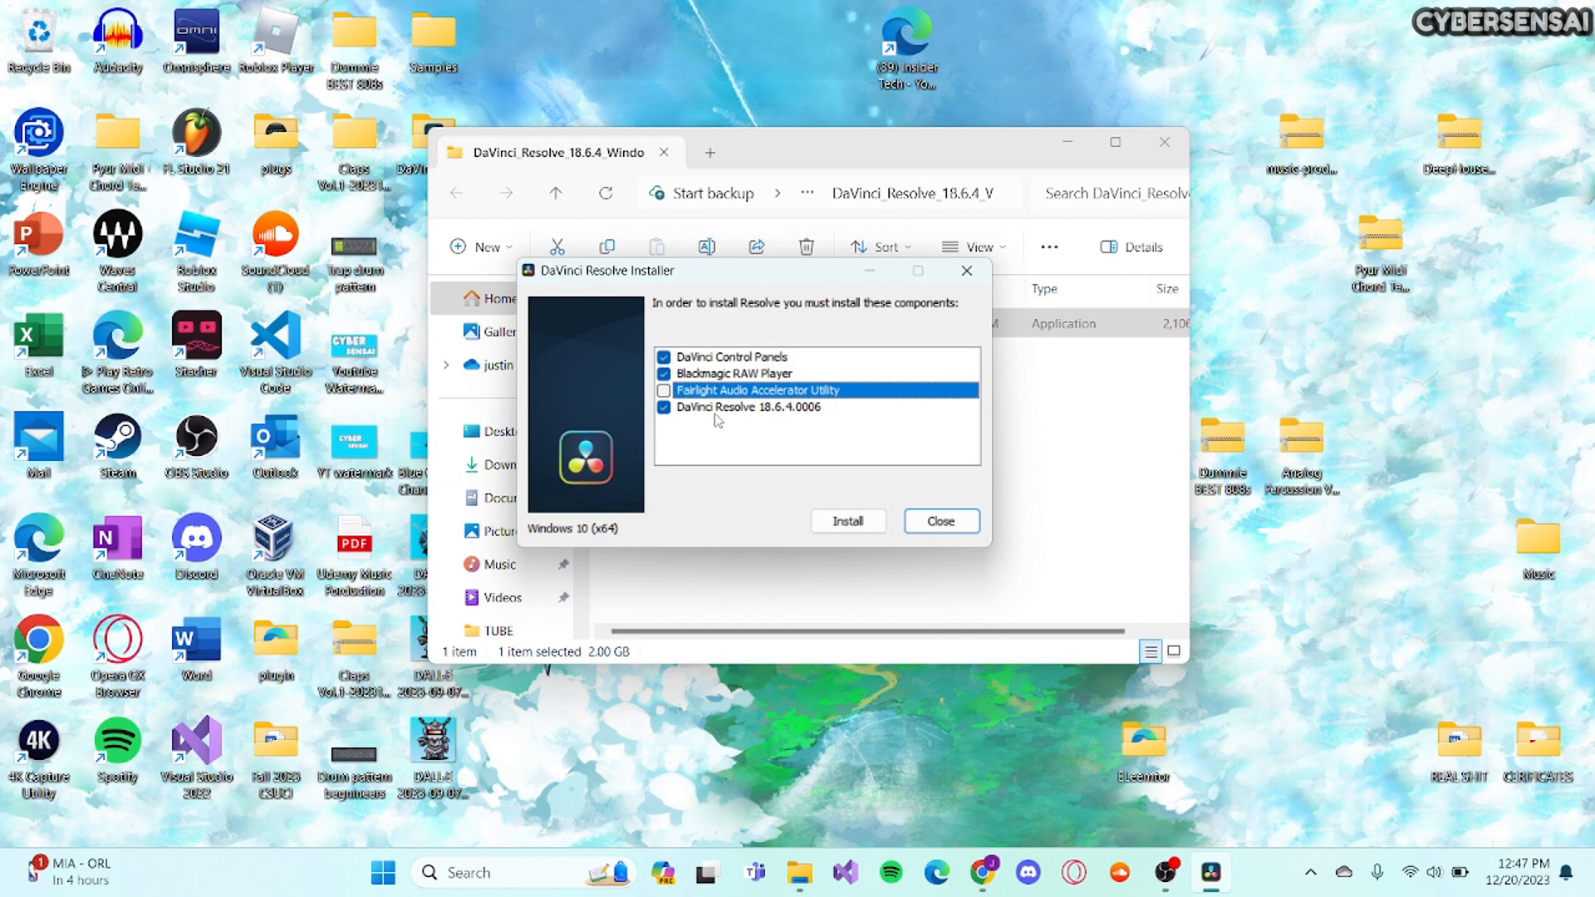
pyautogui.moveTo(841, 502)
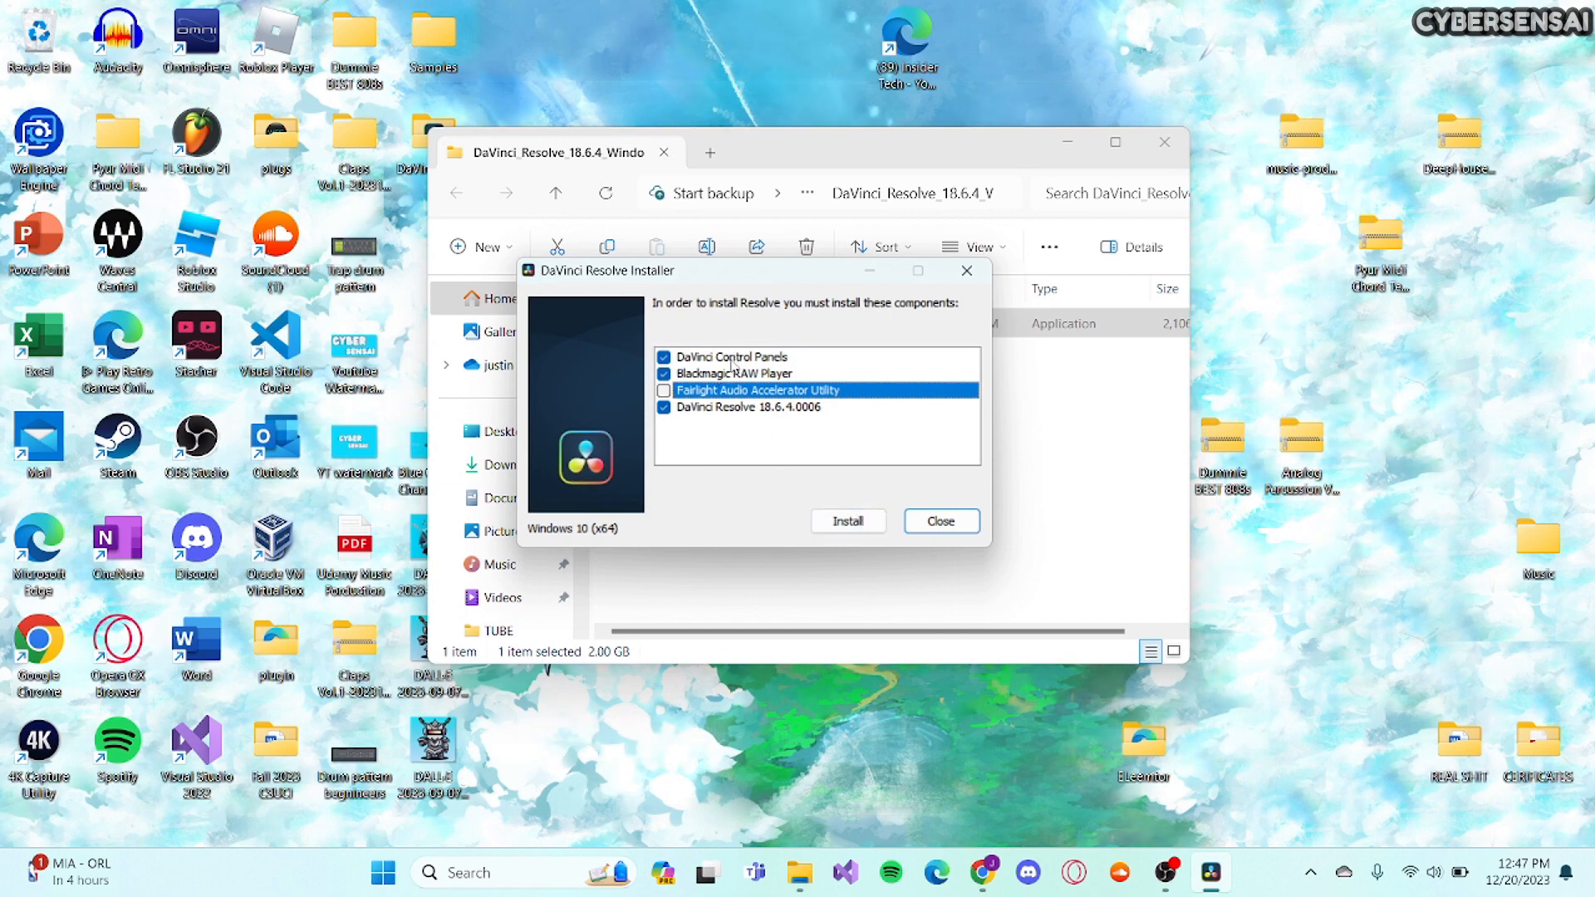
pyautogui.moveTo(814, 483)
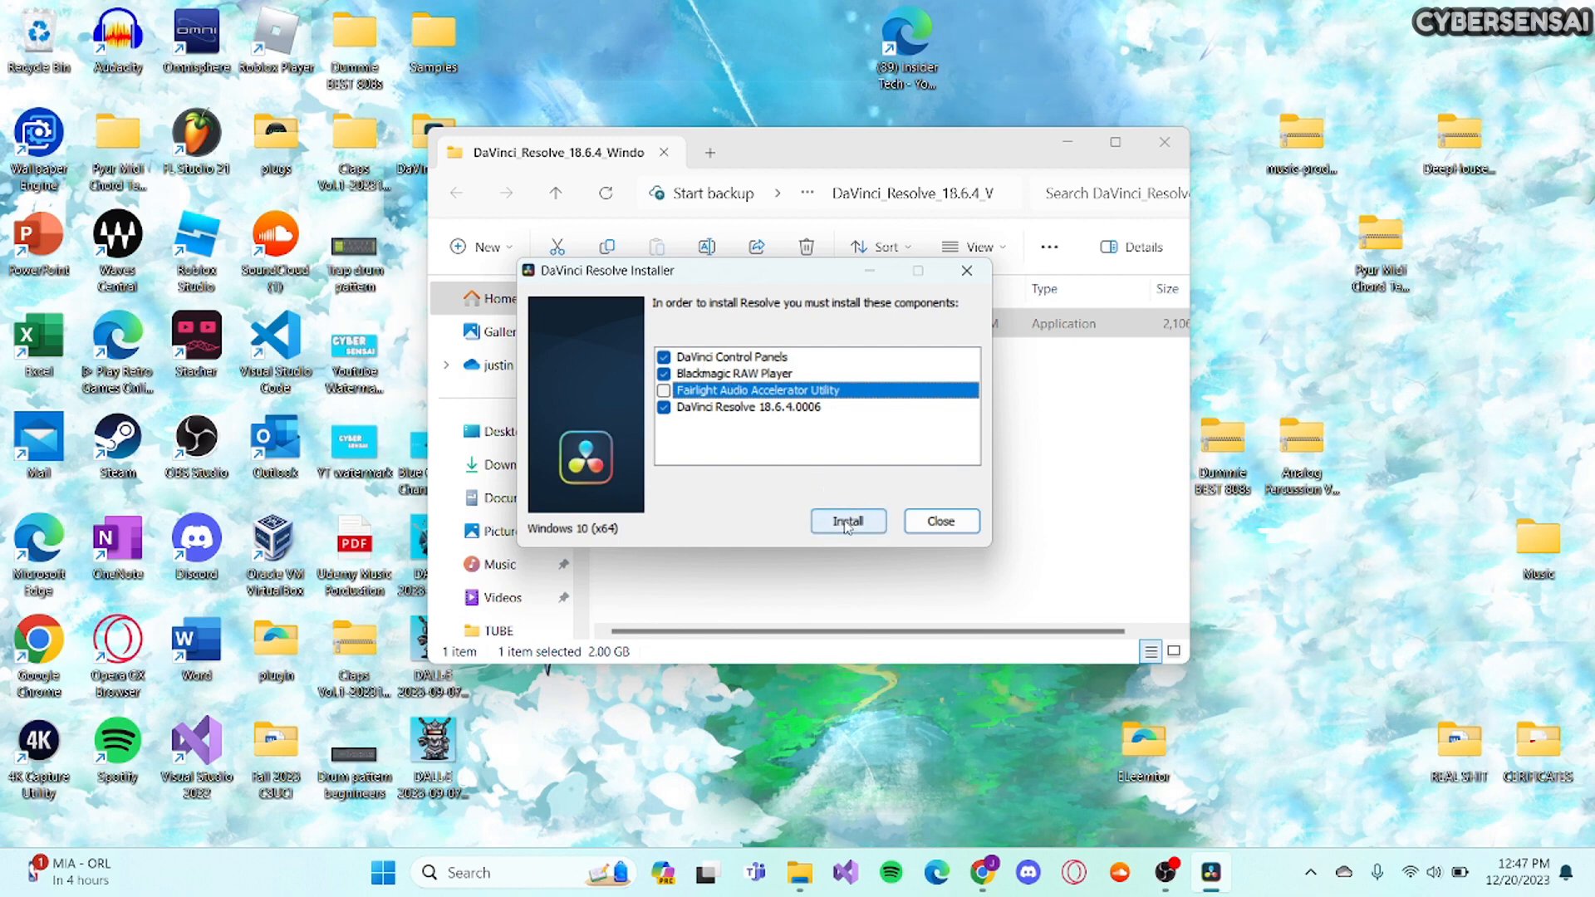
pyautogui.click(847, 520)
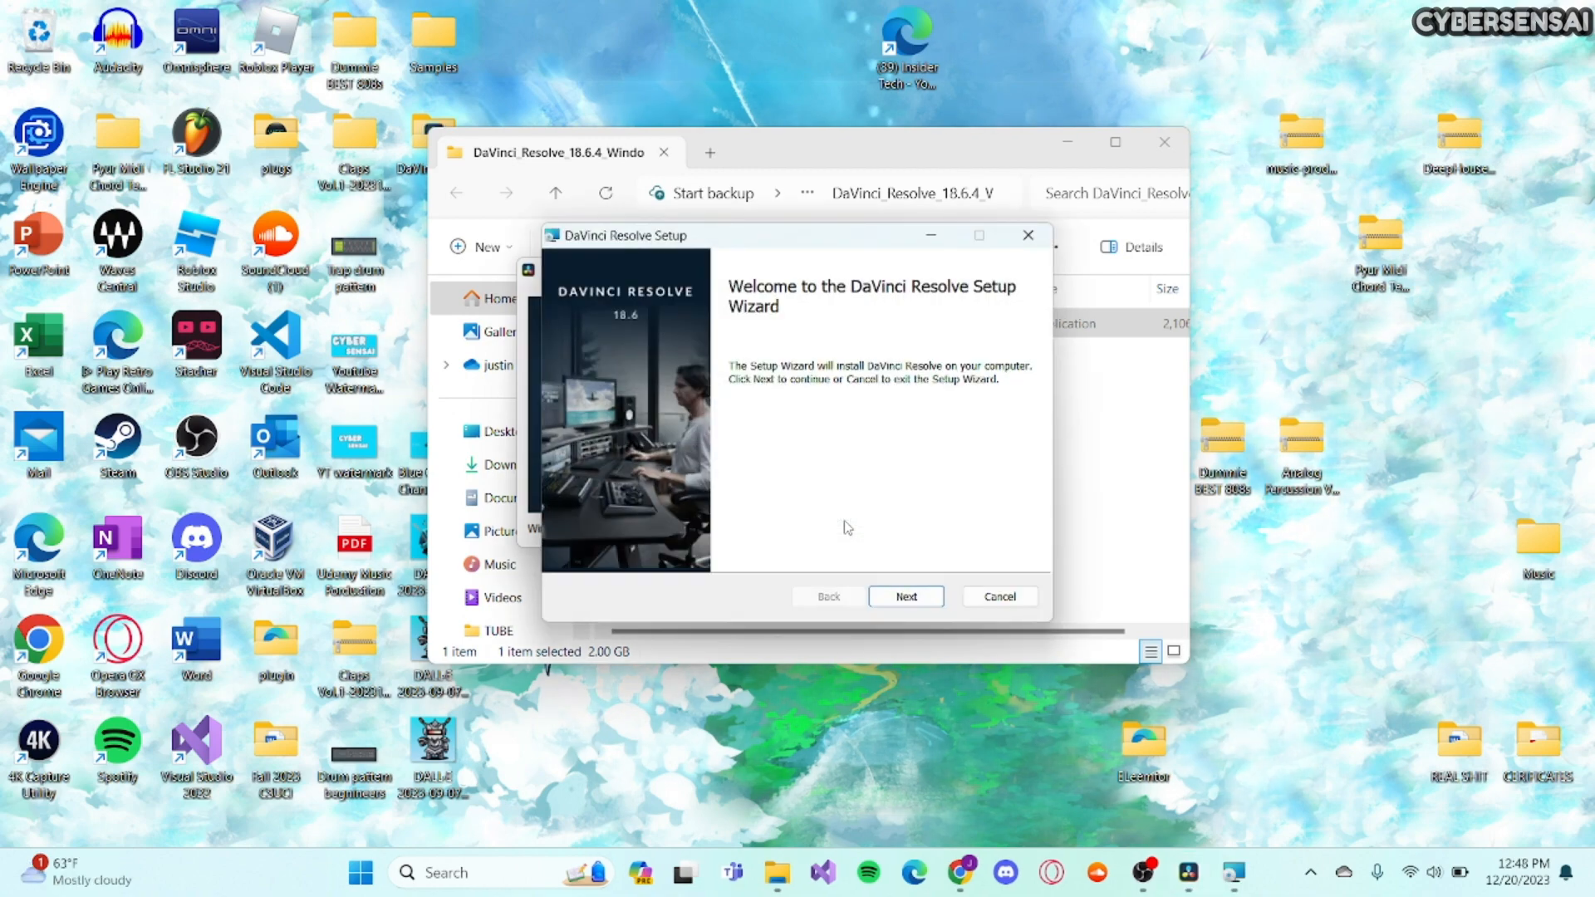
# Continue past the welcome page, accept the License Agreement terms and proceed to Destination Folder.
pyautogui.click(904, 596)
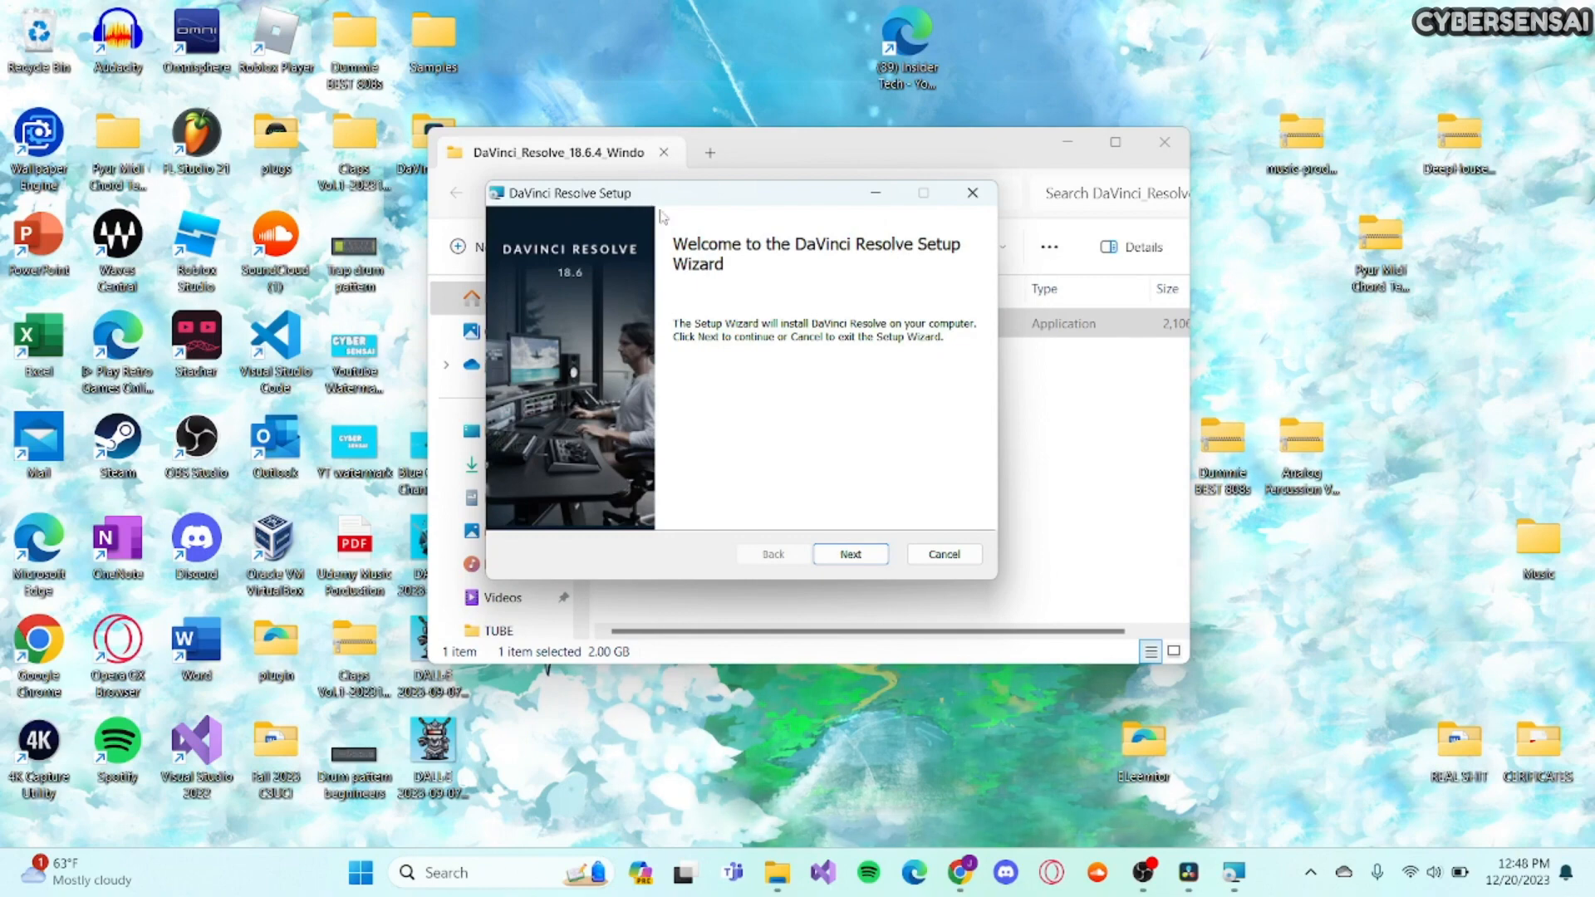
pyautogui.moveTo(786, 293)
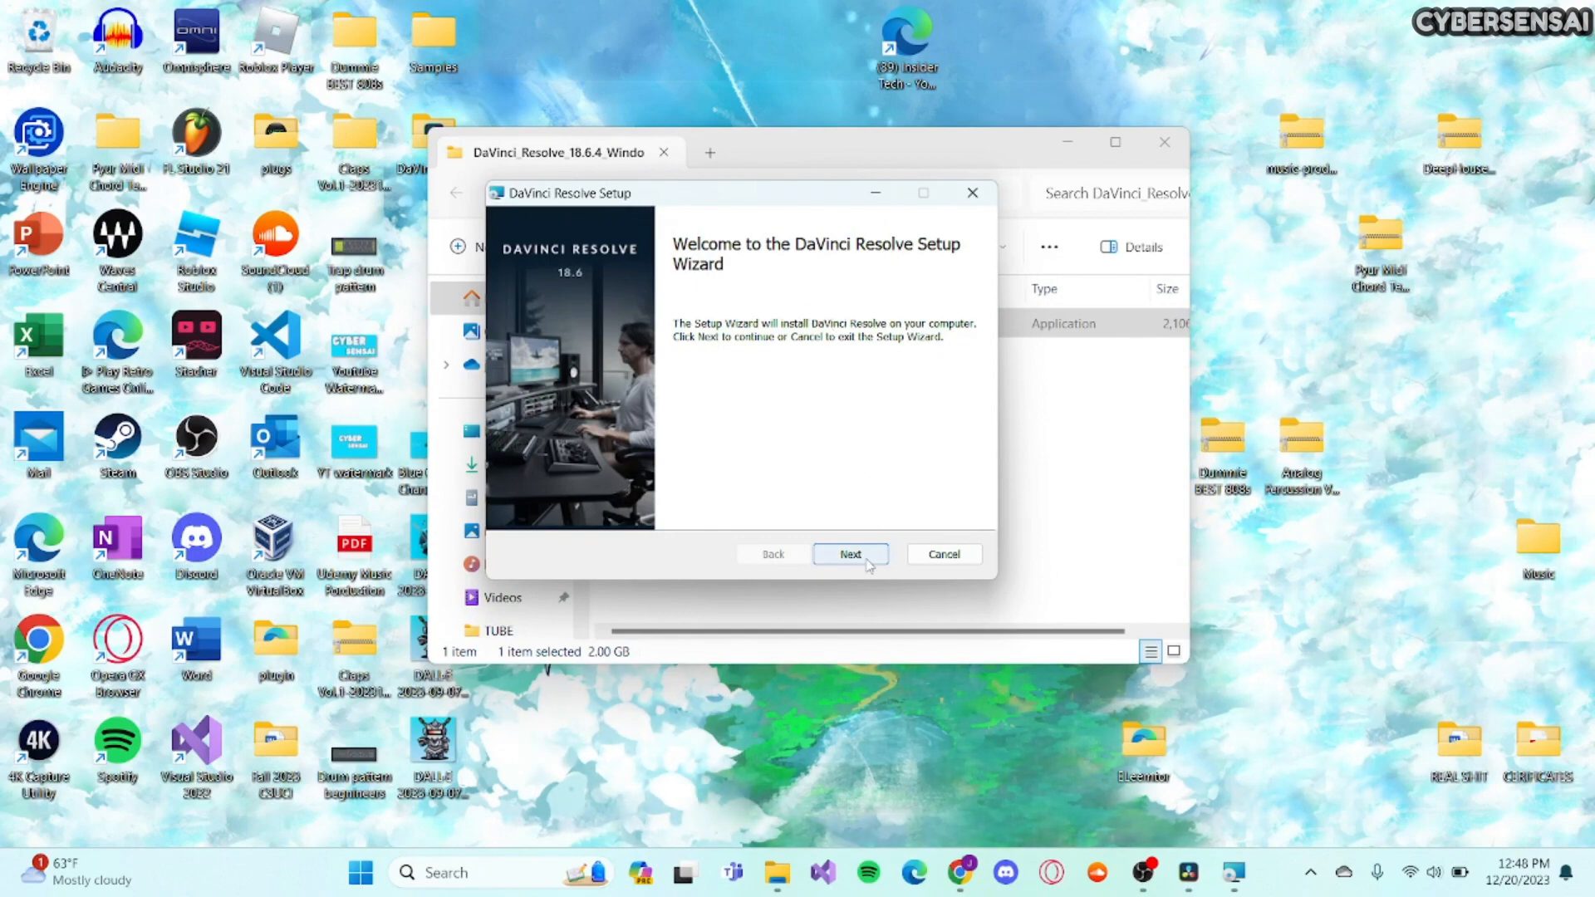
pyautogui.click(849, 553)
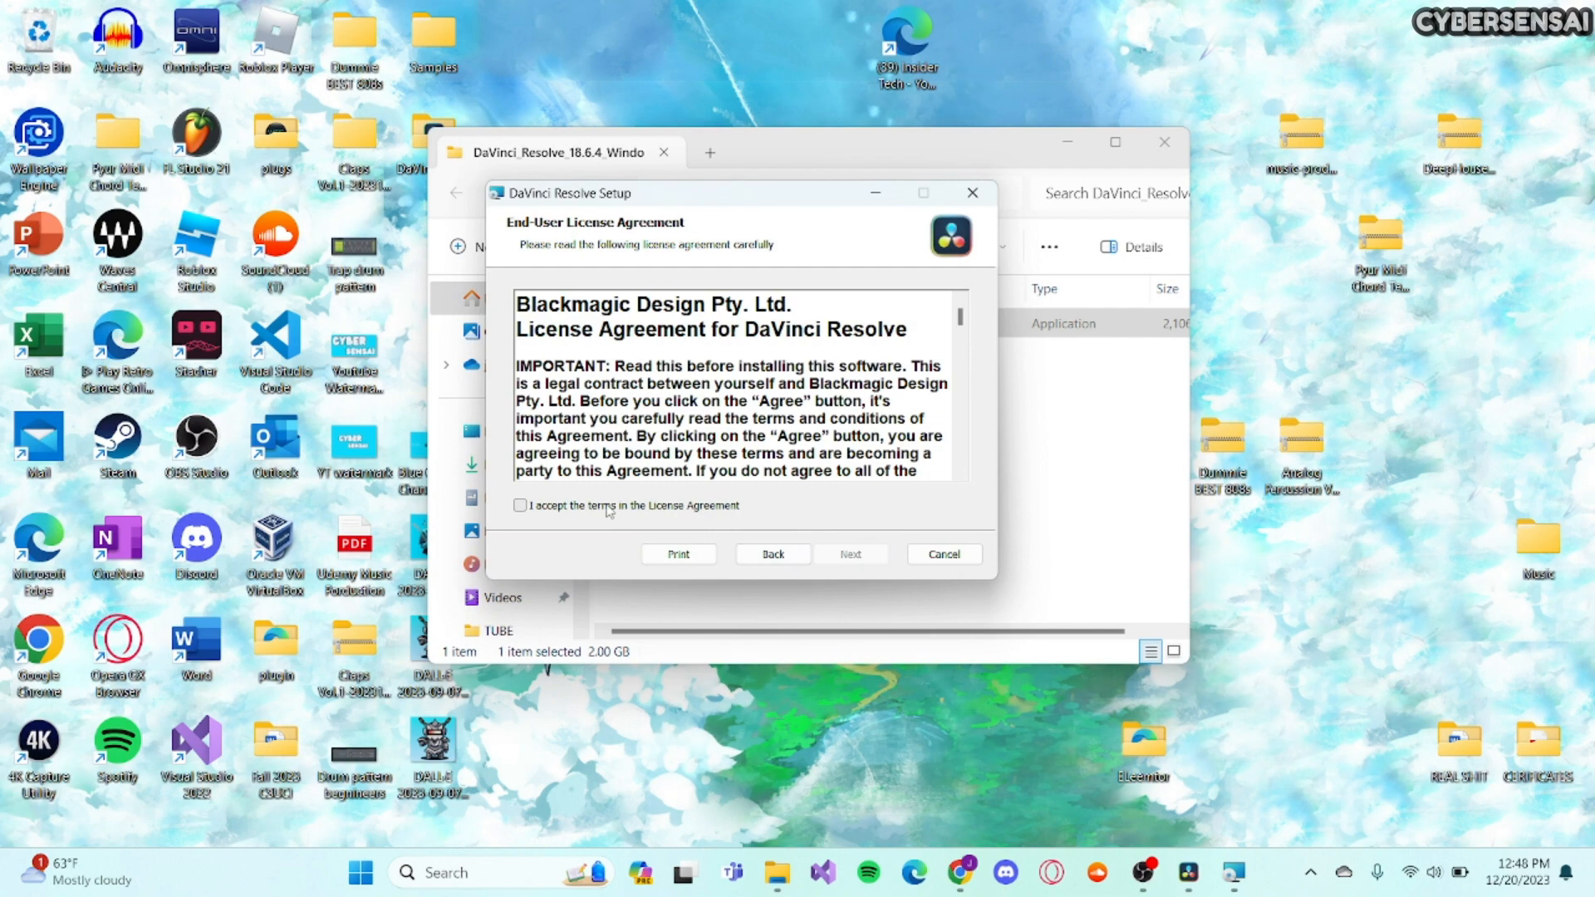
pyautogui.click(520, 505)
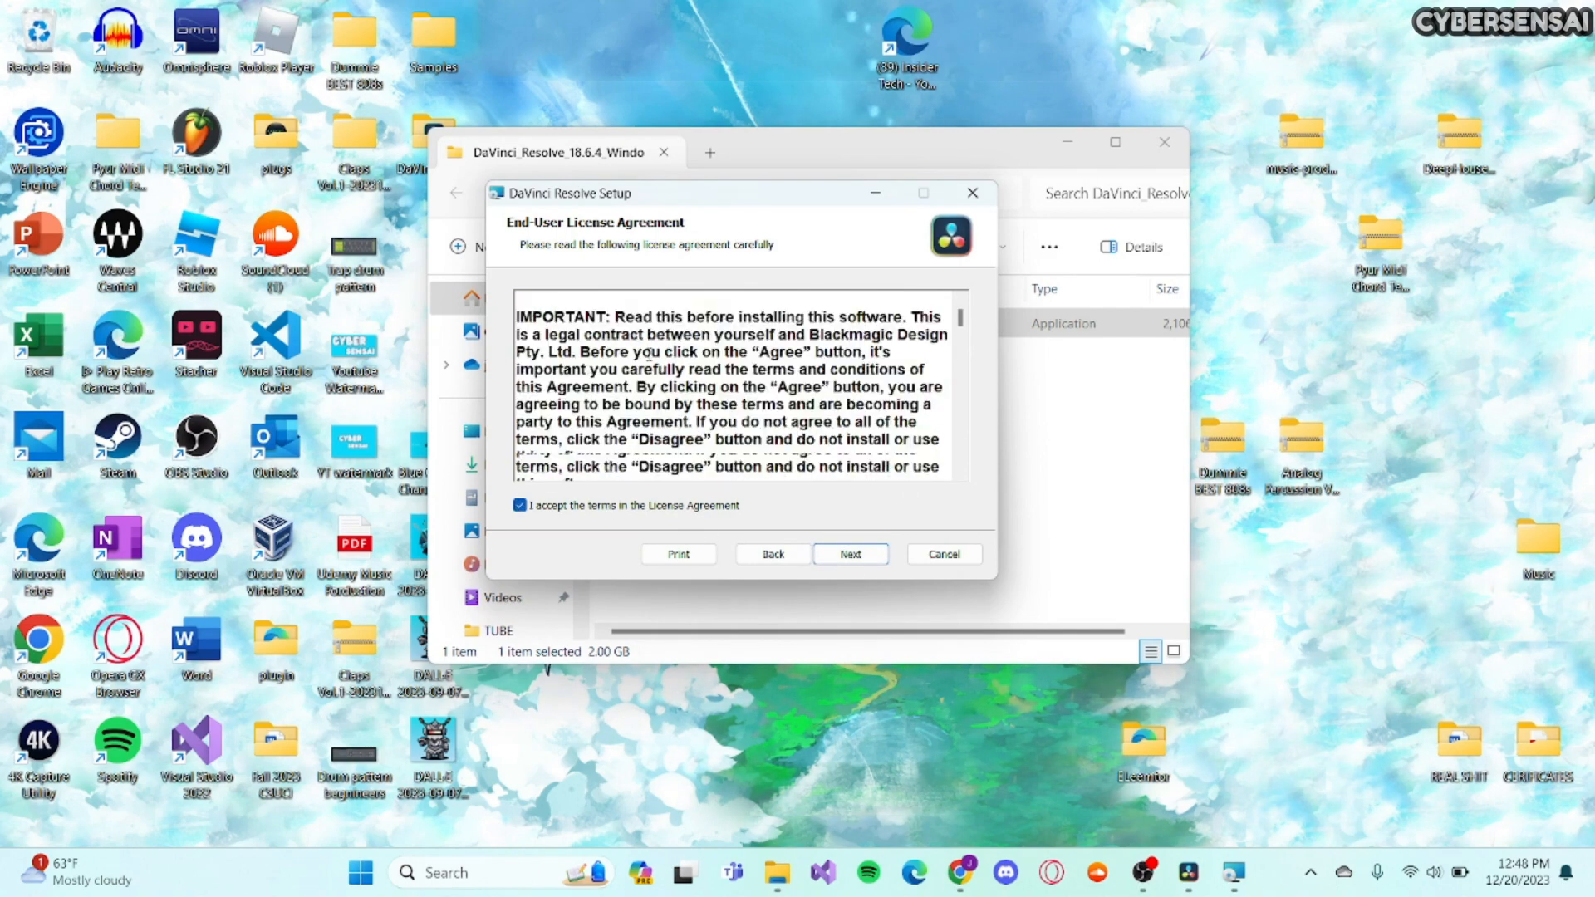
pyautogui.scroll(-3)
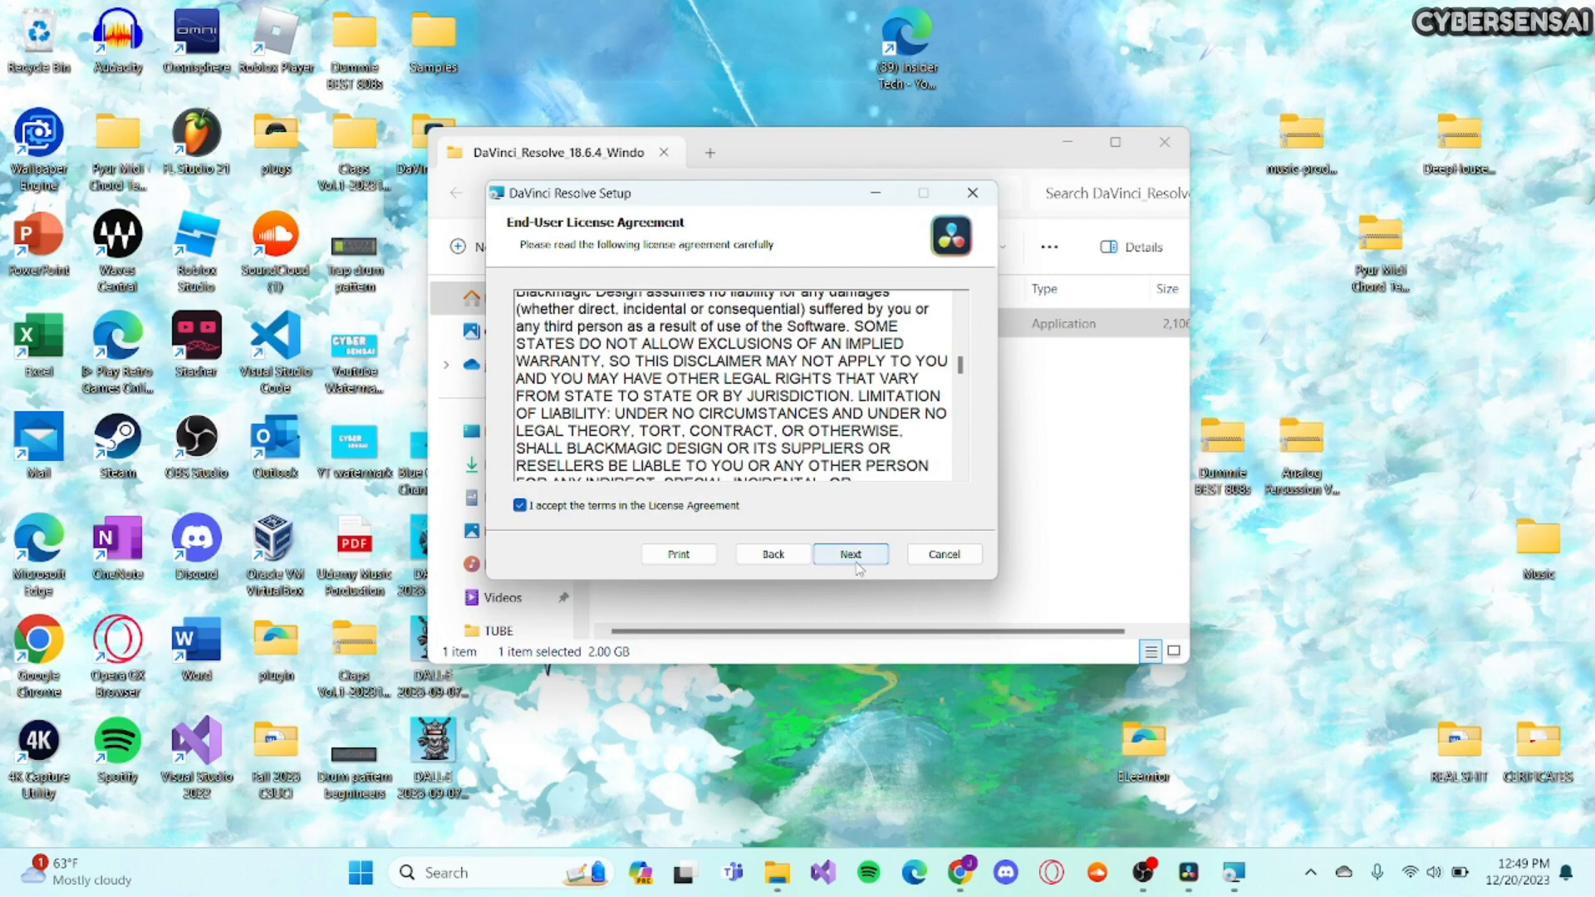
pyautogui.click(849, 553)
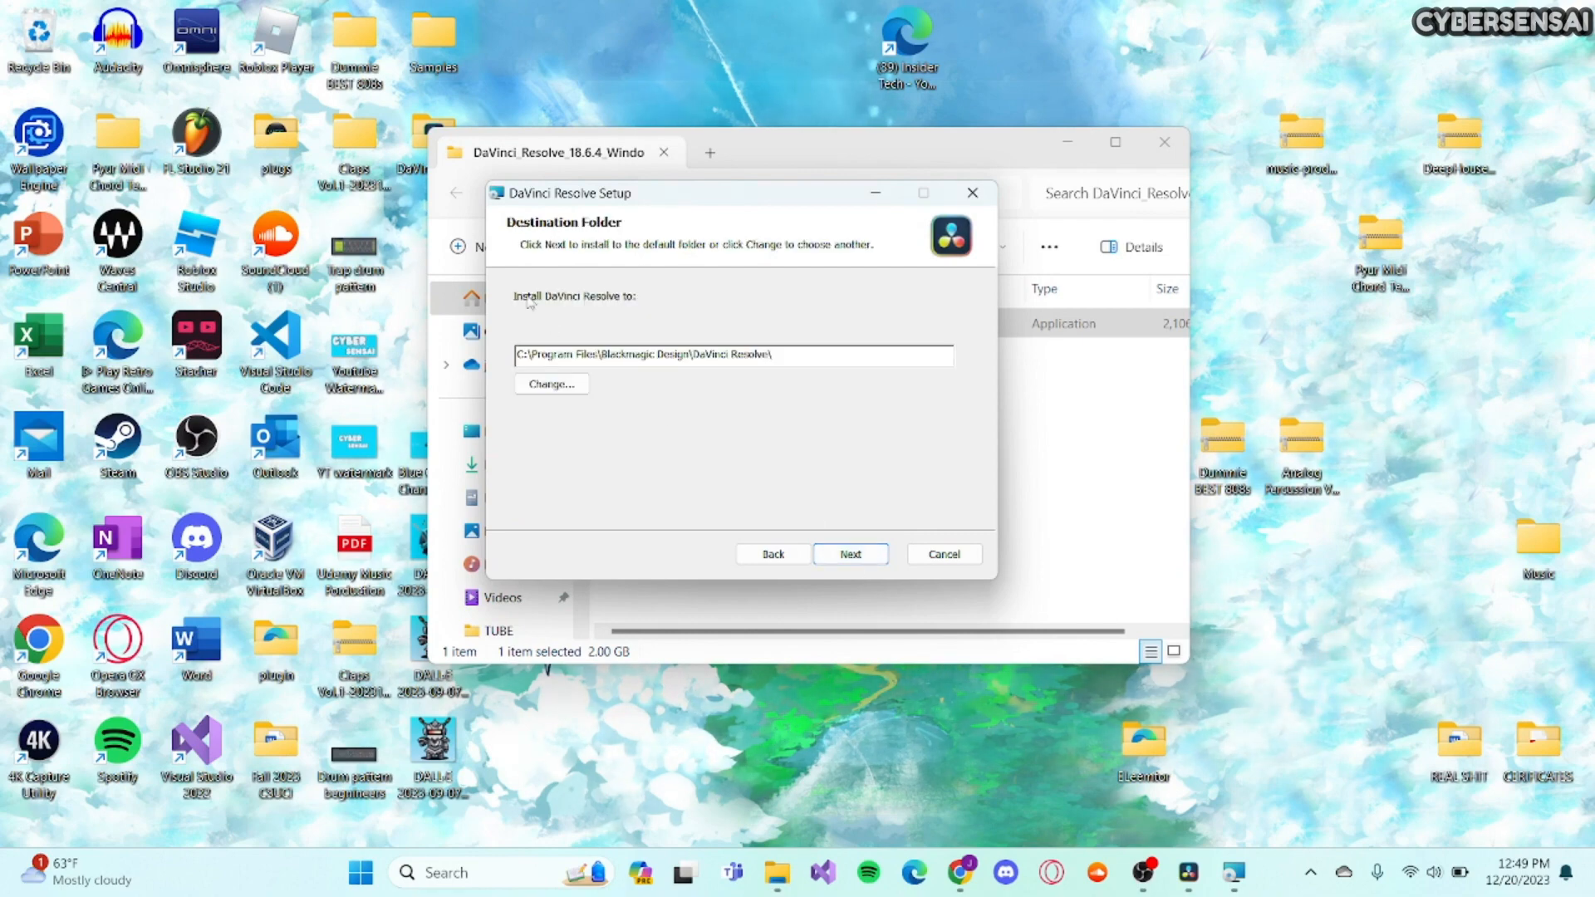
pyautogui.moveTo(584, 306)
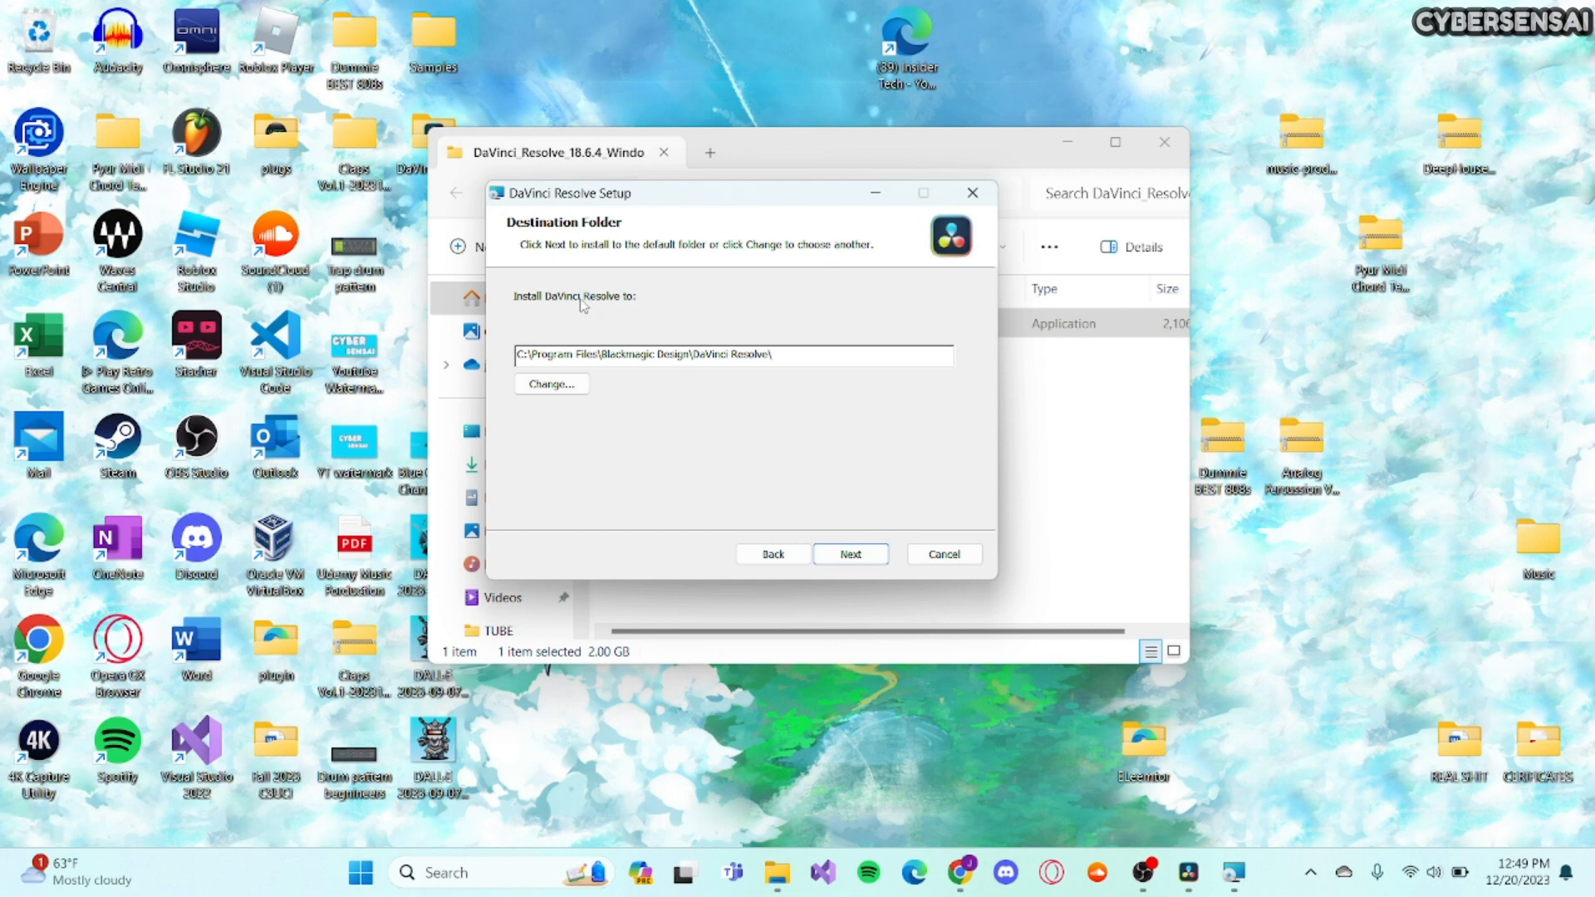
pyautogui.moveTo(580, 309)
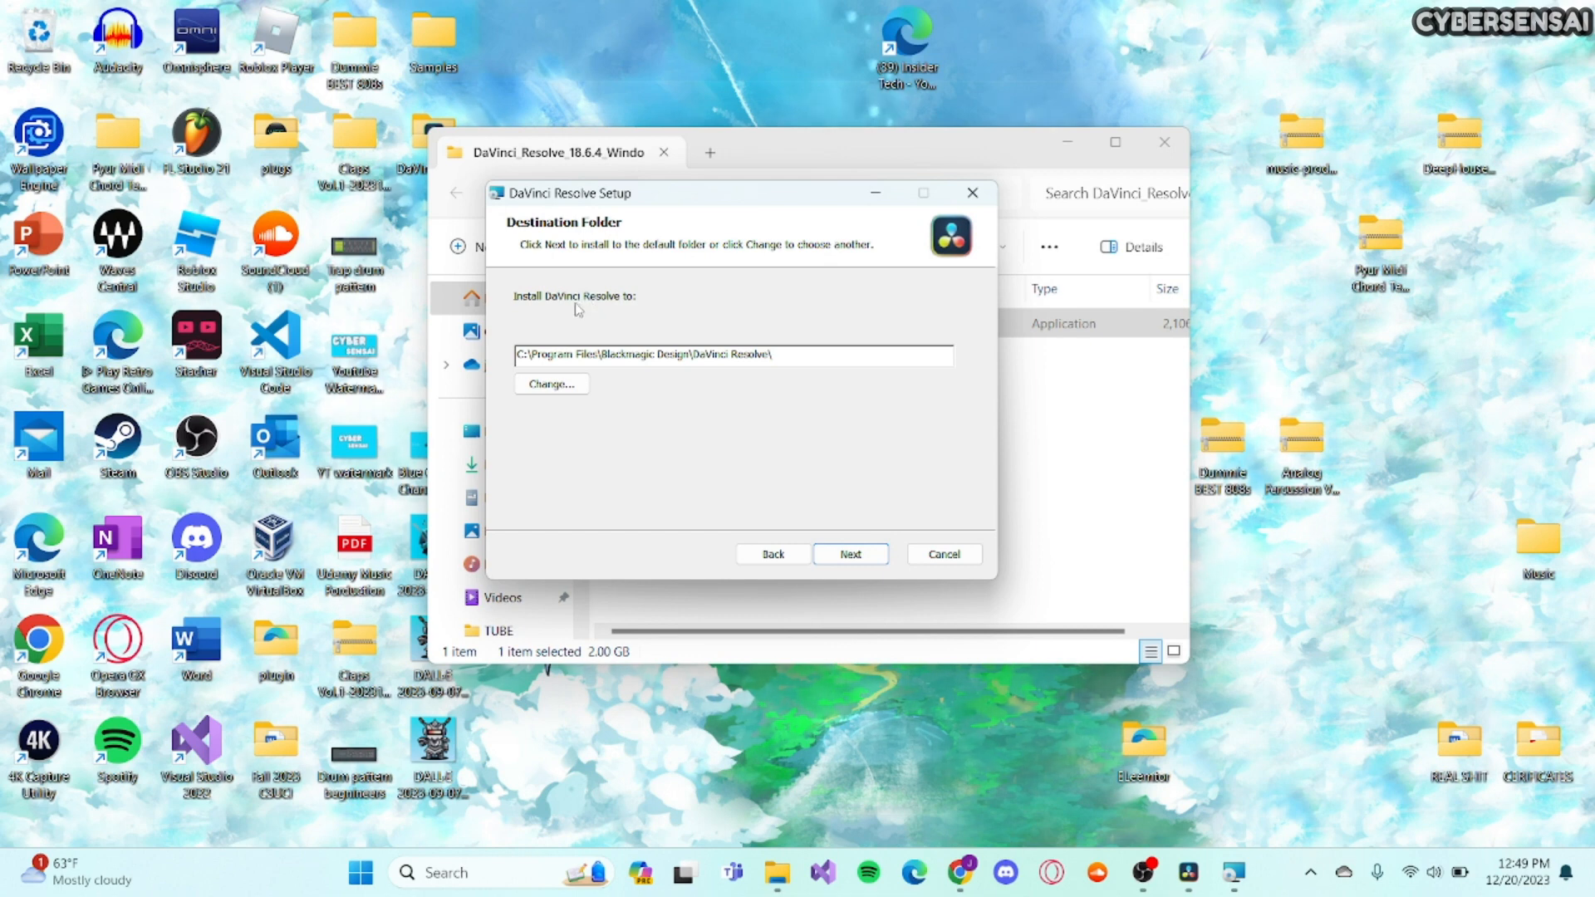
pyautogui.moveTo(679, 351)
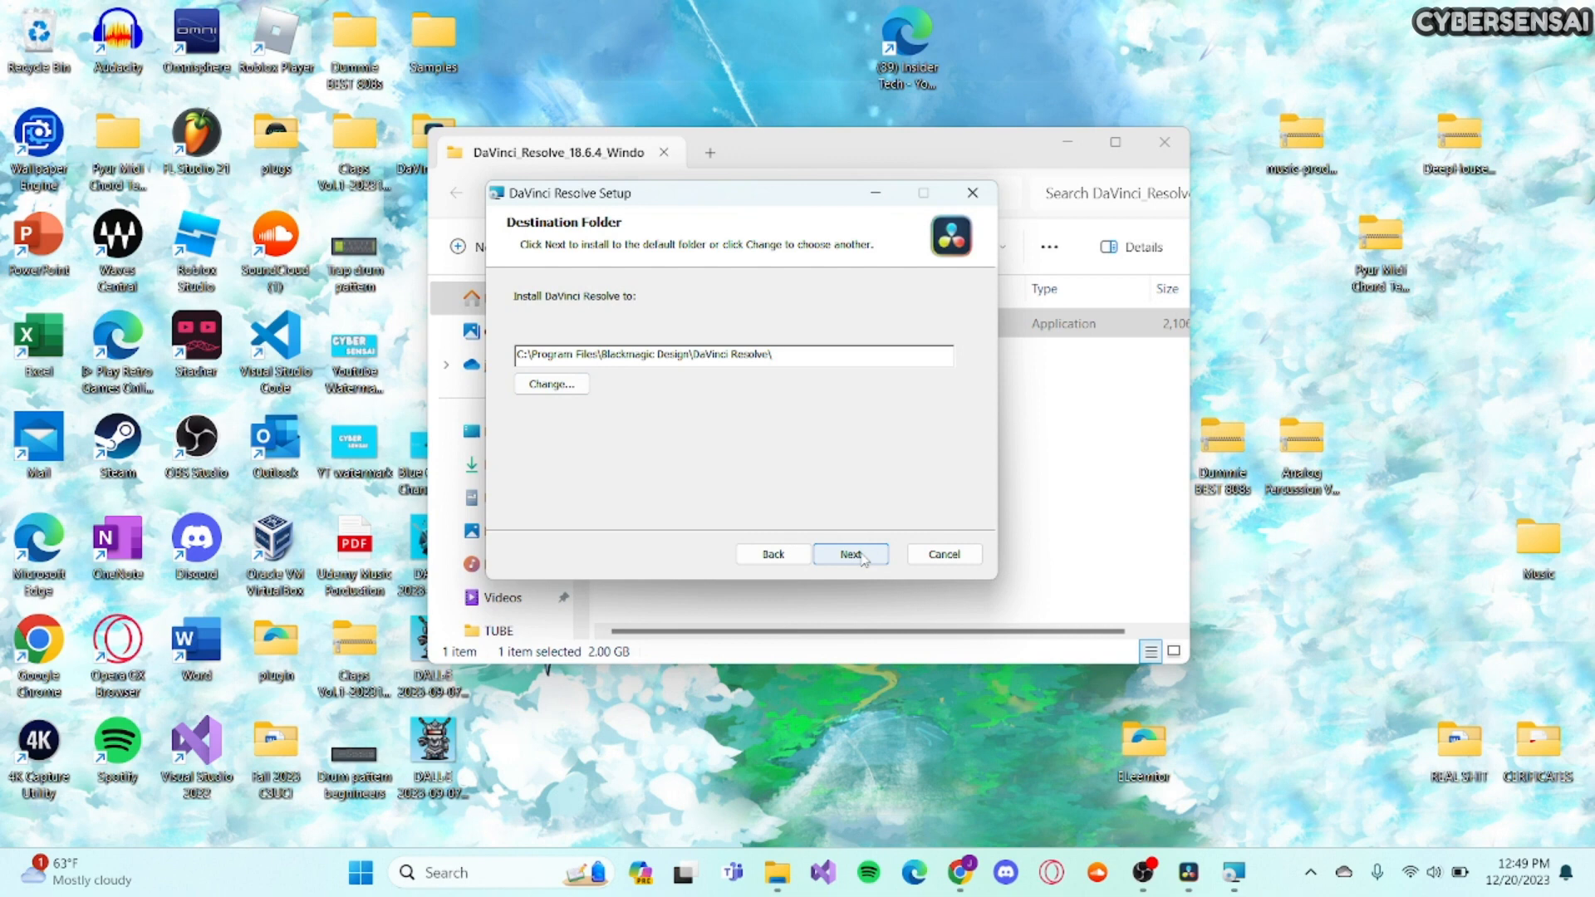
# Keep the default Program Files location and start installing DaVinci Resolve.
pyautogui.click(849, 553)
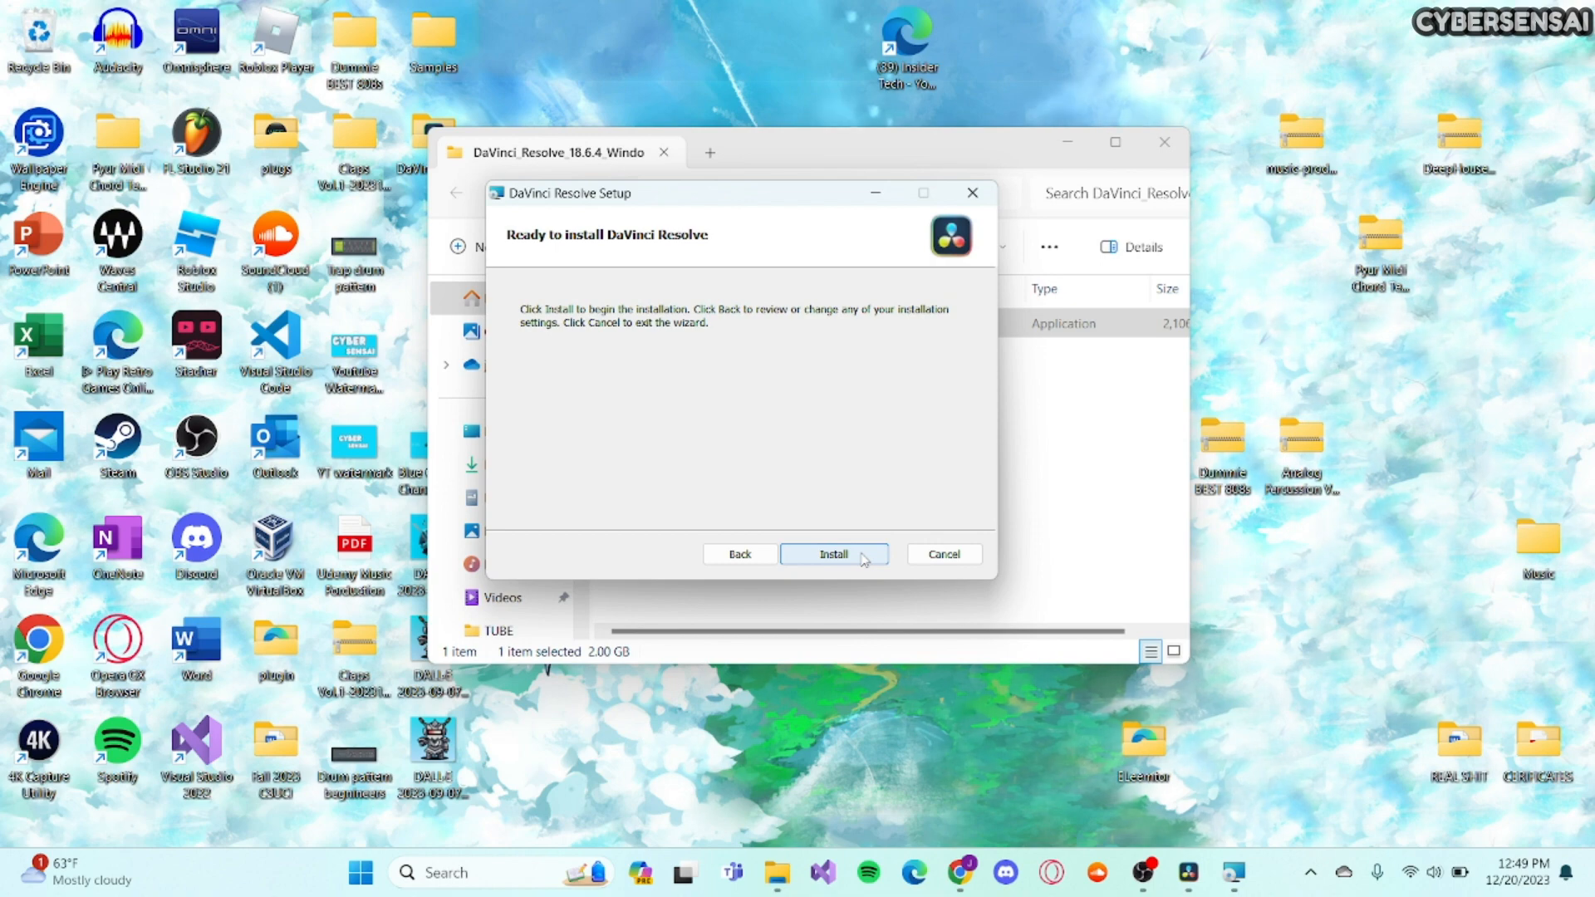
pyautogui.click(832, 553)
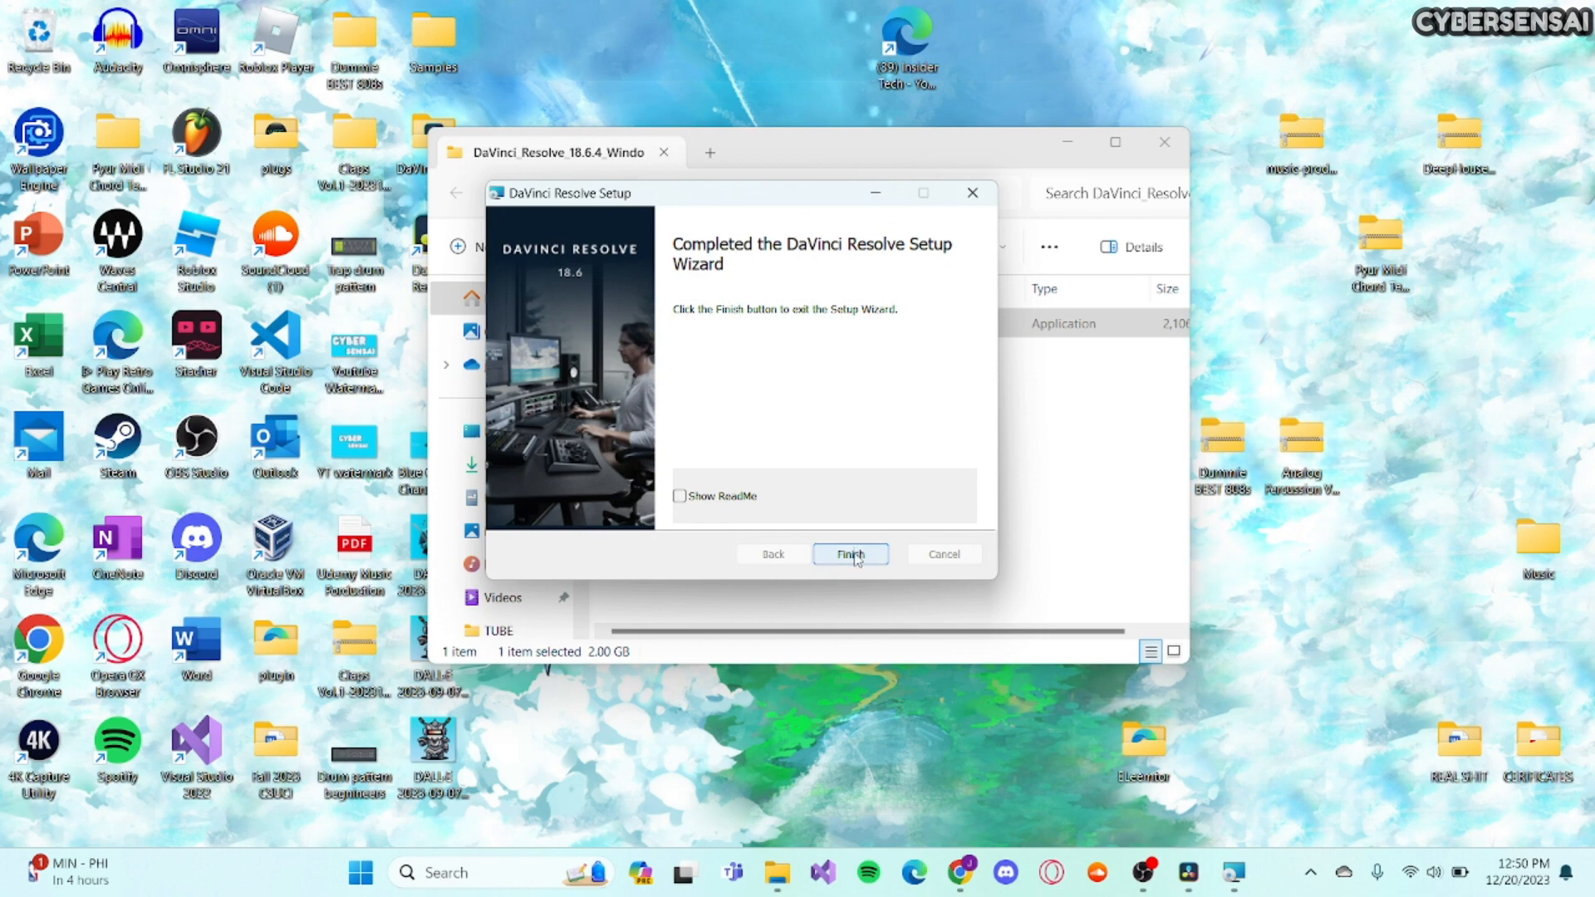
# Finish the completed setup wizard so the restart-computer prompt appears.
pyautogui.click(850, 553)
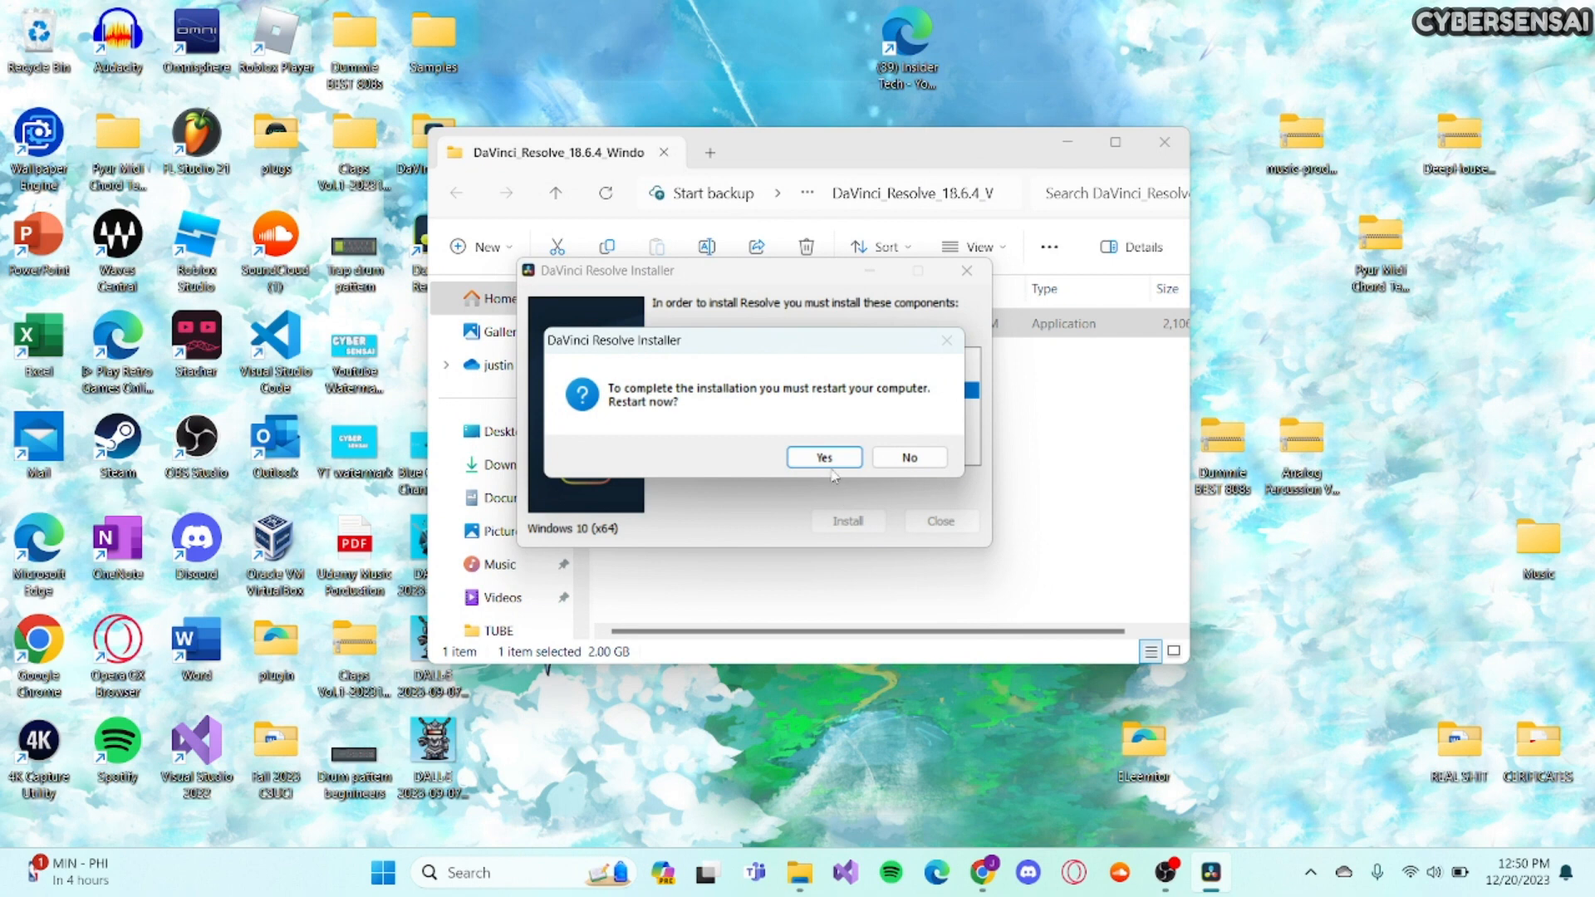
pyautogui.moveTo(823, 457)
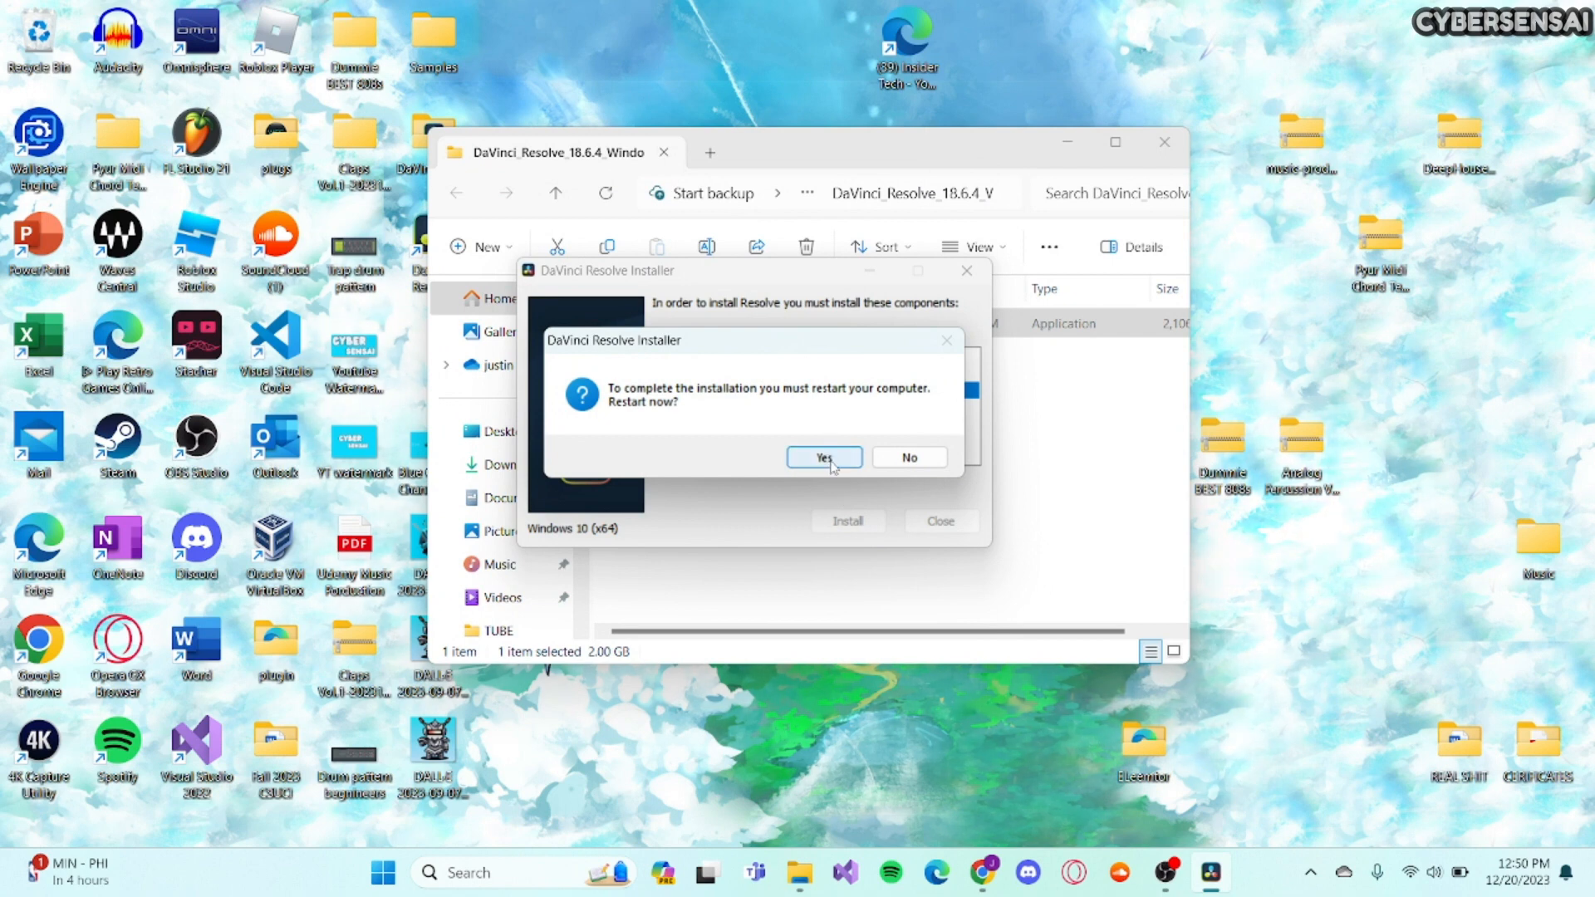
pyautogui.moveTo(758, 351)
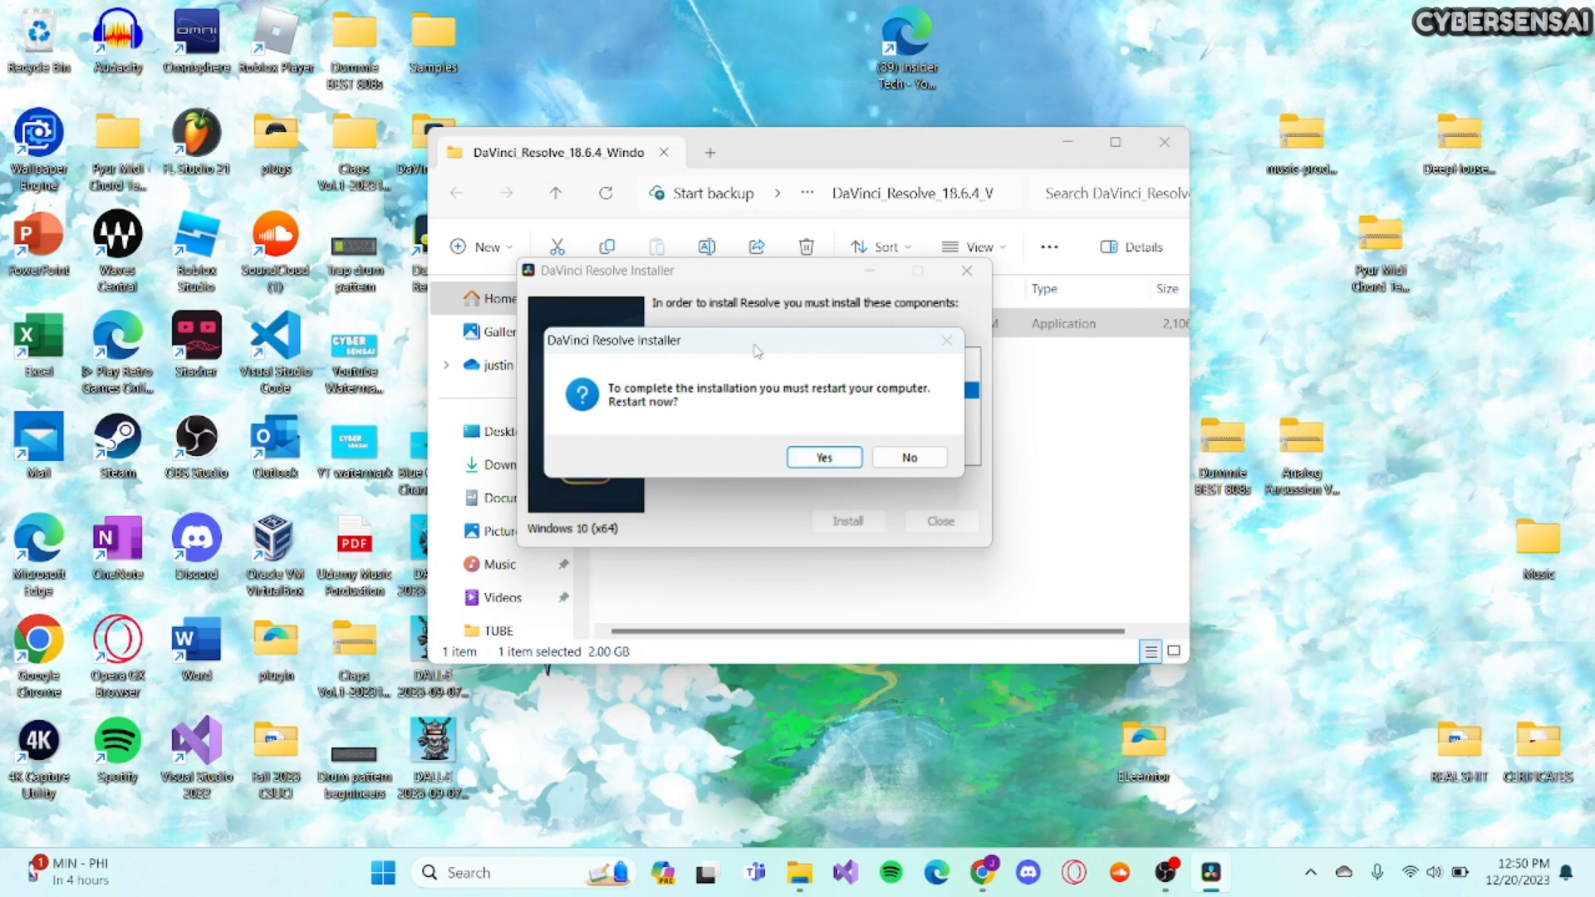
pyautogui.moveTo(907, 457)
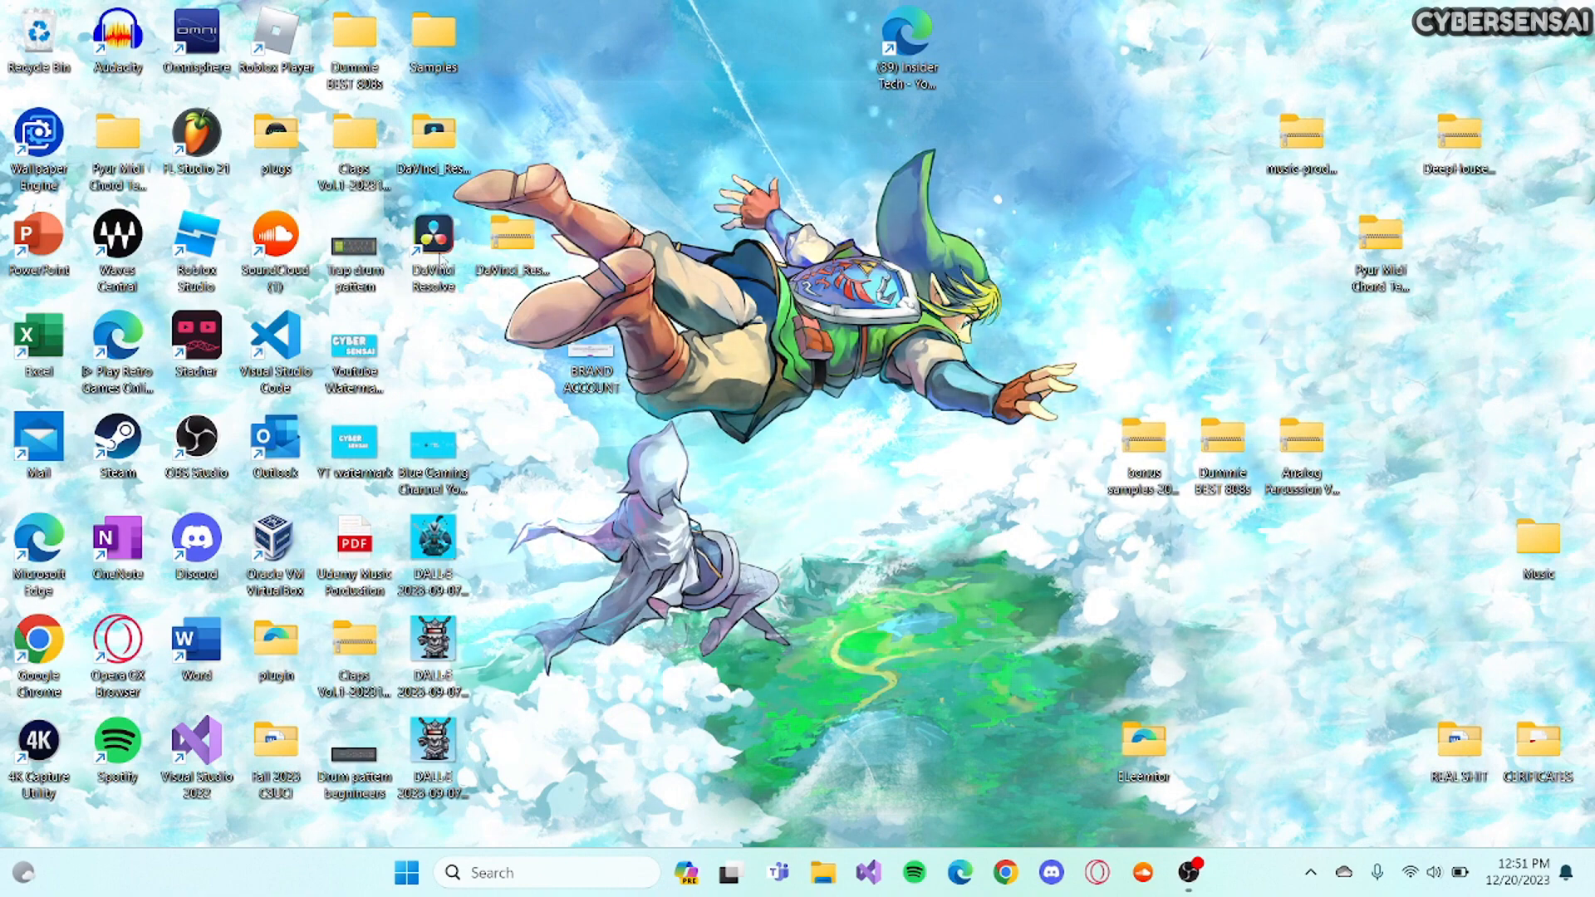
pyautogui.moveTo(432, 244)
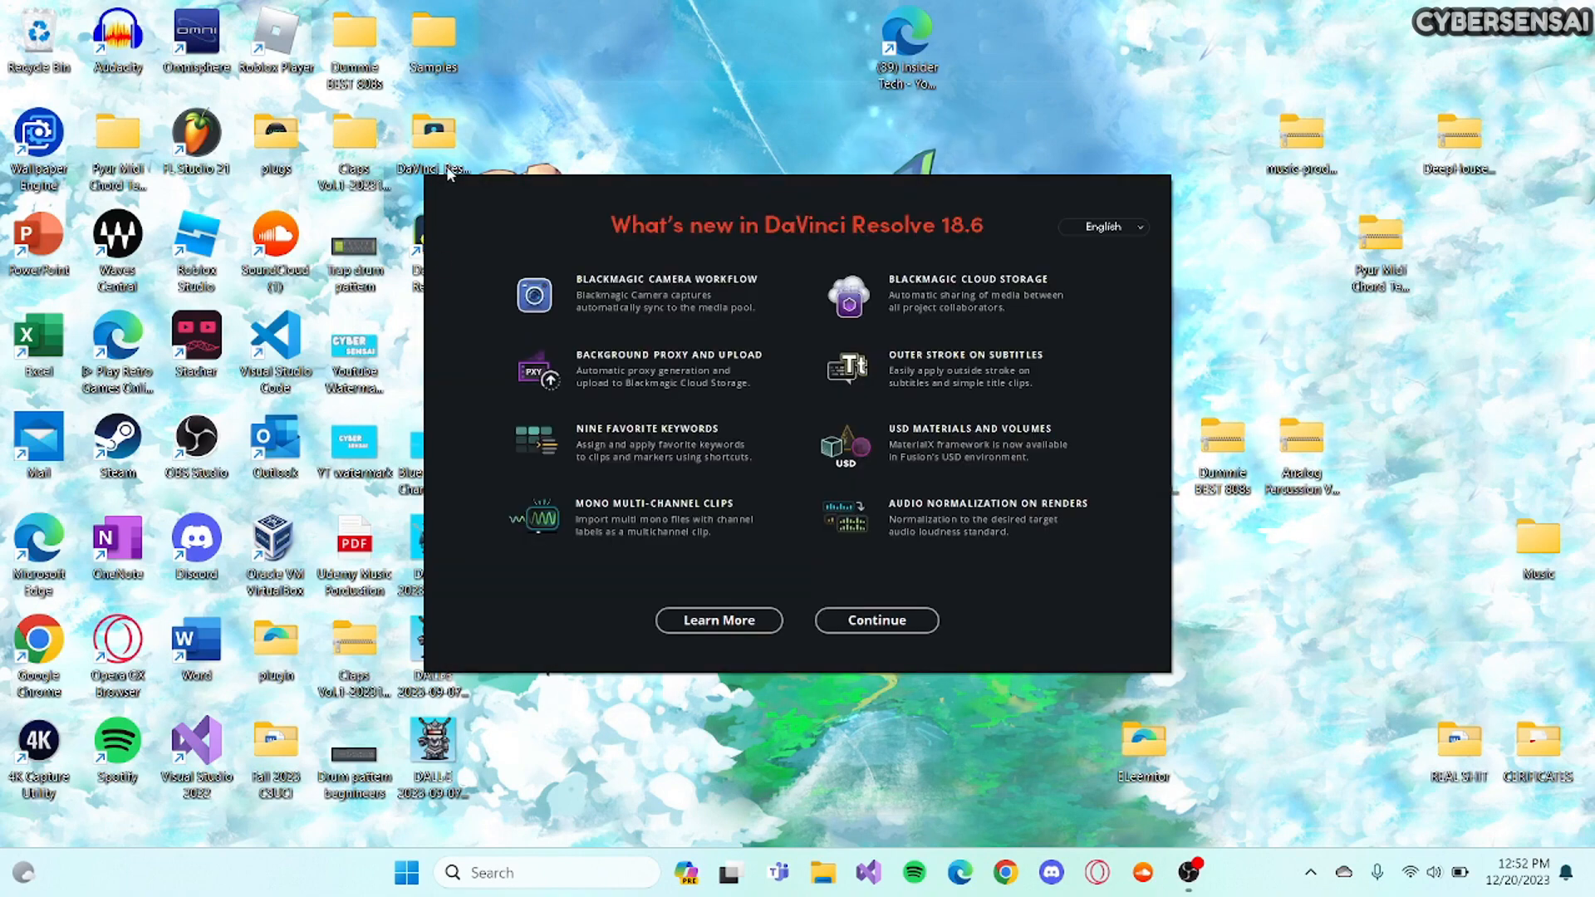
pyautogui.moveTo(834, 518)
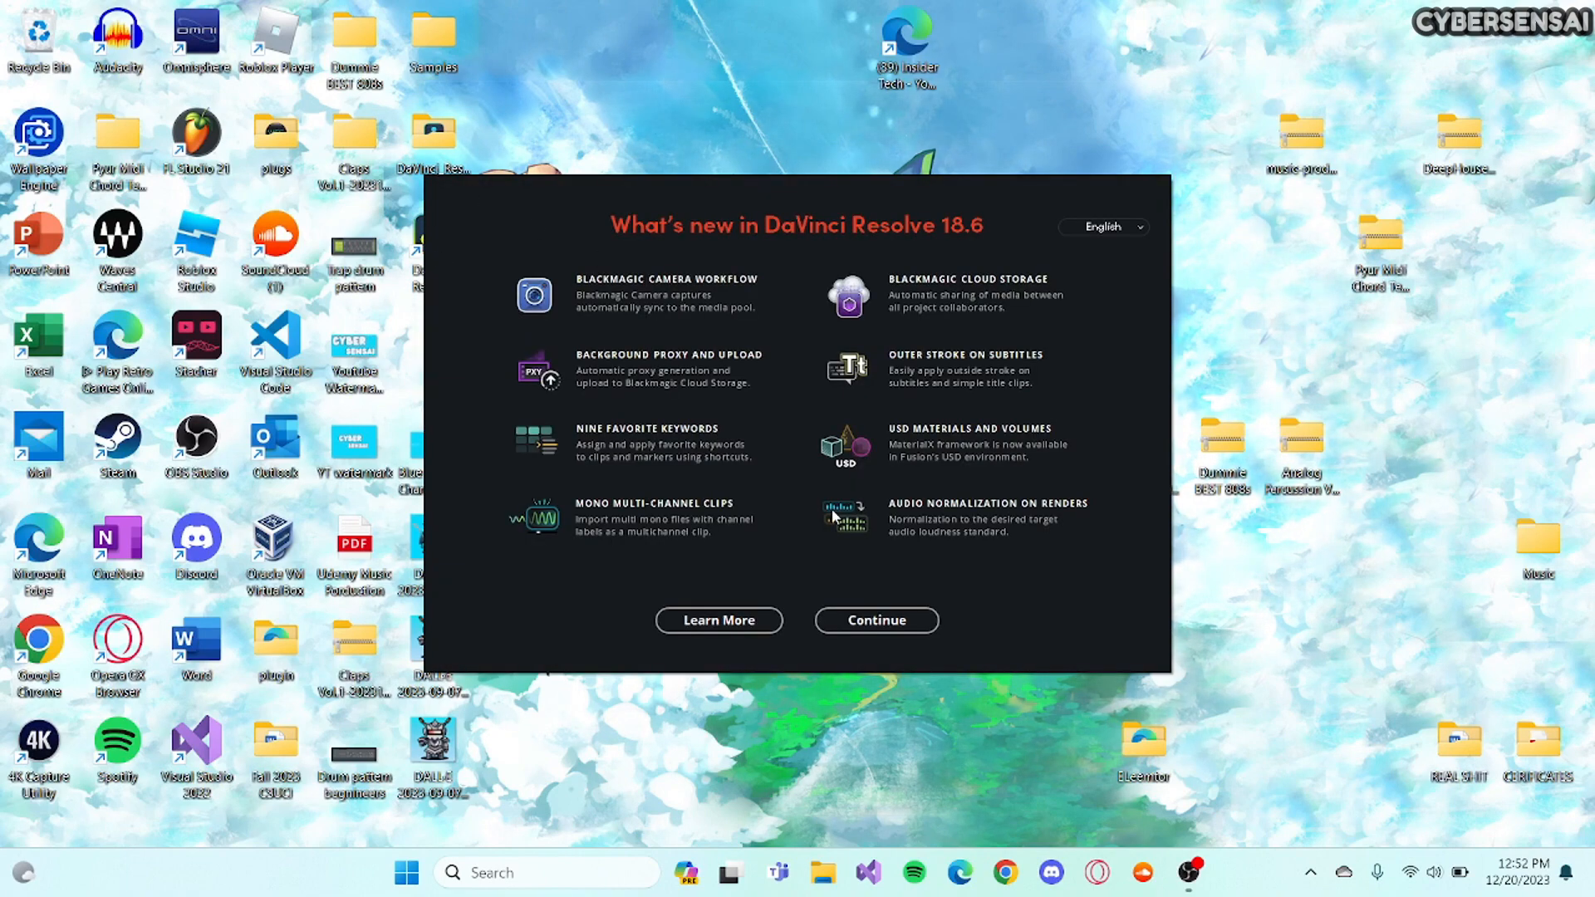
pyautogui.moveTo(683, 254)
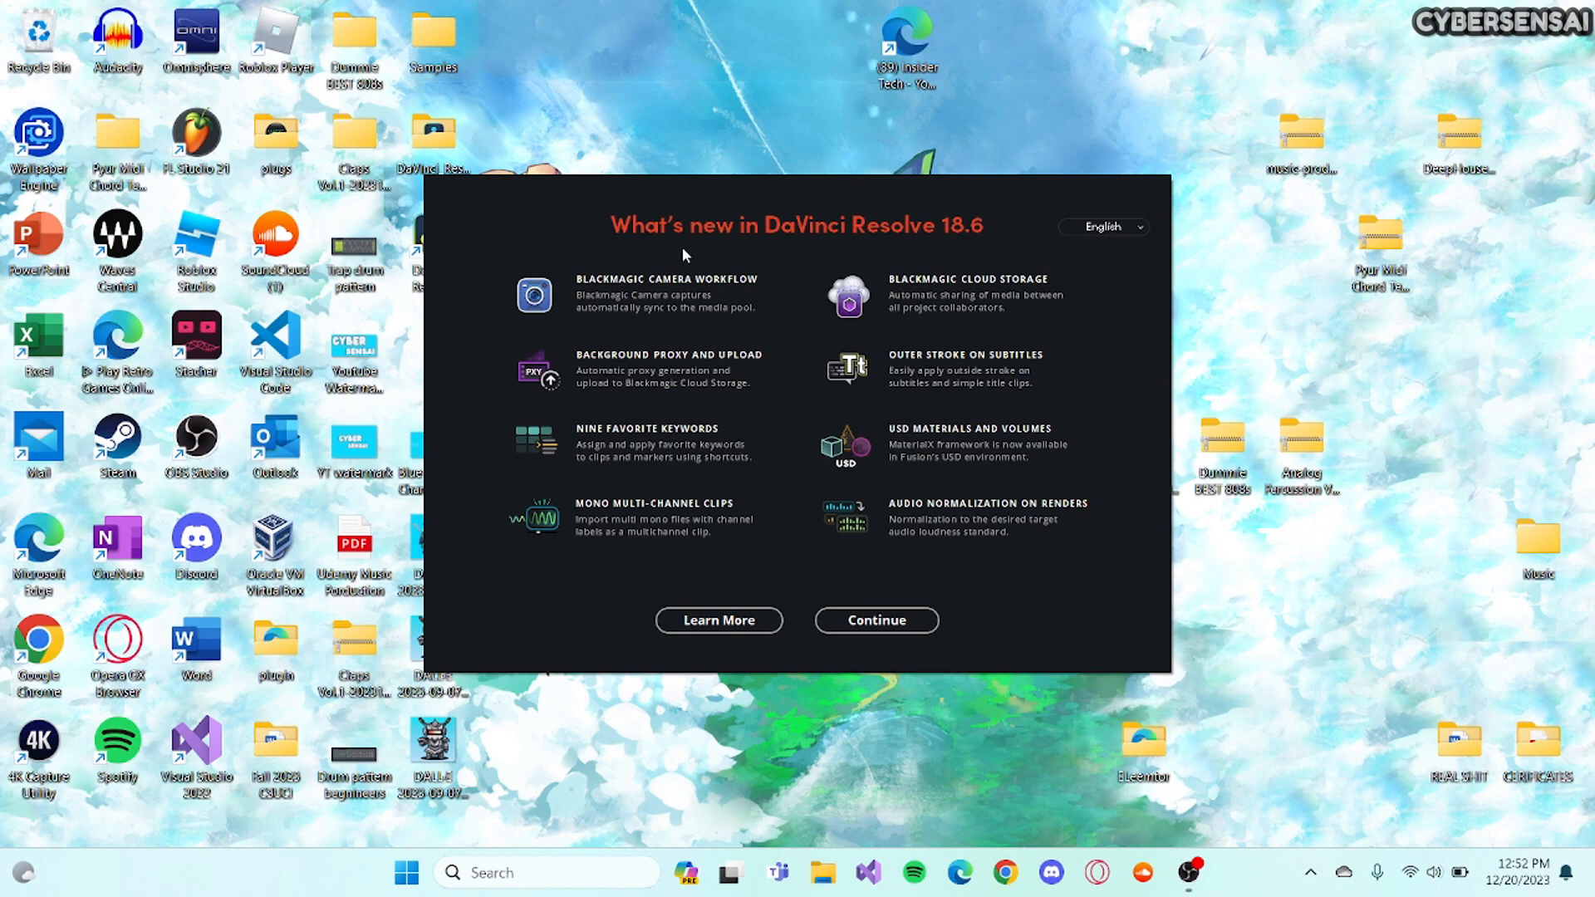
pyautogui.moveTo(810, 590)
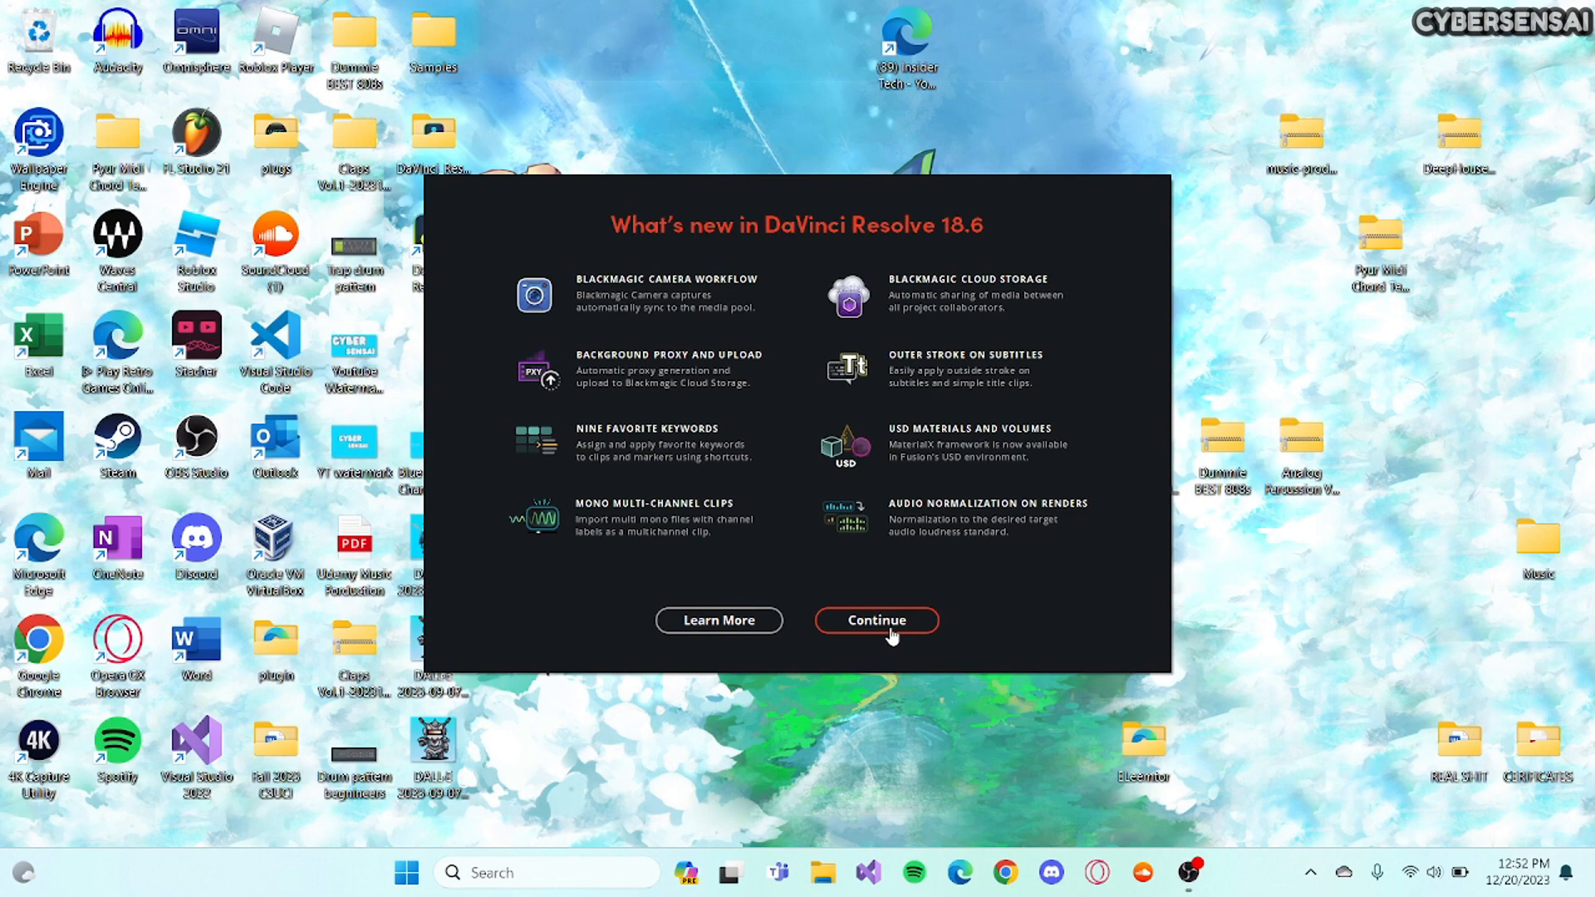
# Continue past the What's new overview and start DaVinci Resolve with existing settings.
pyautogui.click(876, 620)
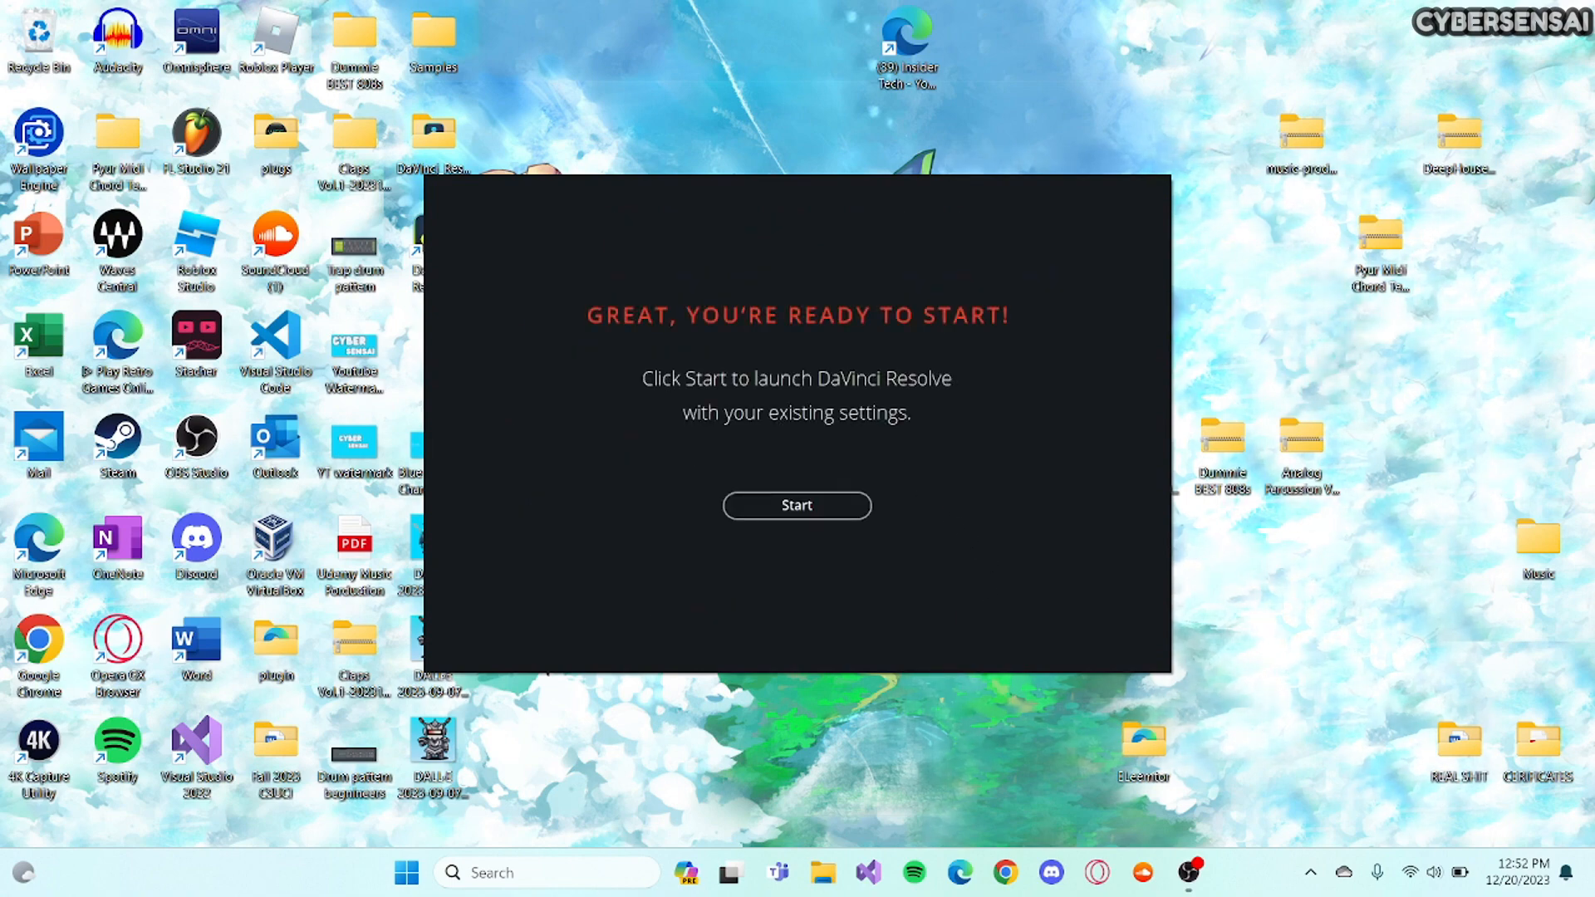
pyautogui.moveTo(796, 505)
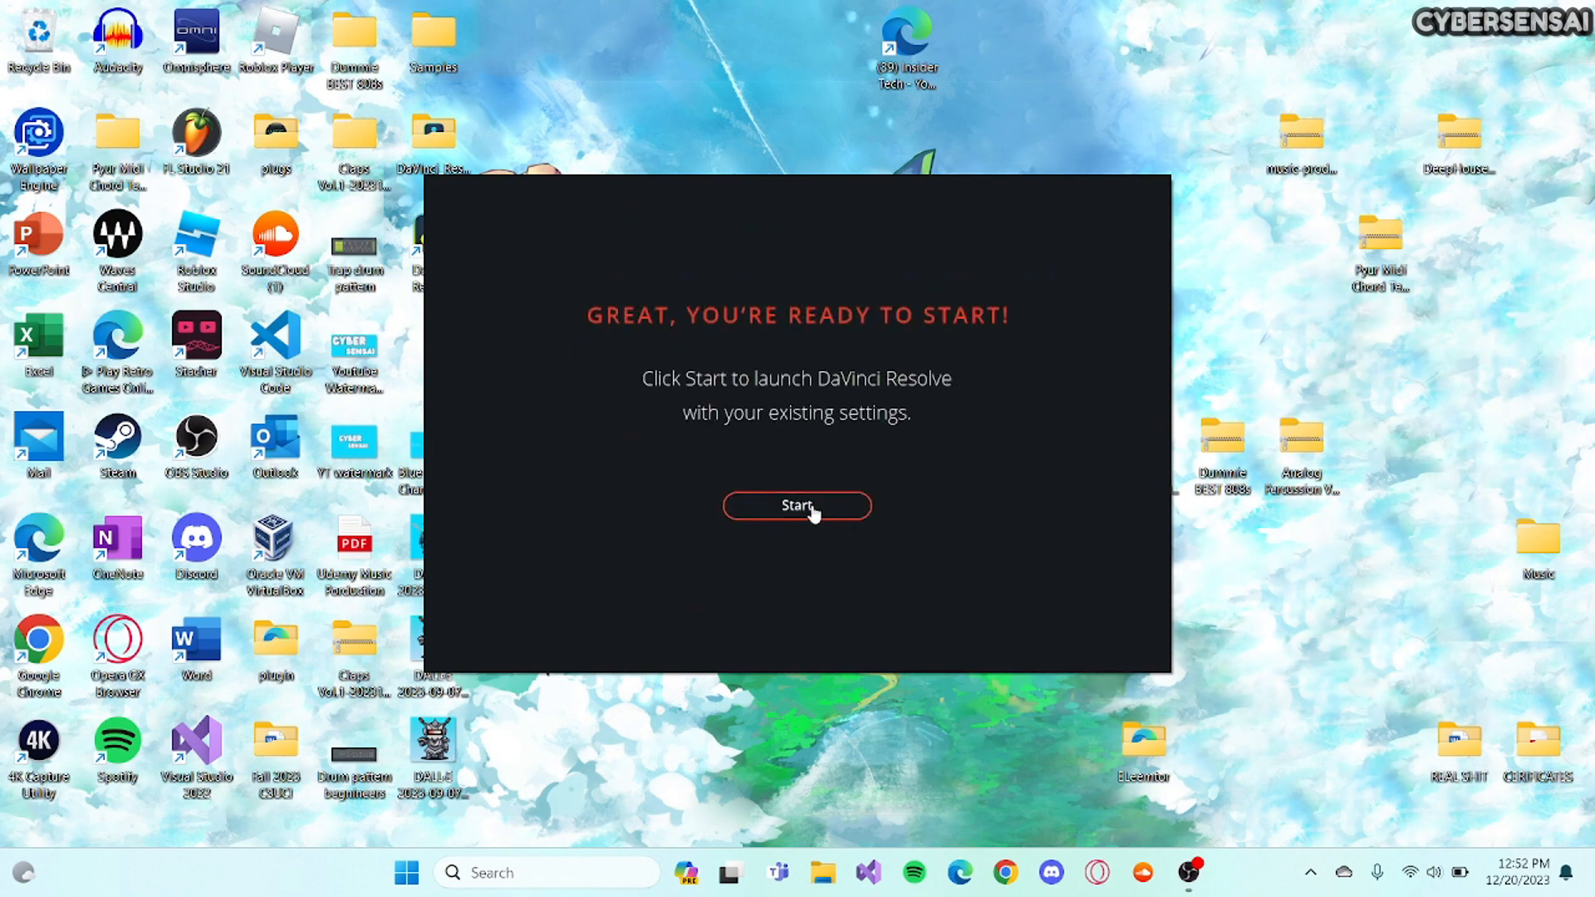
pyautogui.click(796, 505)
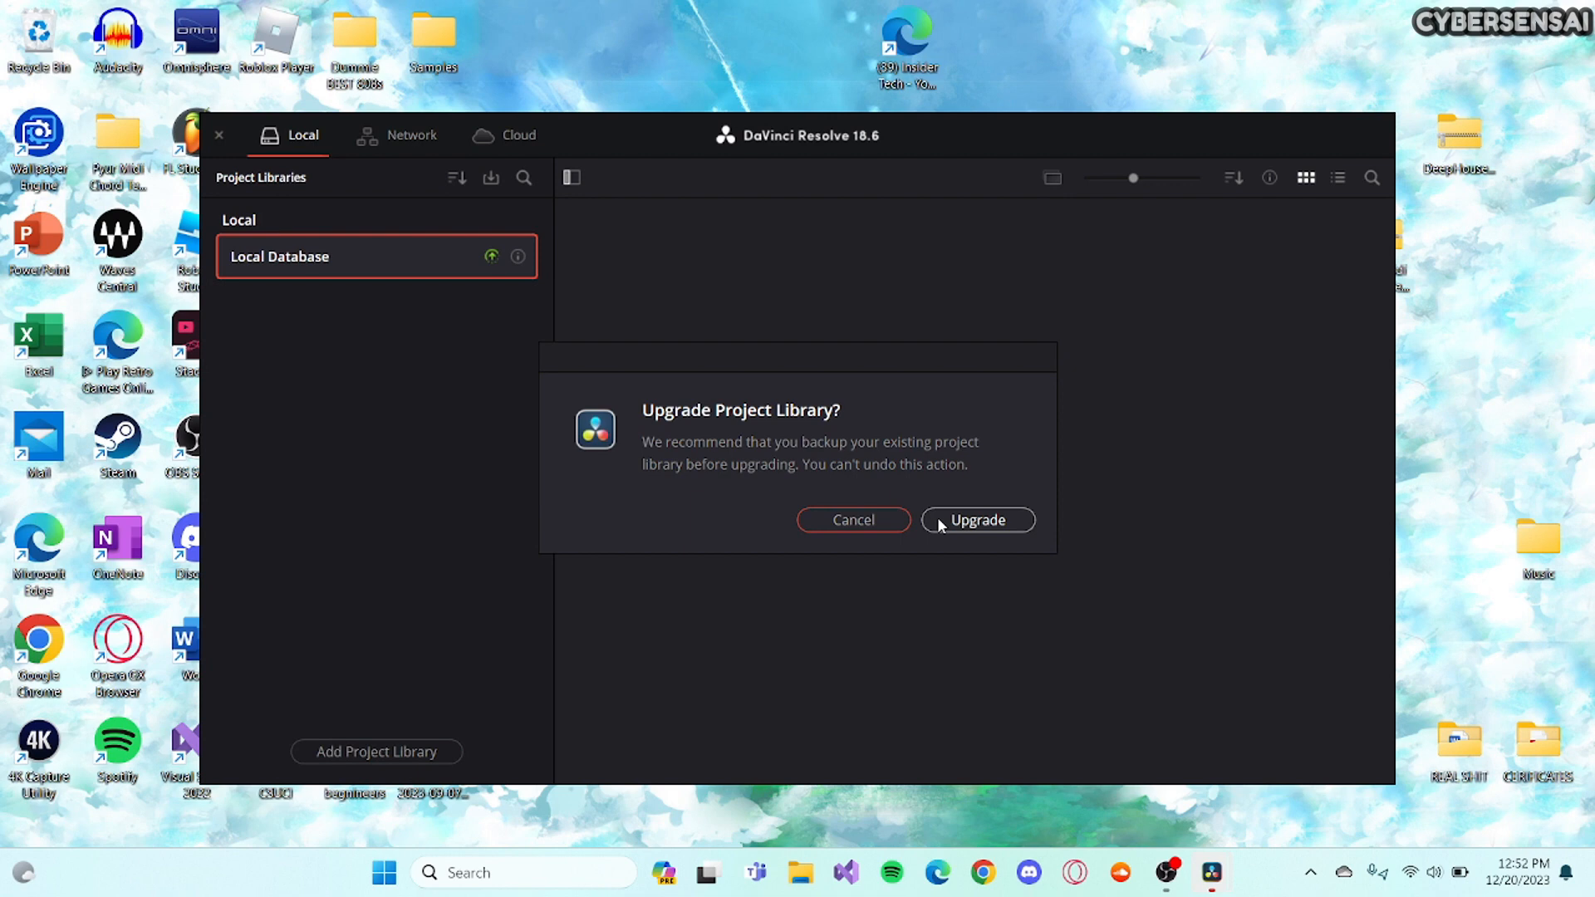
pyautogui.moveTo(852, 520)
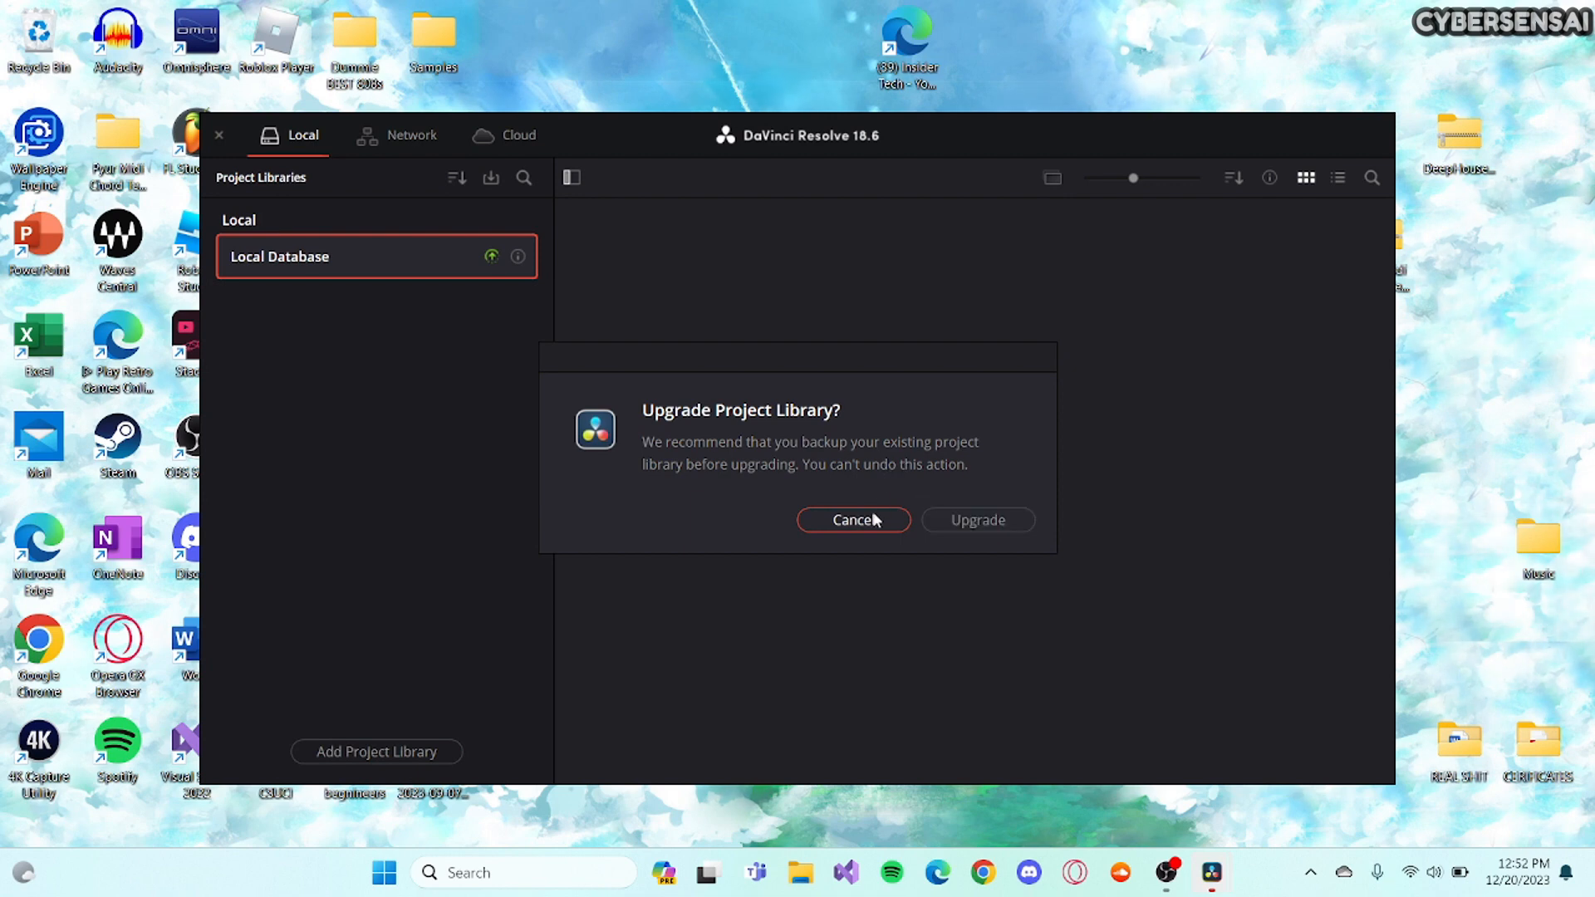
pyautogui.moveTo(741, 398)
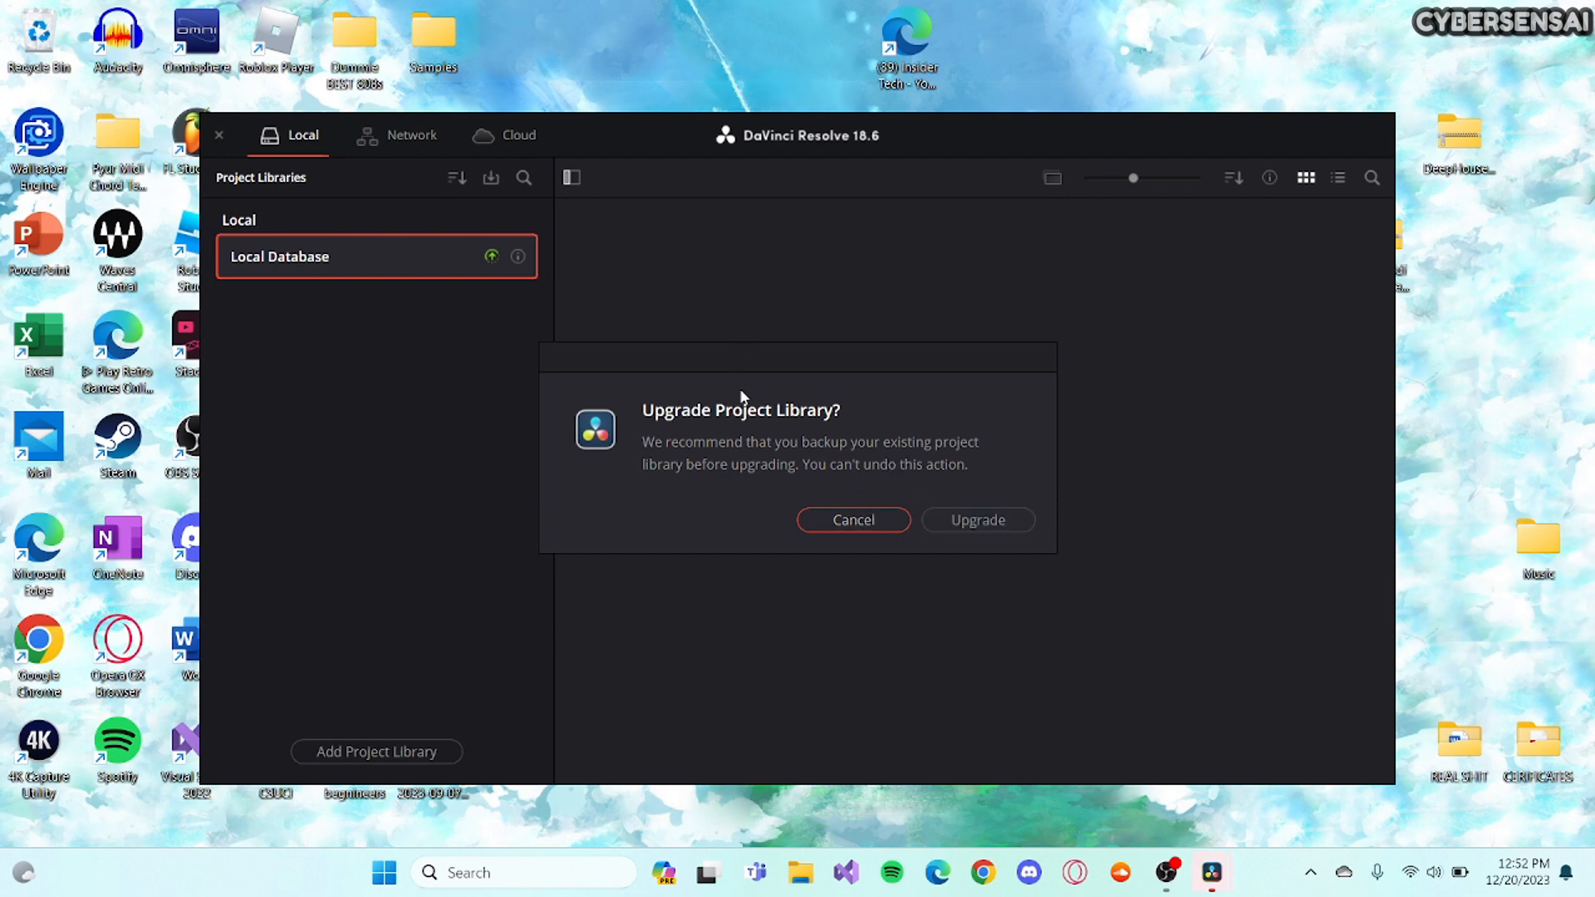
pyautogui.moveTo(731, 418)
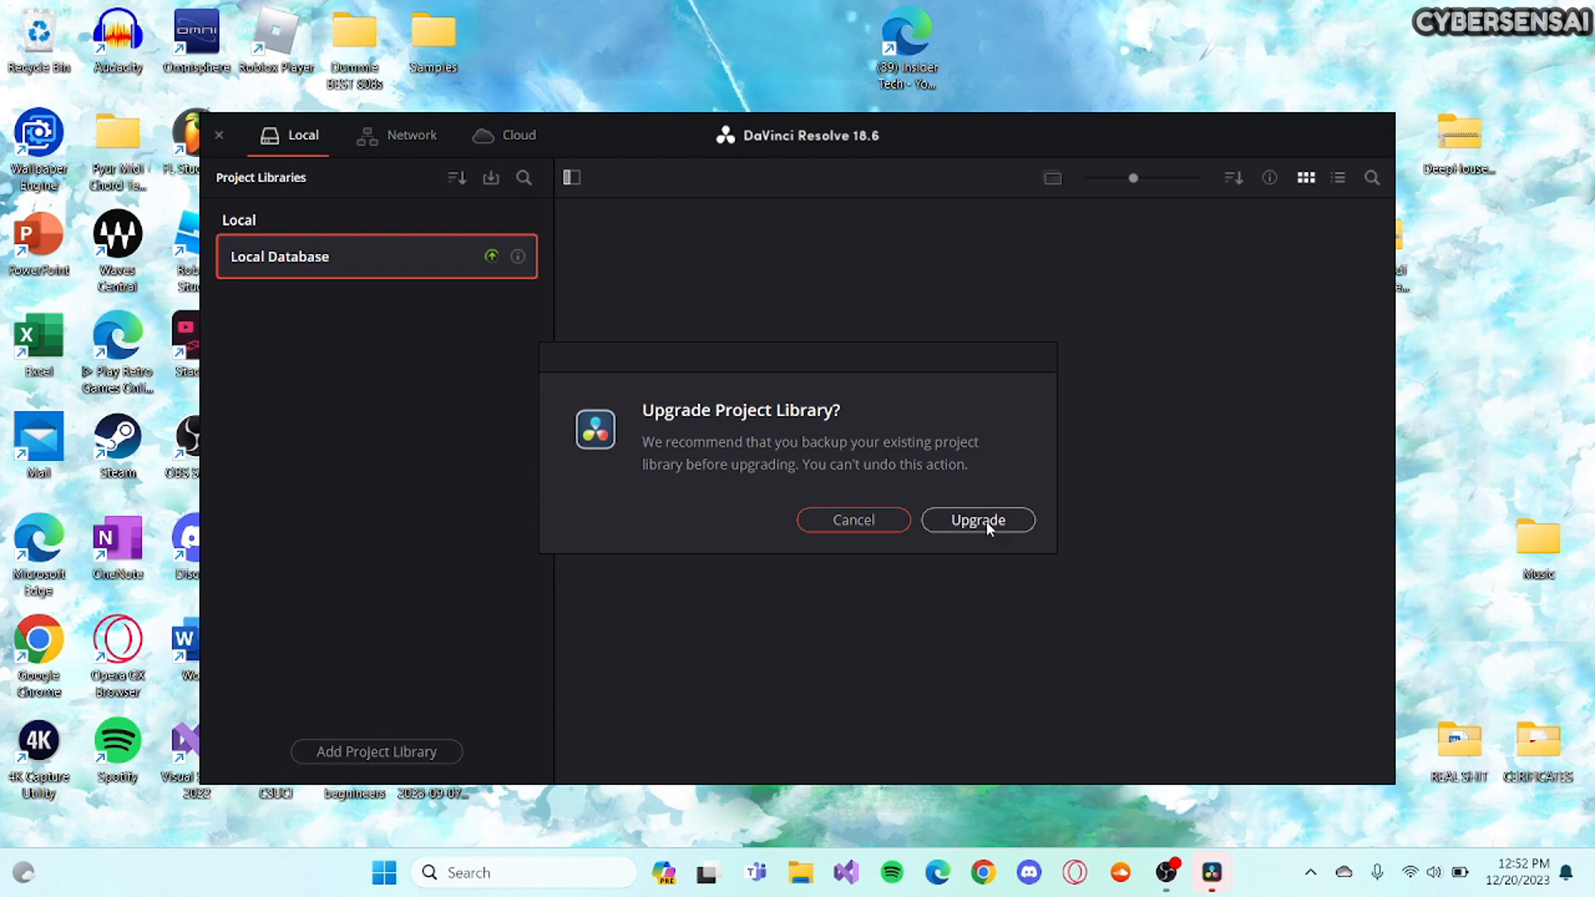
pyautogui.moveTo(852, 520)
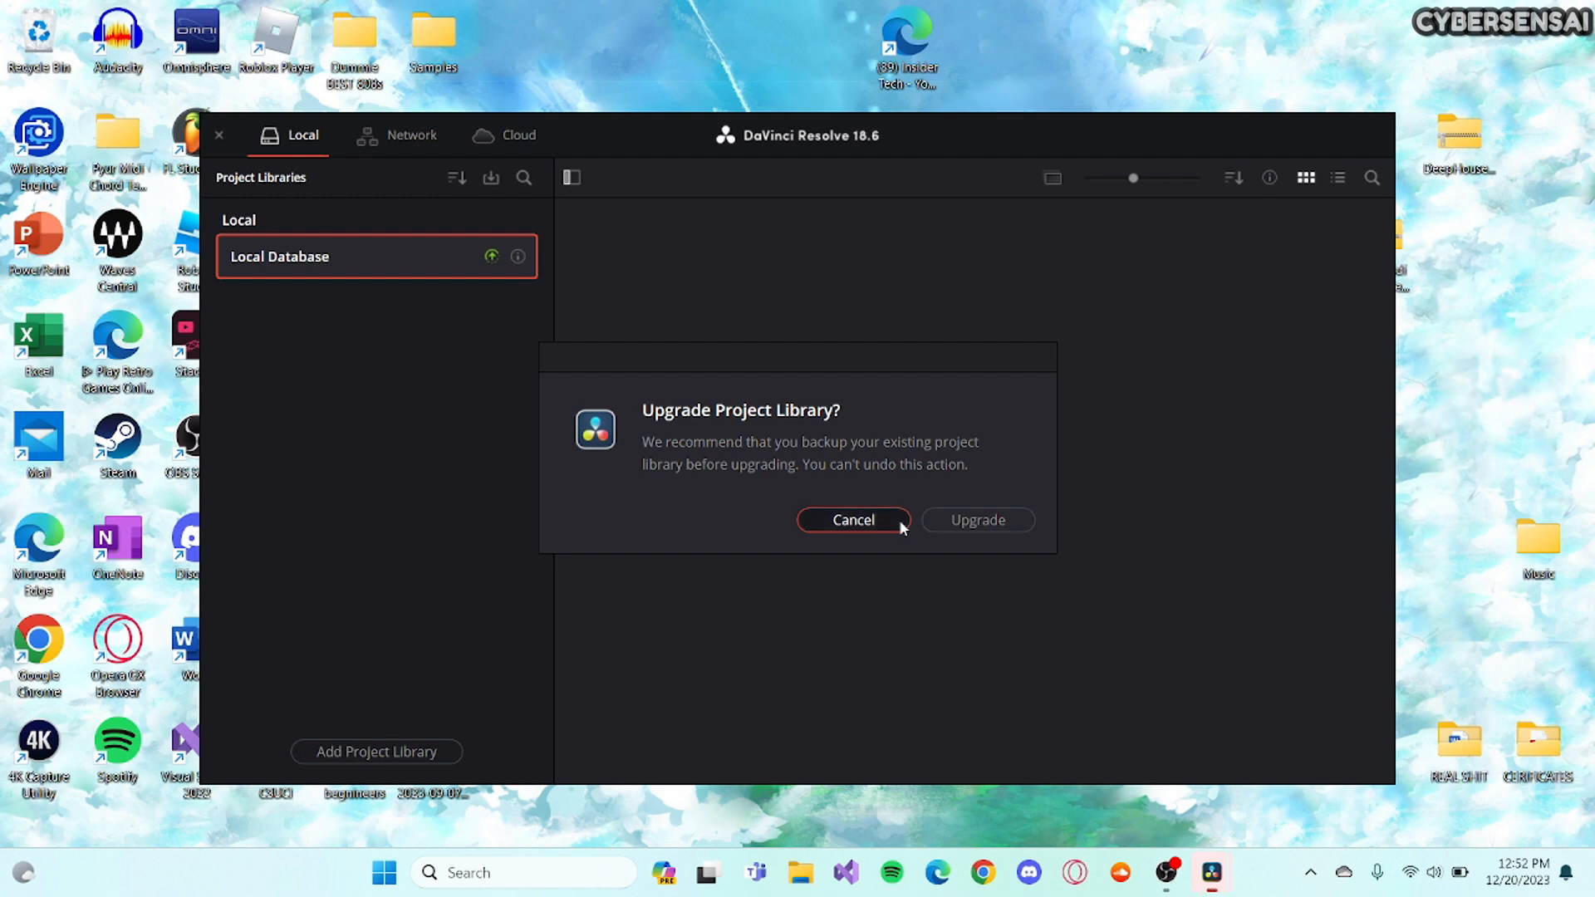
# Cancel the Upgrade Project Library prompt so the Local Database stays marked upgradeable.
pyautogui.click(852, 520)
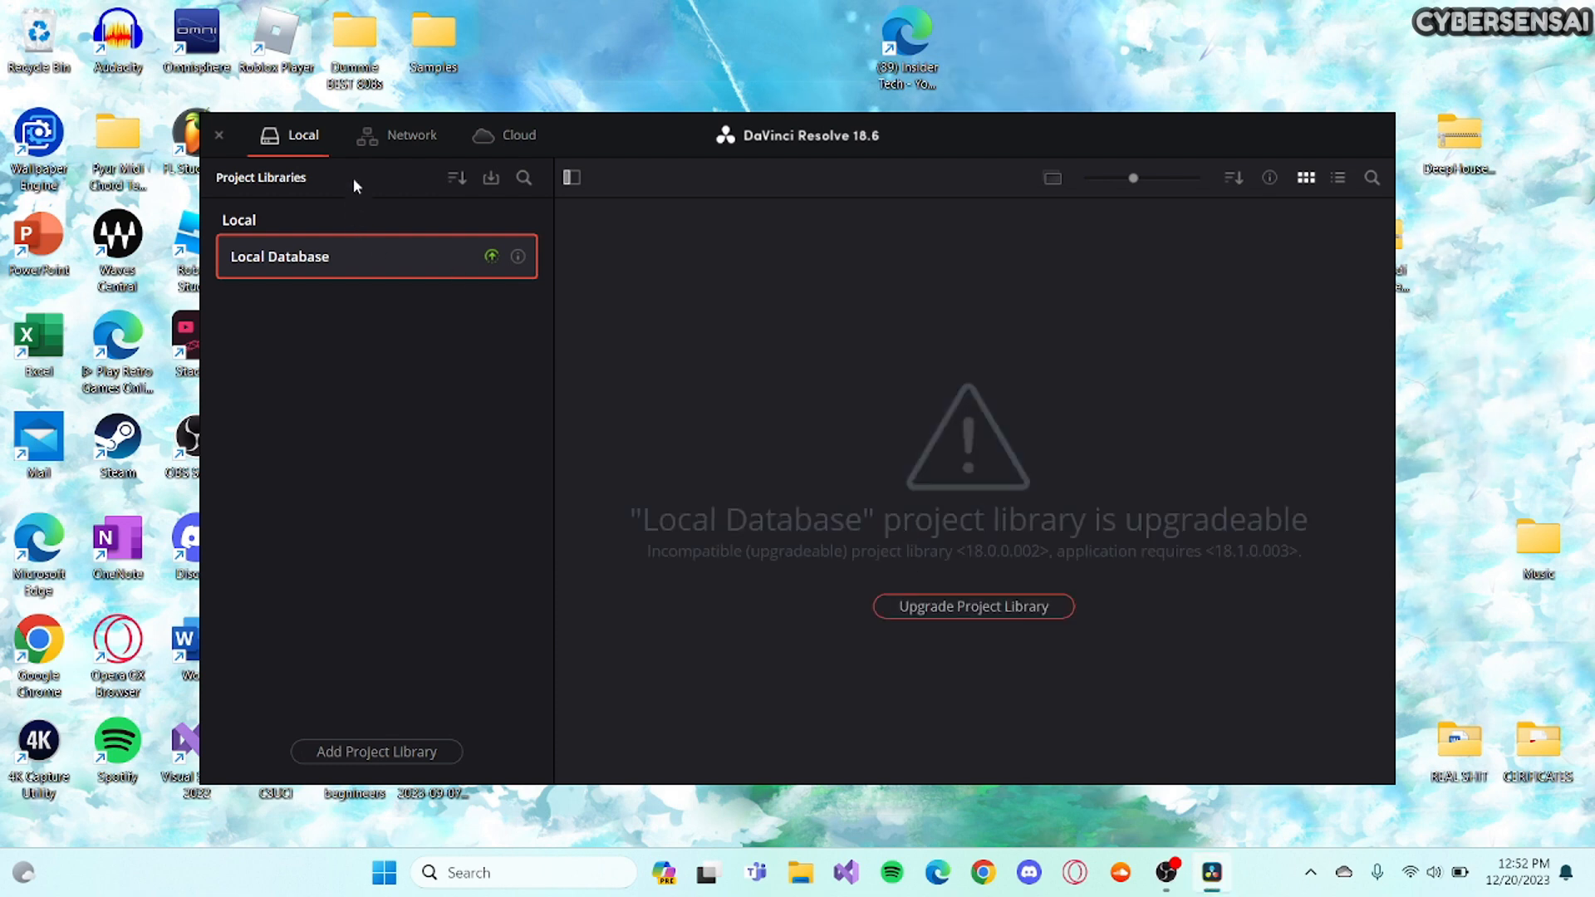
pyautogui.moveTo(1127, 201)
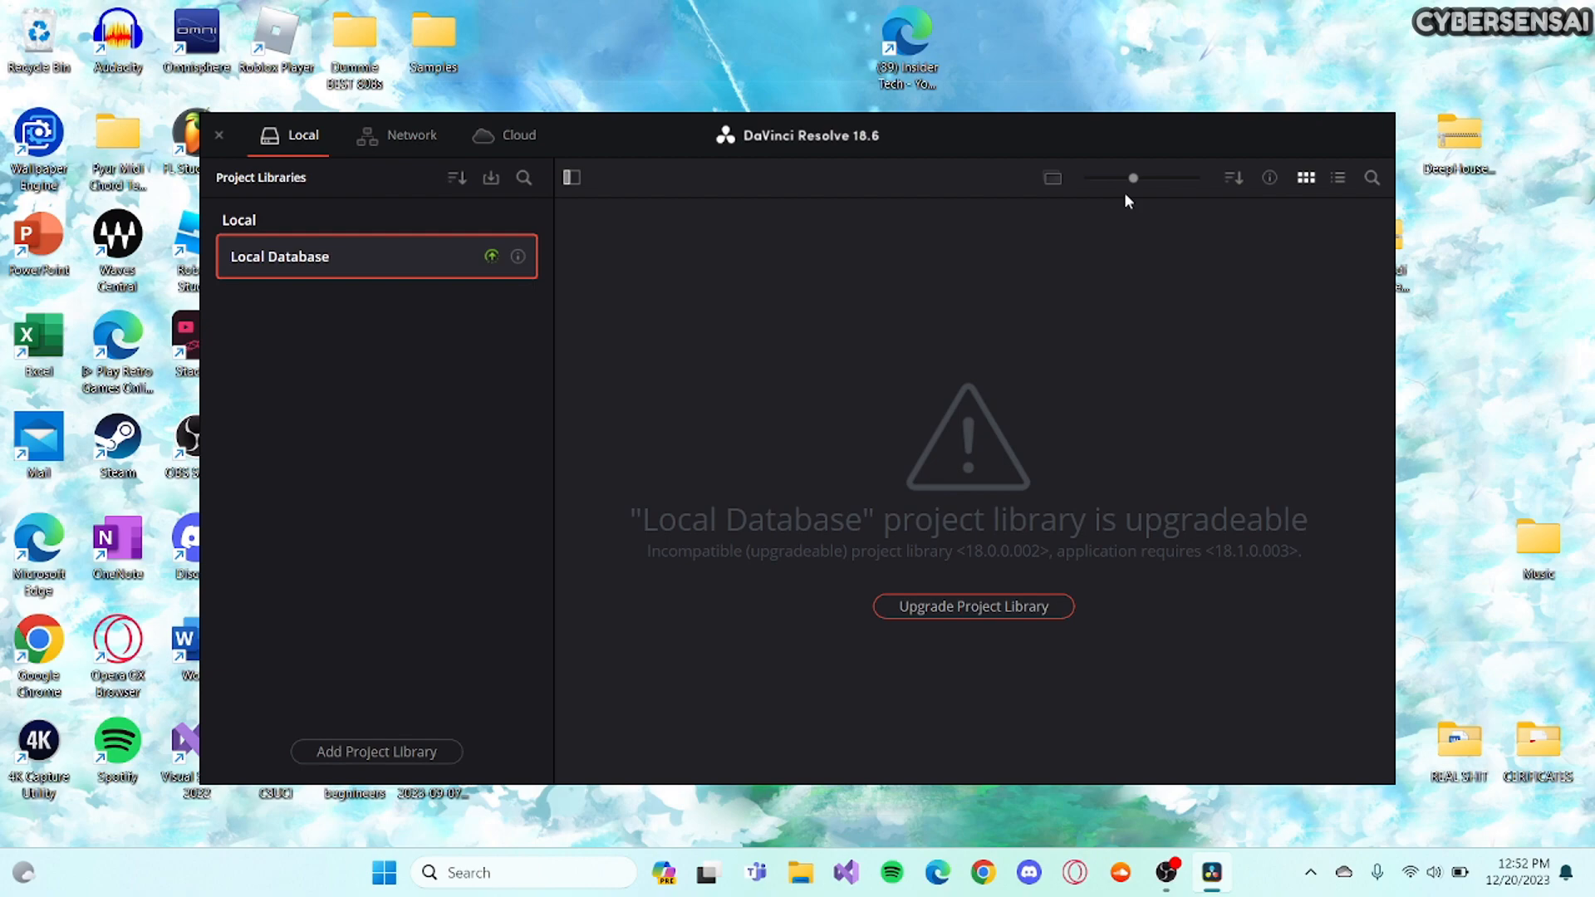